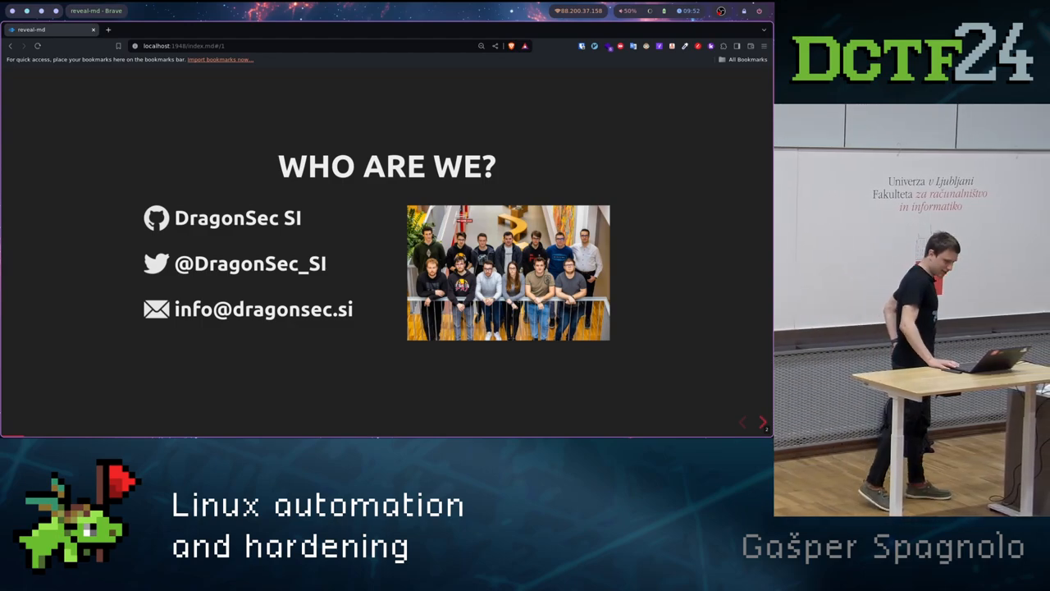
- Advance from 'Who are we?' through 'OS Hardening' to the File Permissions slide
{"action": "left_click", "coordinate": [762, 421]}
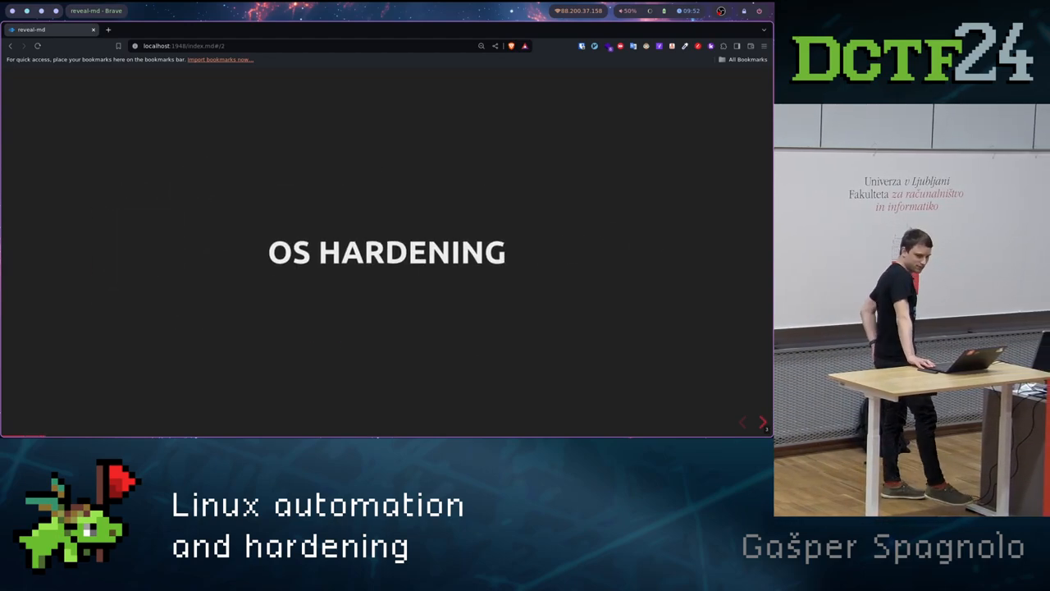
{"action": "left_click", "coordinate": [762, 422]}
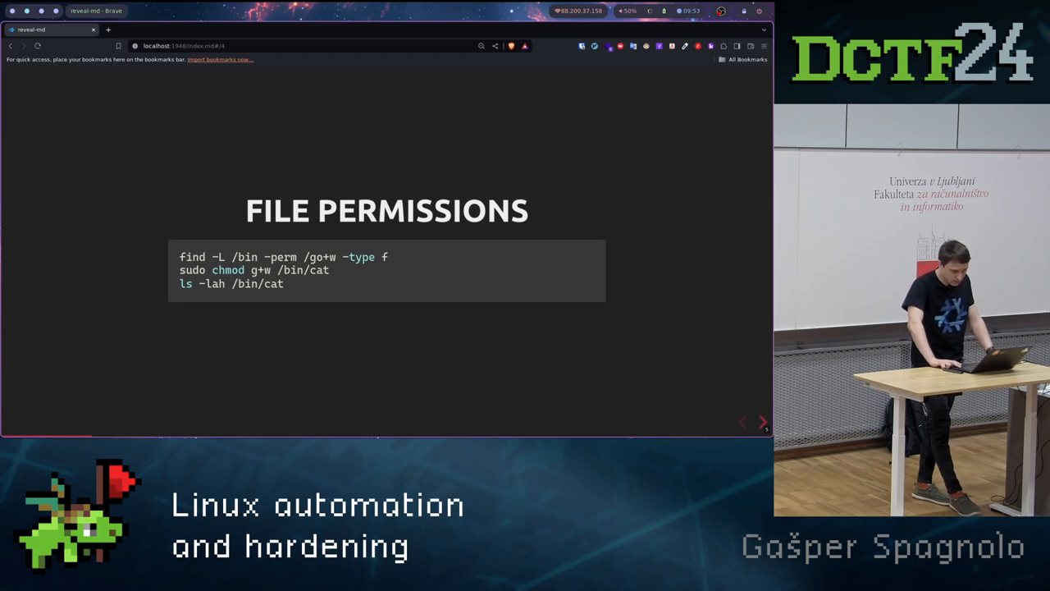
{"action": "left_click", "coordinate": [761, 421]}
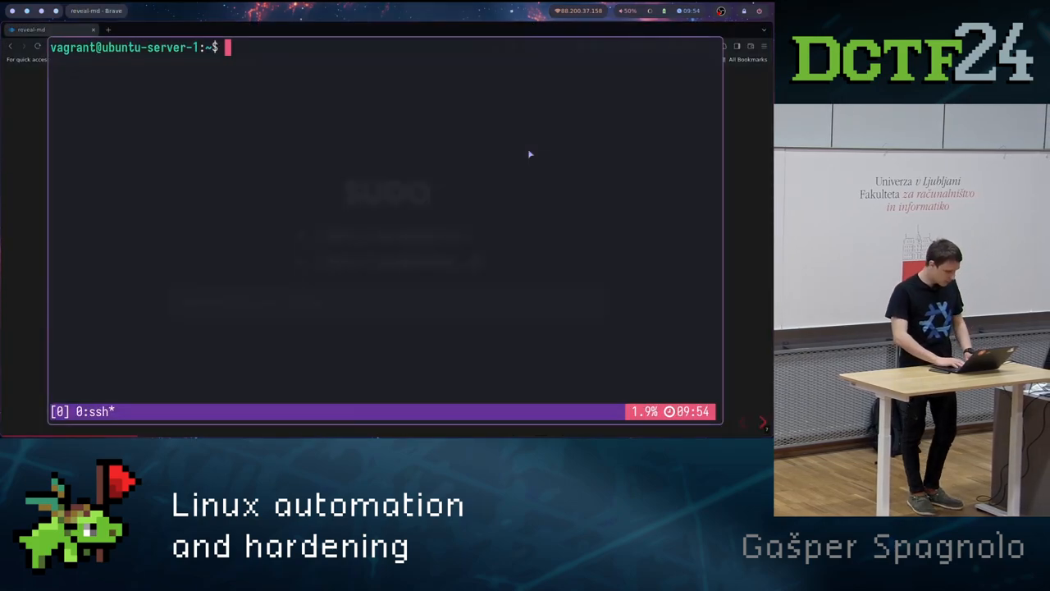
- Run EDITOR=vim visudo as root to open /etc/sudoers in vim, after abandoning a first attempt
{"action": "type", "text": "ED"}
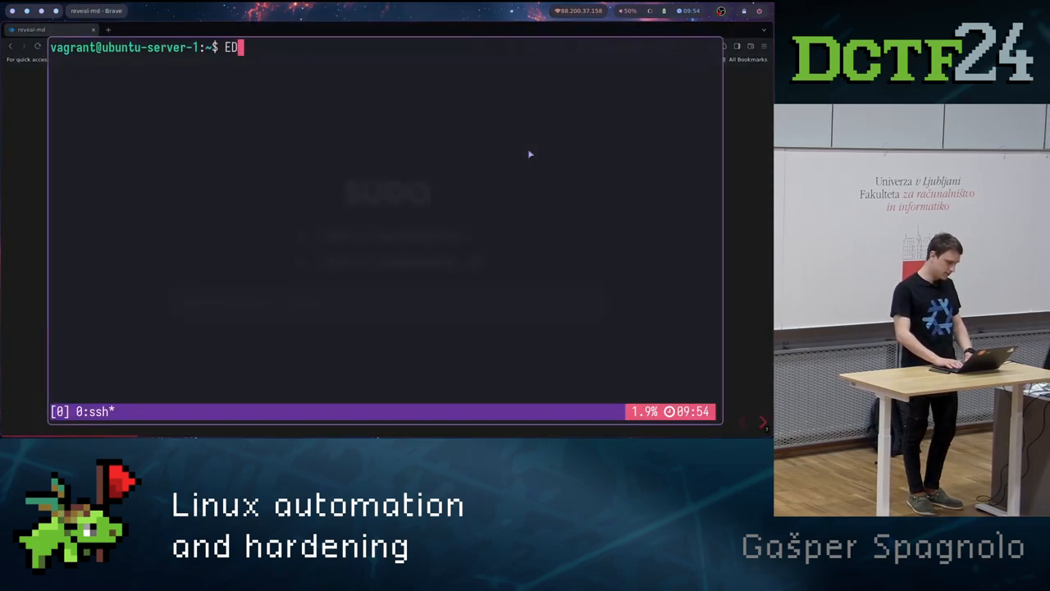
{"action": "type", "text": "IT"}
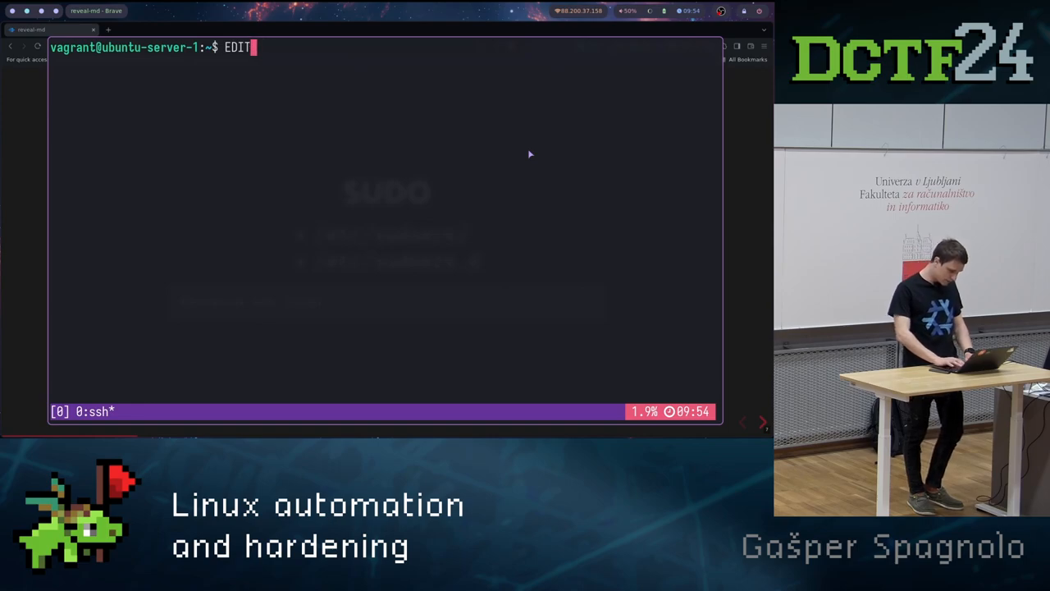
{"action": "type", "text": "OR=v"}
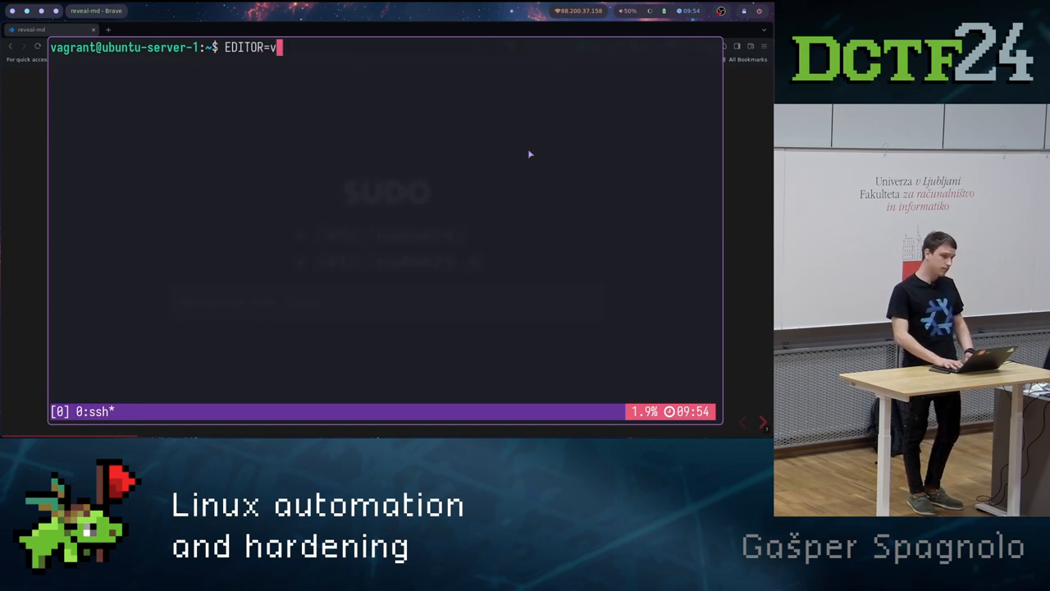
{"action": "type", "text": "im"}
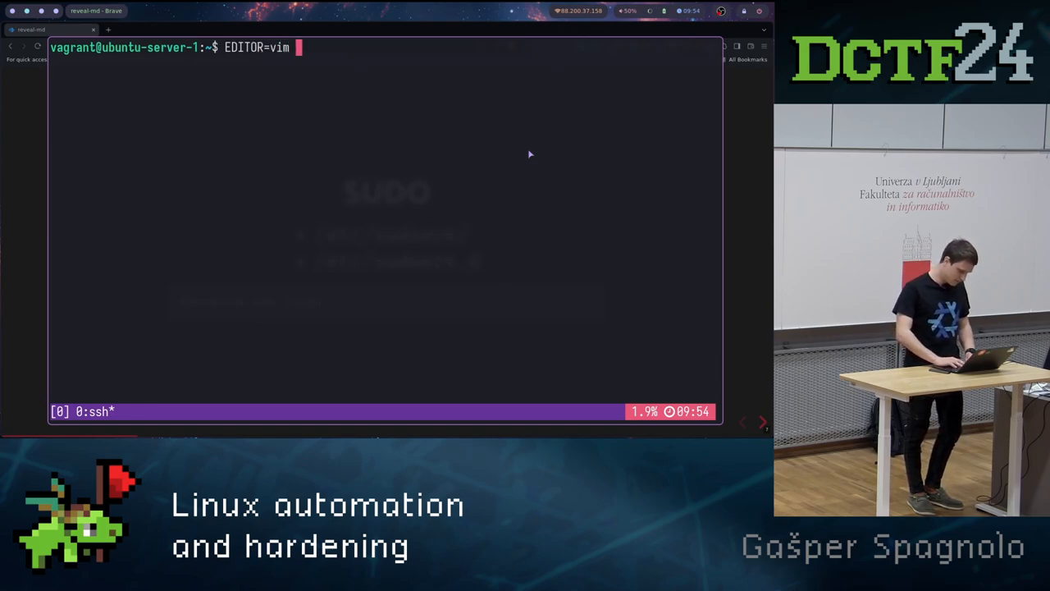
{"action": "type", "text": "visu"}
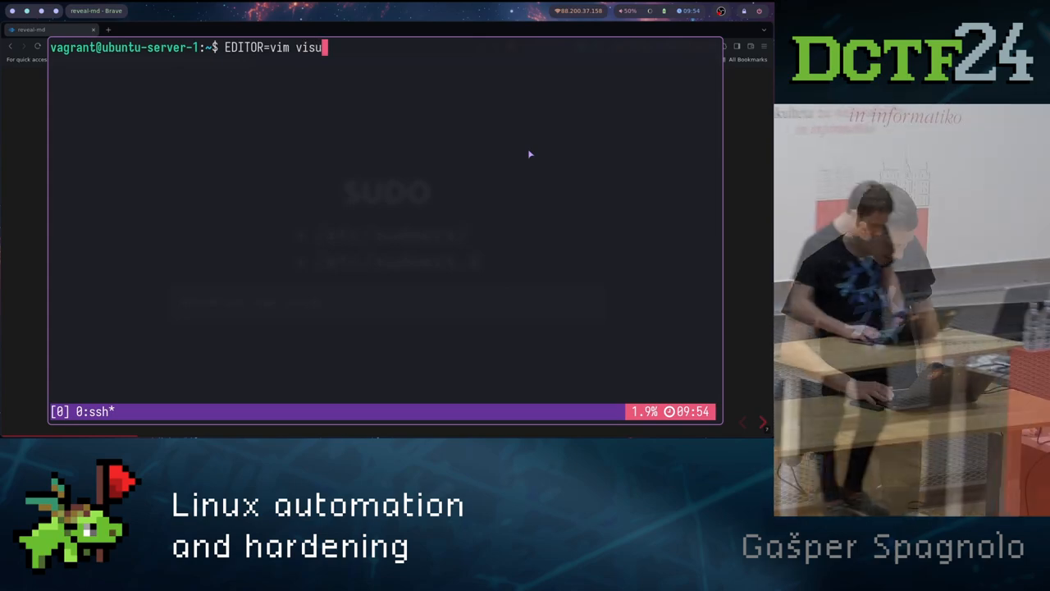
{"action": "key", "text": "Return"}
{"action": "type", "text": "EDI"}
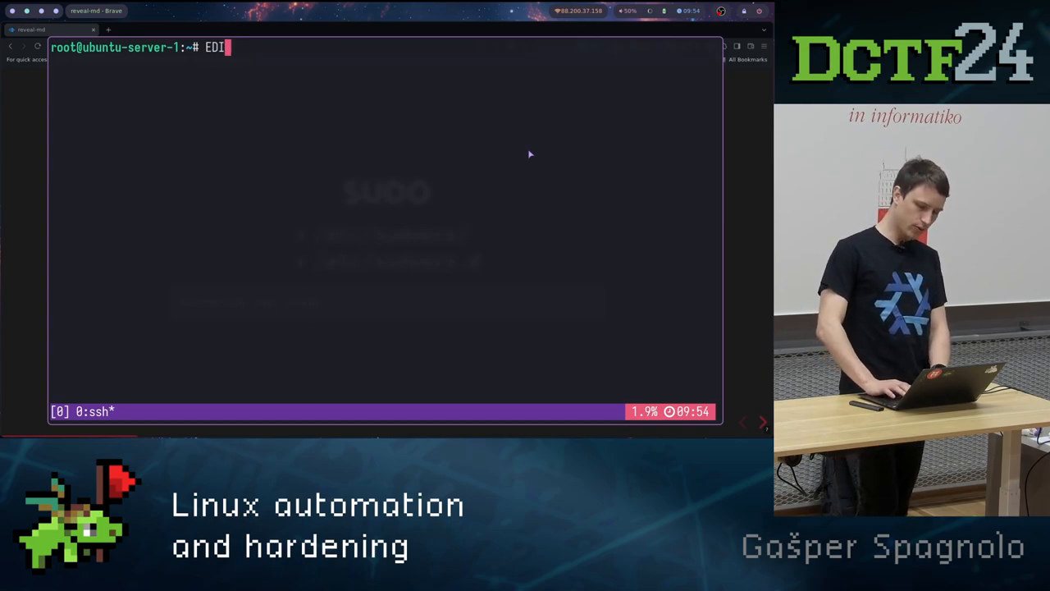
{"action": "type", "text": "TOR="}
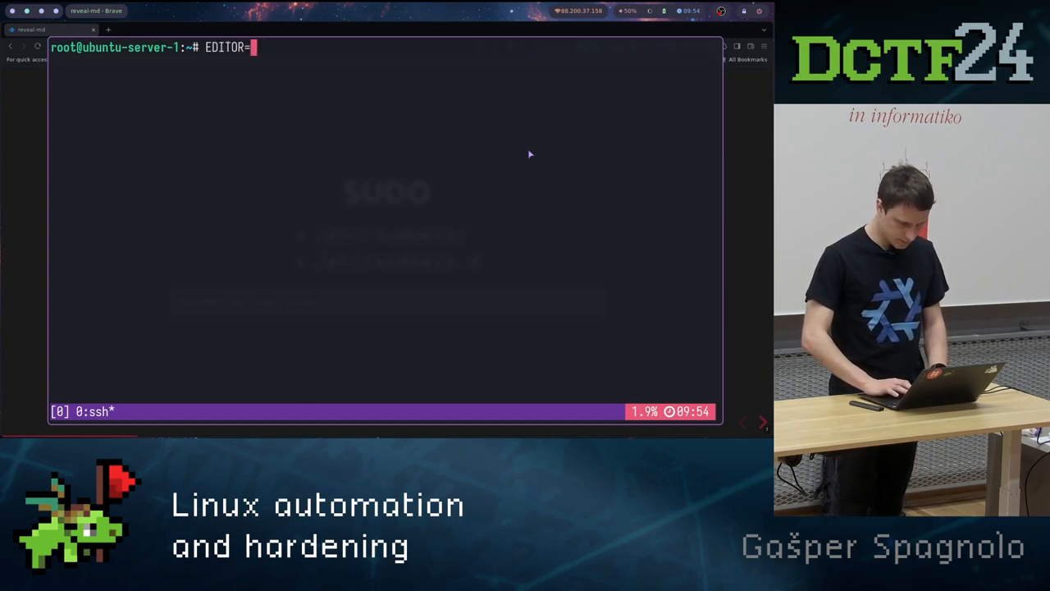
{"action": "type", "text": "vim visu"}
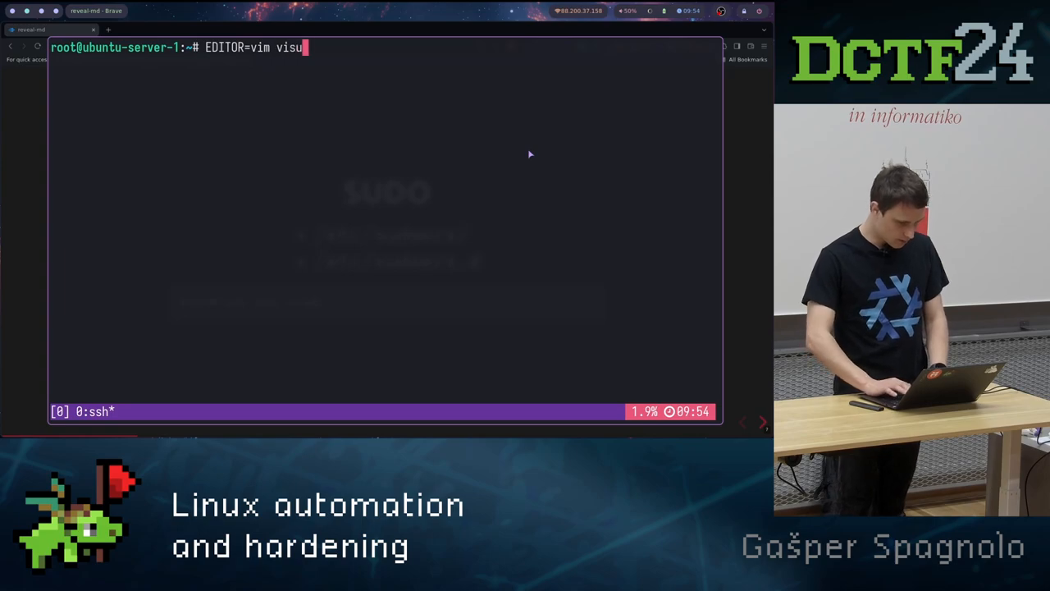
{"action": "key", "text": "Return"}
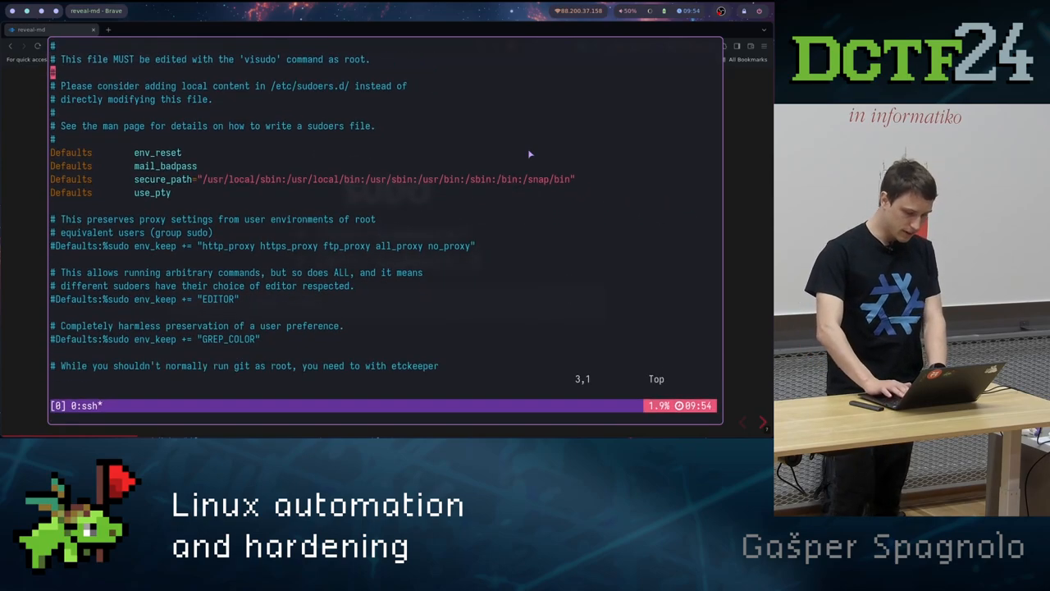
- Scroll through the sudoers Defaults and privilege rules, then quit vim unchanged
{"action": "scroll", "scroll_direction": "down", "scroll_amount": 3}
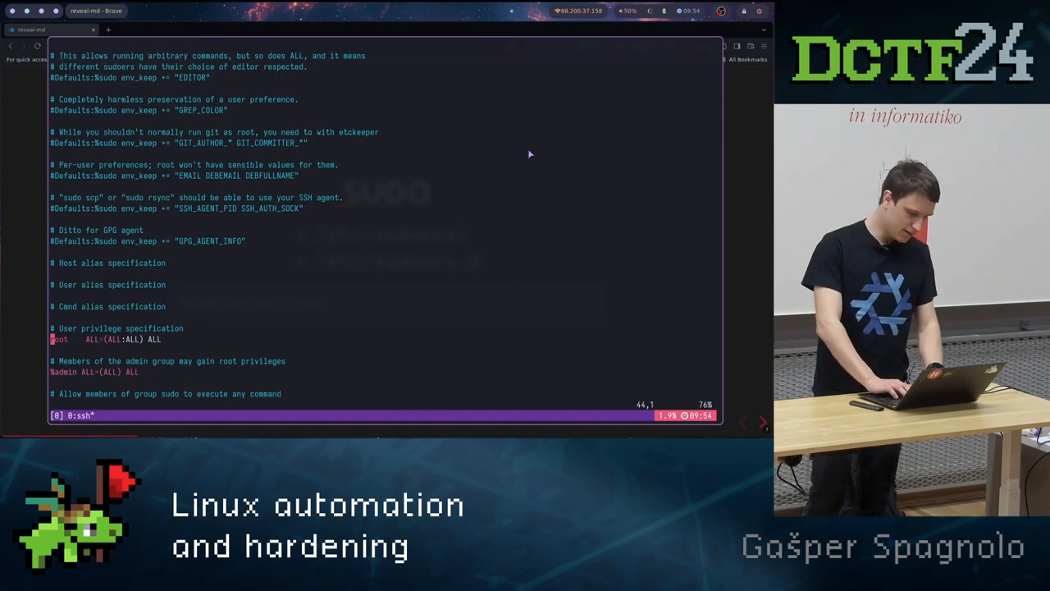
{"action": "scroll", "scroll_direction": "down", "scroll_amount": 3}
{"action": "type", "text": "j"}
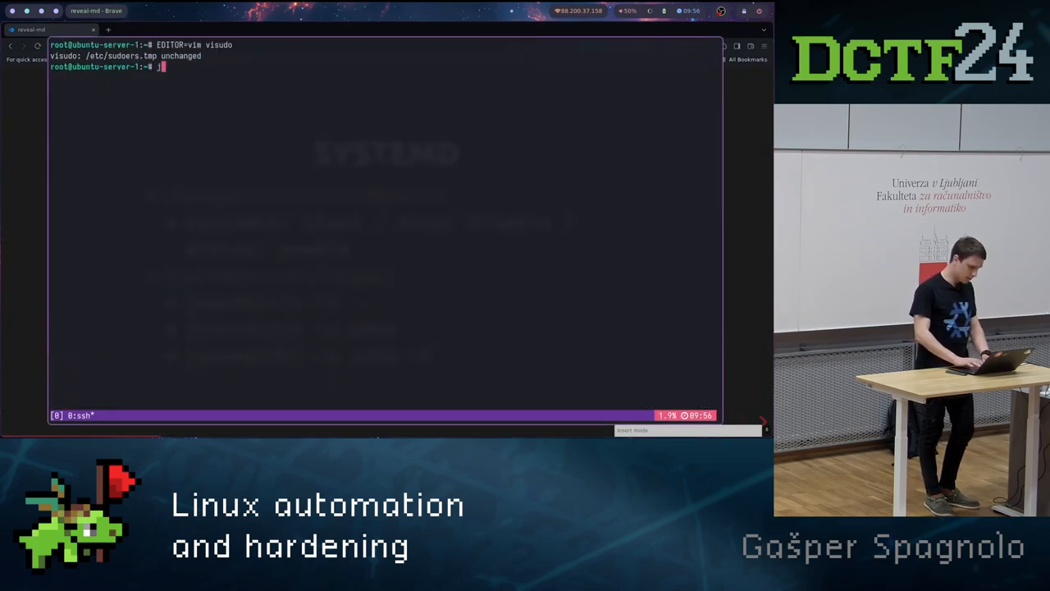
- Run journalctl and page through the boot-time kernel log to its end
{"action": "type", "text": "ournalc"}
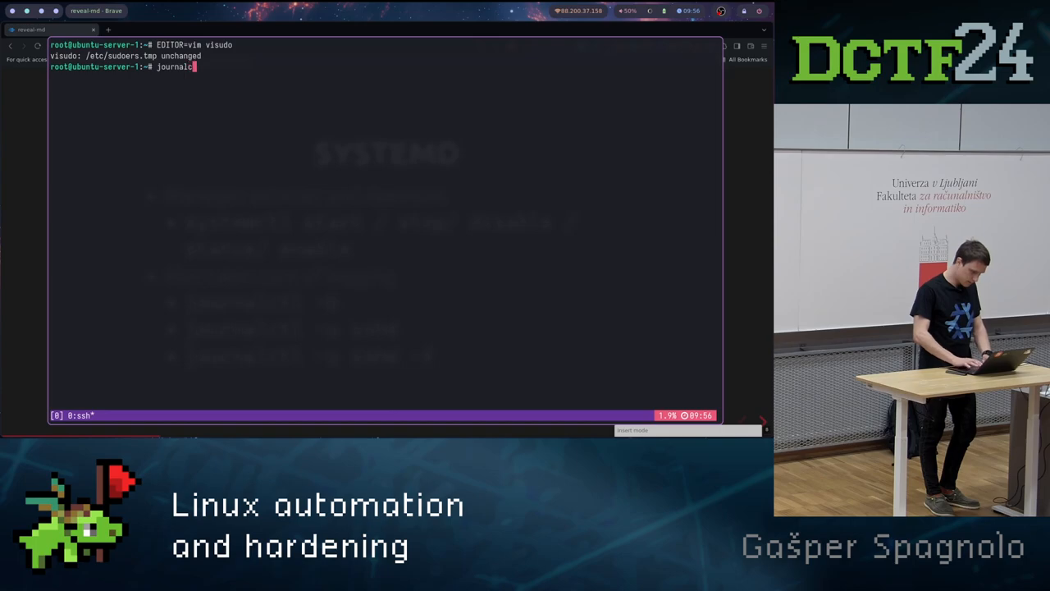
{"action": "key", "text": "Return"}
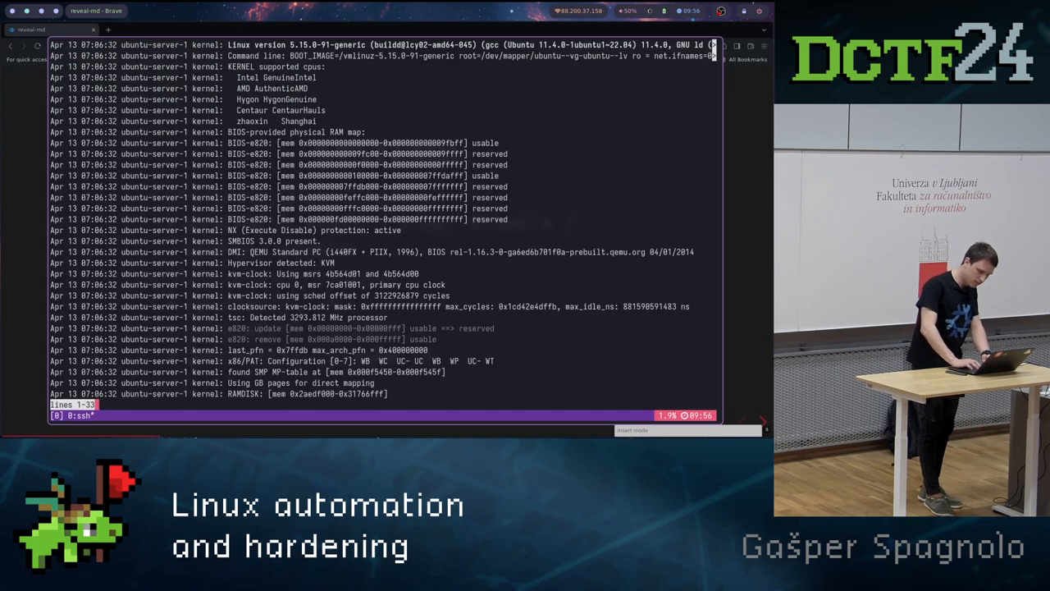
{"action": "scroll", "scroll_direction": "down", "scroll_amount": 3}
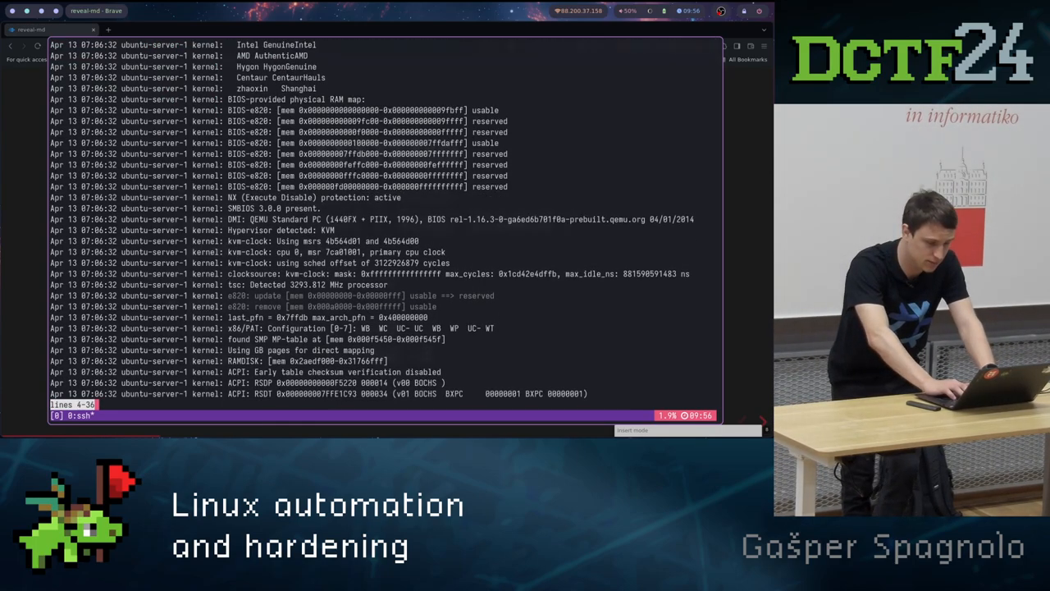
{"action": "scroll", "scroll_direction": "down", "scroll_amount": 3}
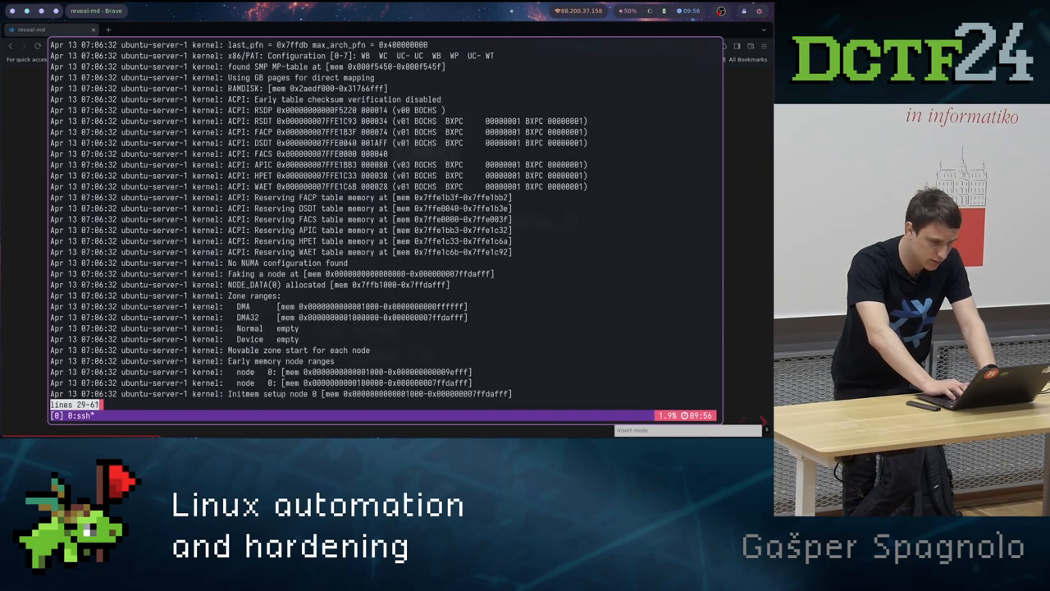
{"action": "scroll", "scroll_direction": "up", "scroll_amount": 3}
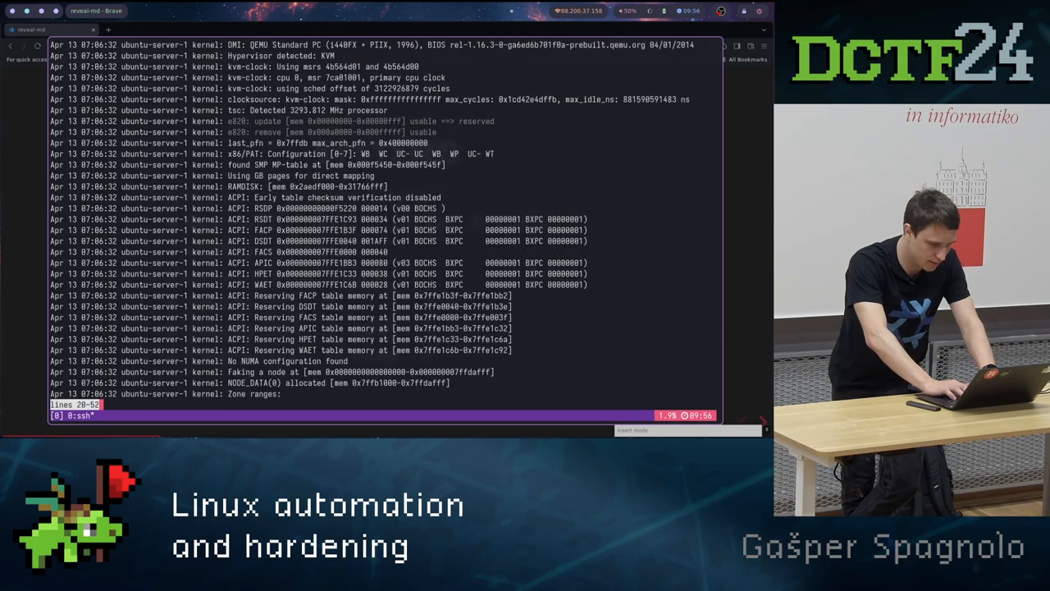
{"action": "scroll", "scroll_direction": "down", "scroll_amount": 3}
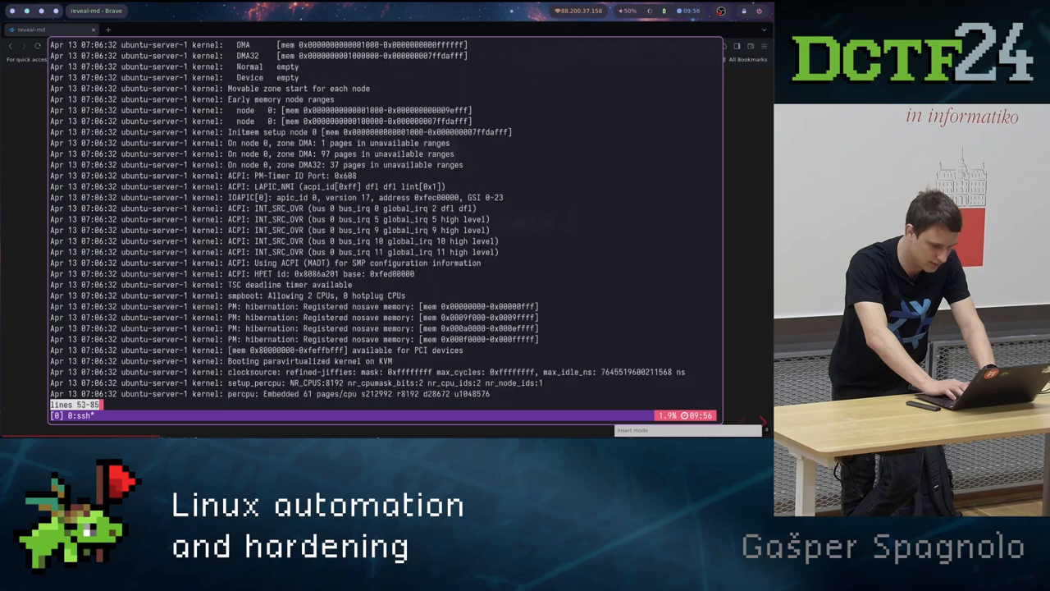
{"action": "scroll", "scroll_direction": "down", "scroll_amount": 3}
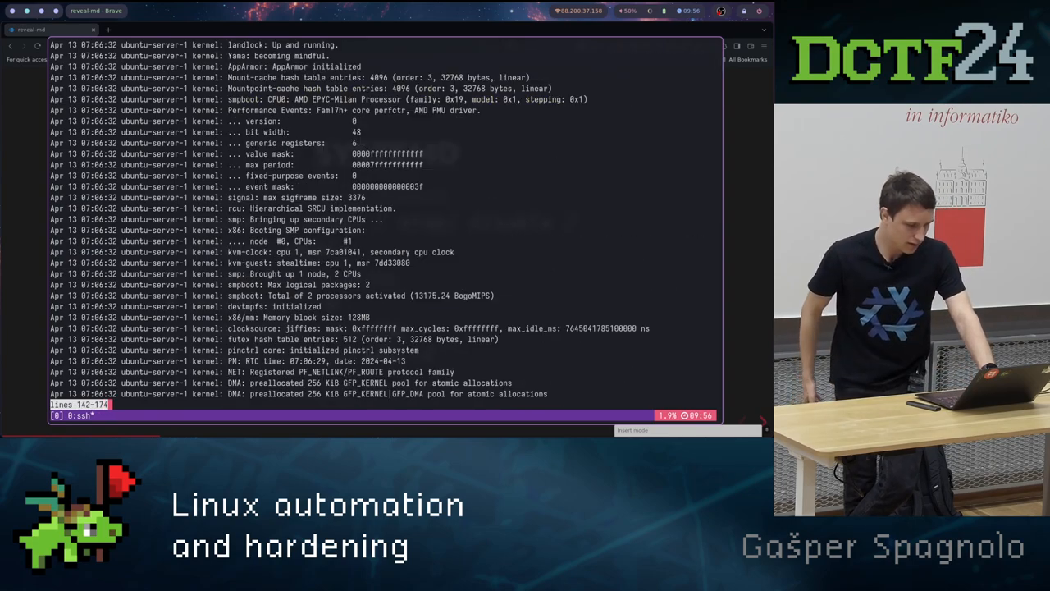
{"action": "scroll", "scroll_direction": "down", "scroll_amount": 3}
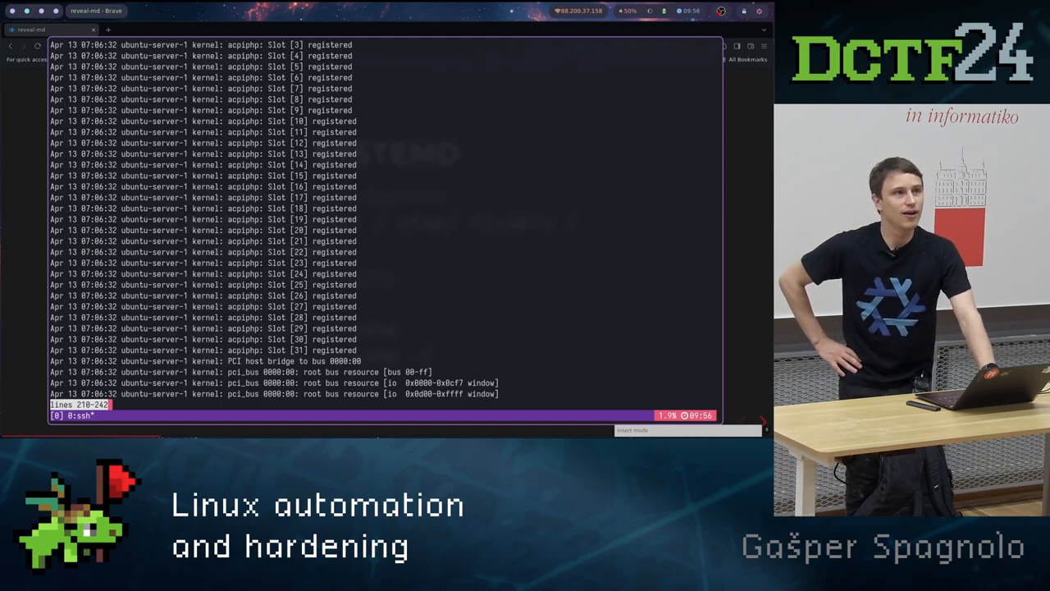
{"action": "scroll", "scroll_direction": "down", "scroll_amount": 3}
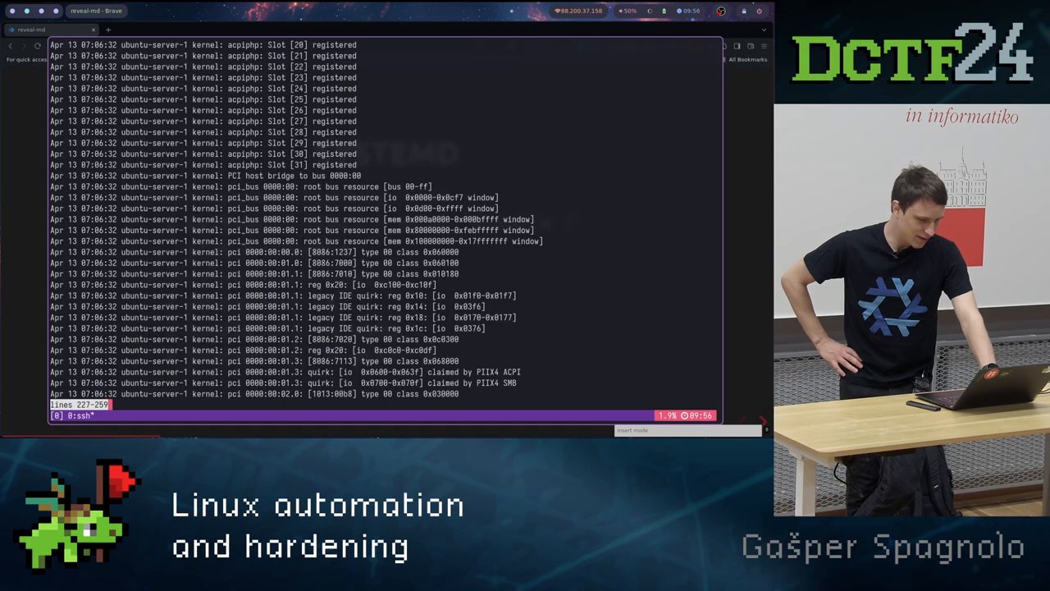
{"action": "scroll", "scroll_direction": "down", "scroll_amount": 3}
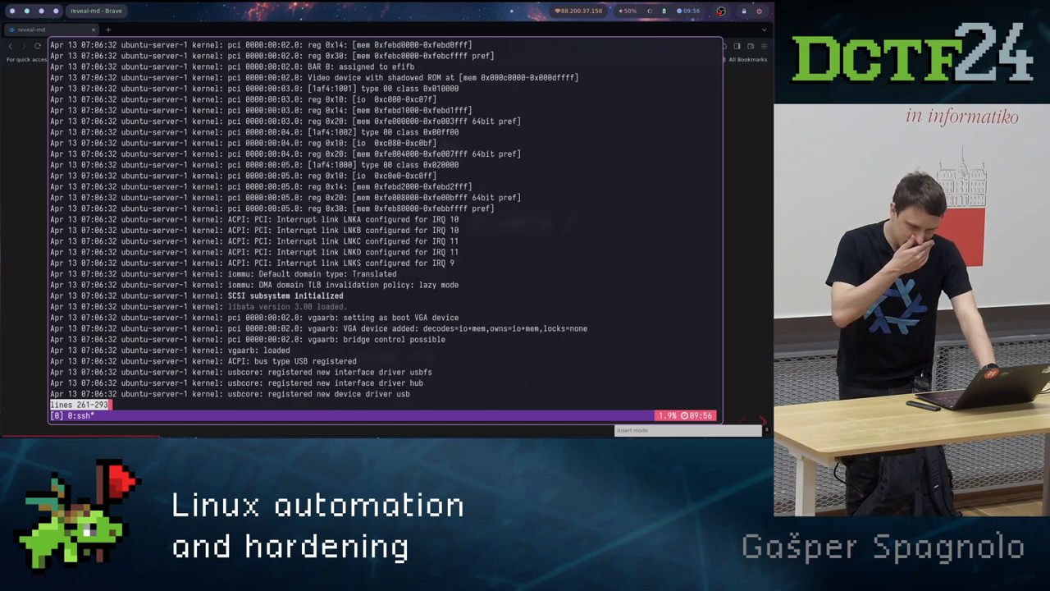
{"action": "scroll", "scroll_direction": "down", "scroll_amount": 3}
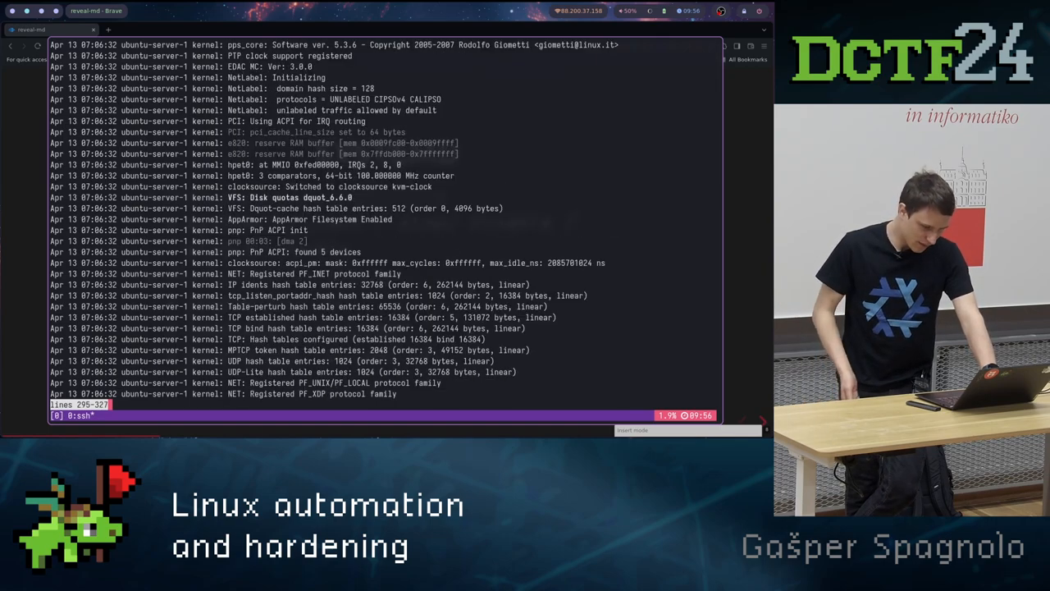
{"action": "scroll", "scroll_direction": "down", "scroll_amount": 3}
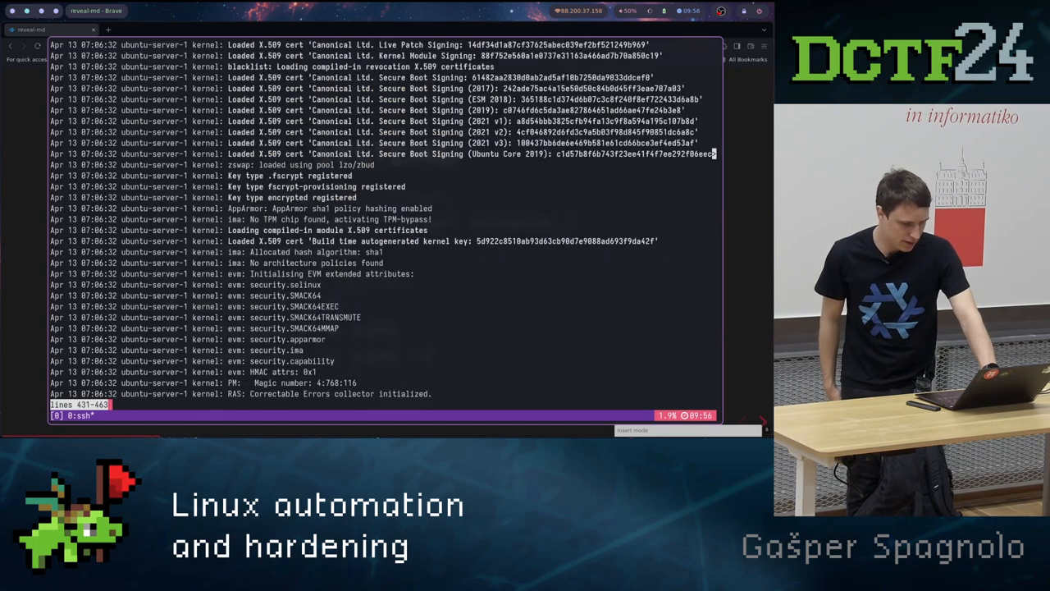
{"action": "scroll", "scroll_direction": "down", "scroll_amount": 3}
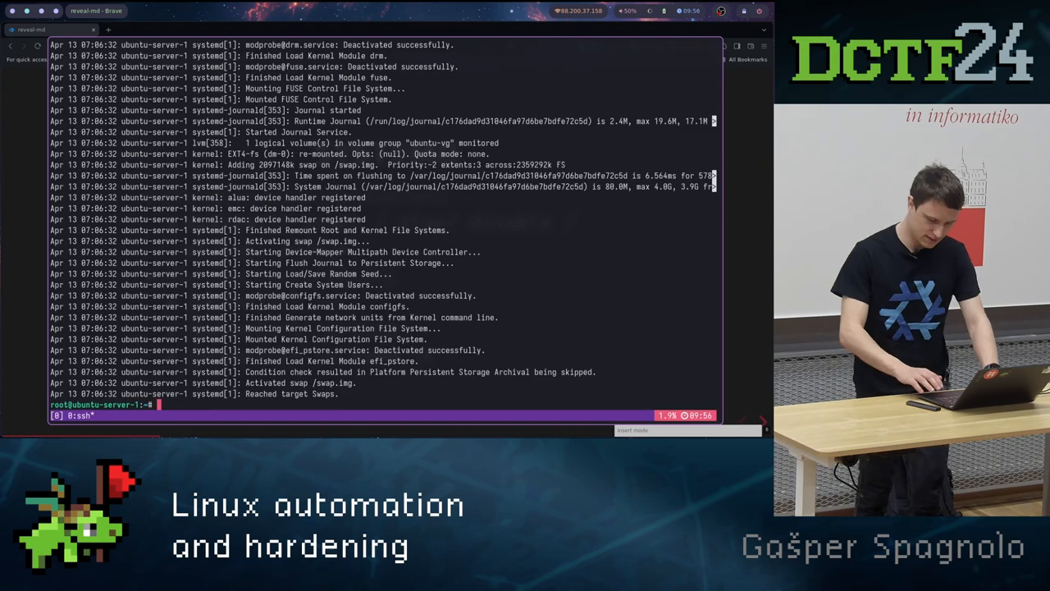
- Type 'journalctl -' and hide the terminal to show the SYSTEMD slide
{"action": "type", "text": "journalctl -"}
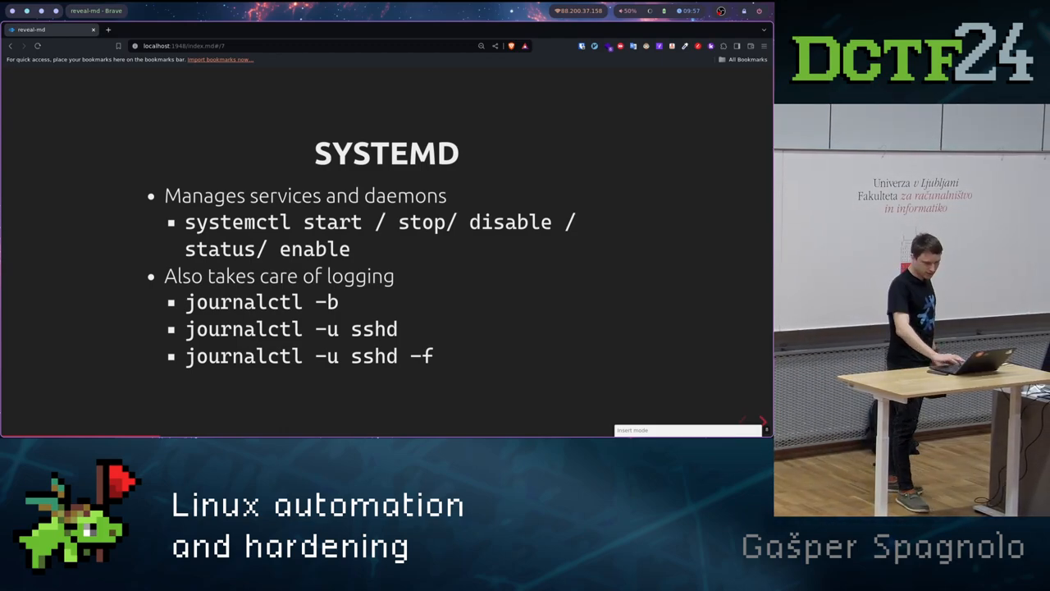
- Bring the server shell back over the slides and cancel the partial journalctl command
{"action": "key", "text": "Right"}
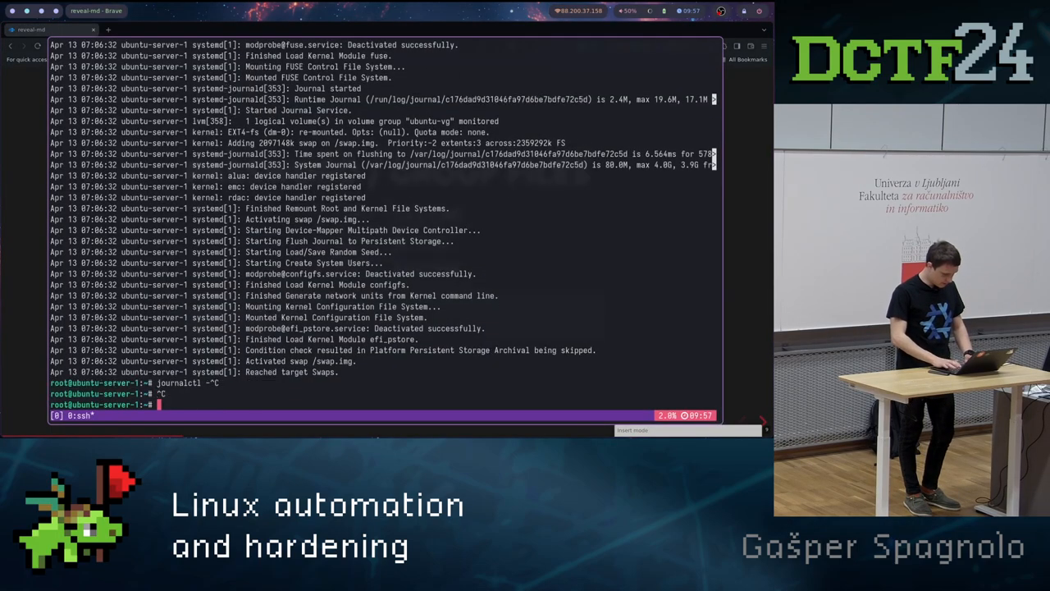
- Print /etc/passwd with cat and scroll through the listed accounts and shells
{"action": "type", "text": "cat /etc/"}
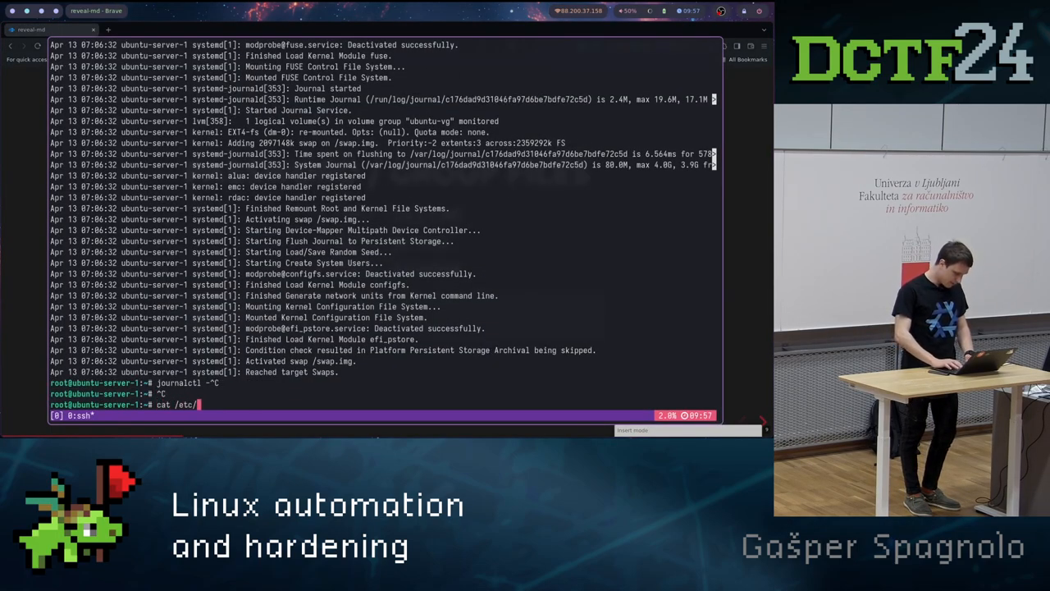
{"action": "key", "text": "Return"}
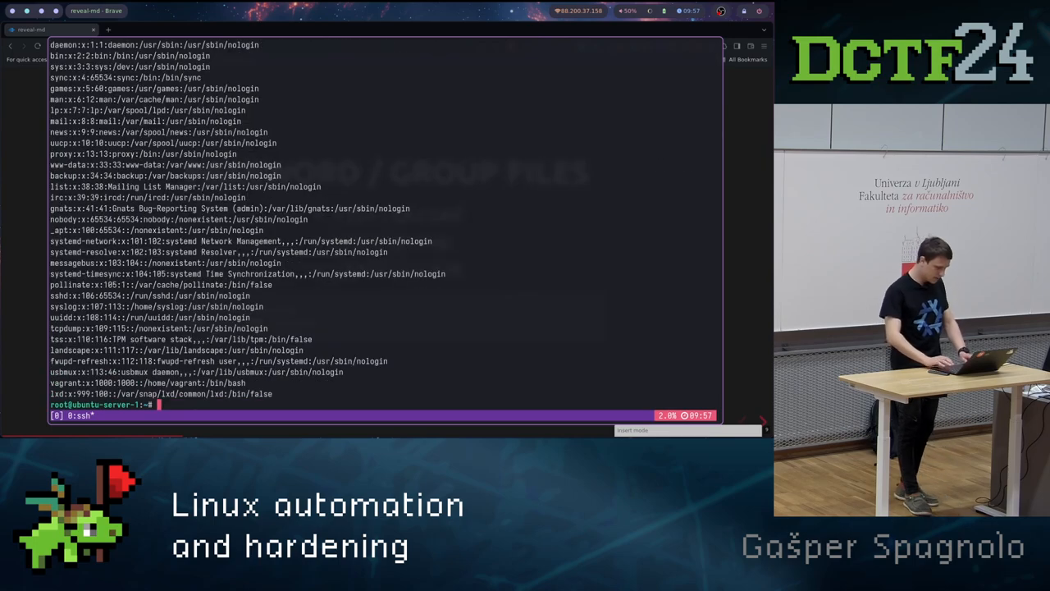
{"action": "mouse_move", "coordinate": [276, 300]}
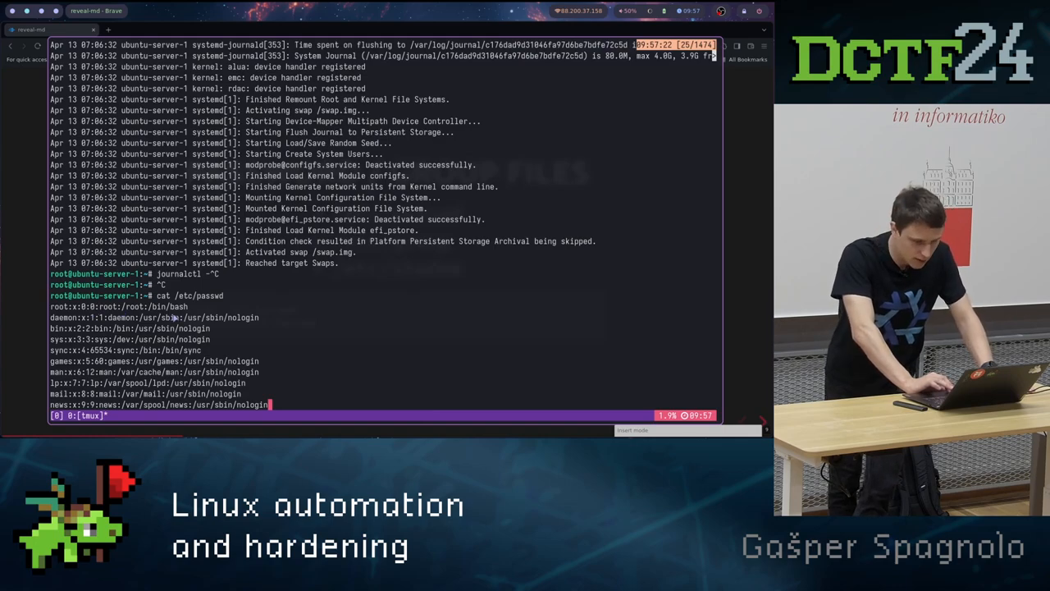
{"action": "scroll", "scroll_direction": "down", "scroll_amount": 3}
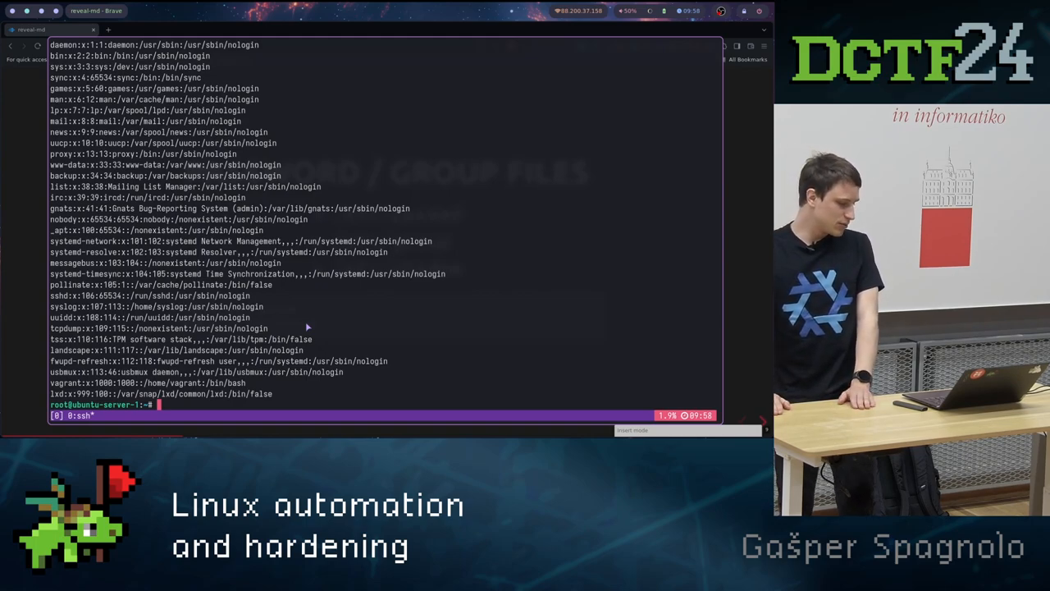
- Run cat /etc/shadow, then dismiss the terminal to show the Password / Group Files slide
{"action": "type", "text": "c"}
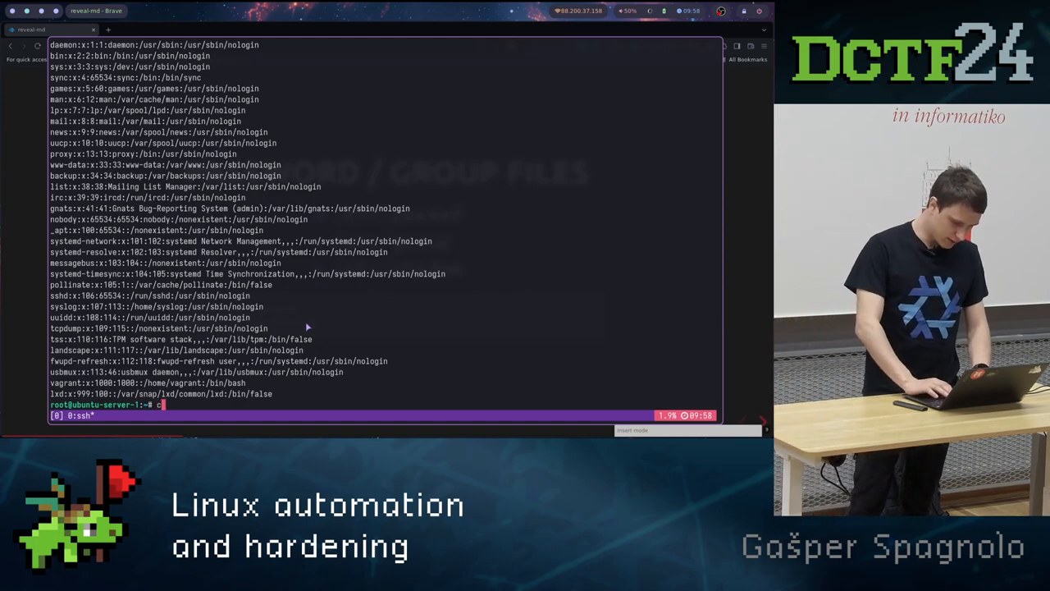
{"action": "type", "text": "at /etc/pass"}
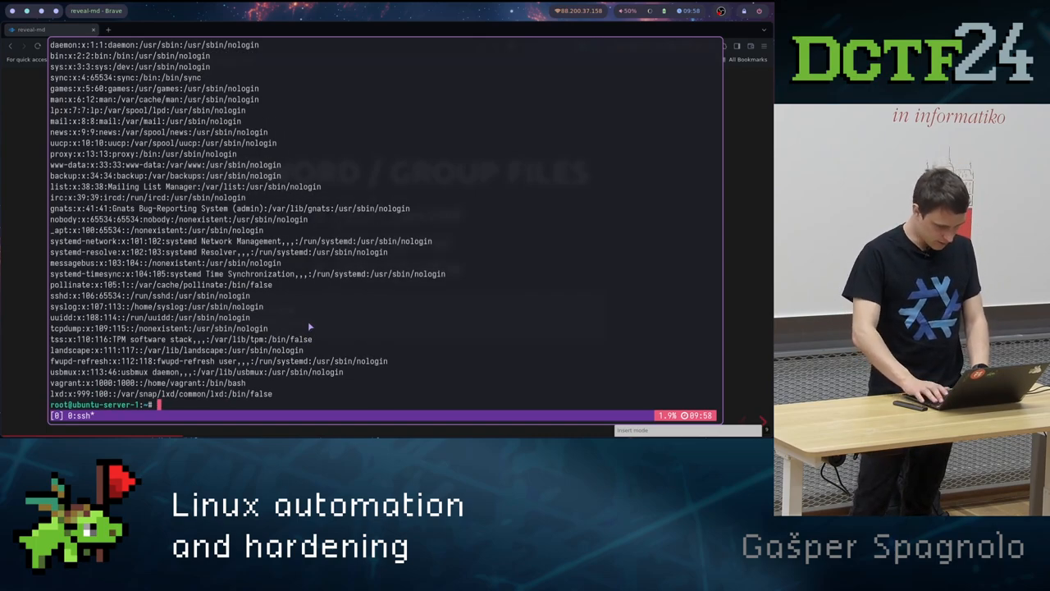
{"action": "type", "text": "cat /etc/shad"}
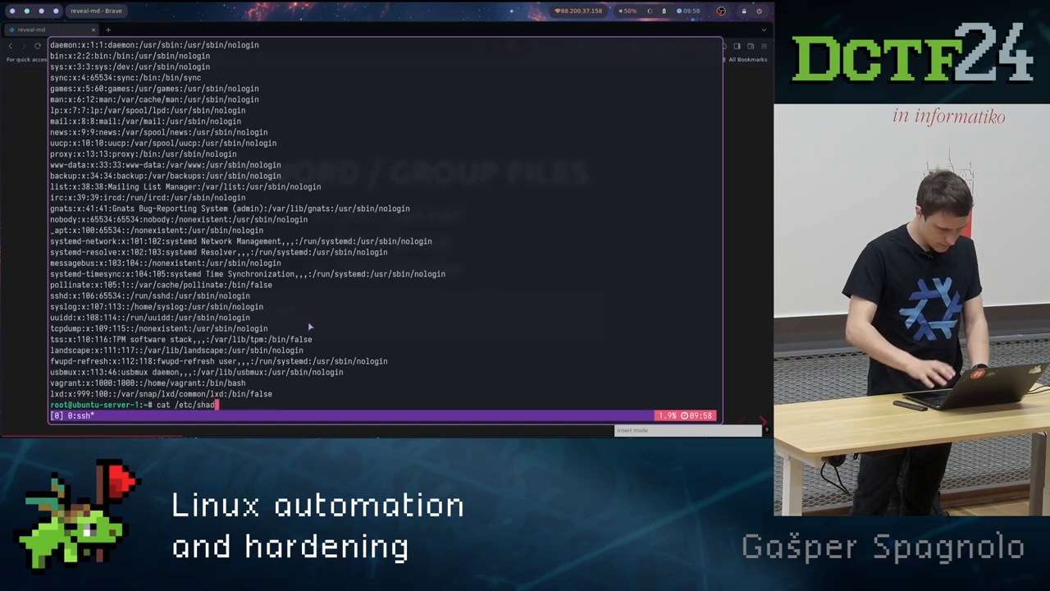
{"action": "key", "text": "Return"}
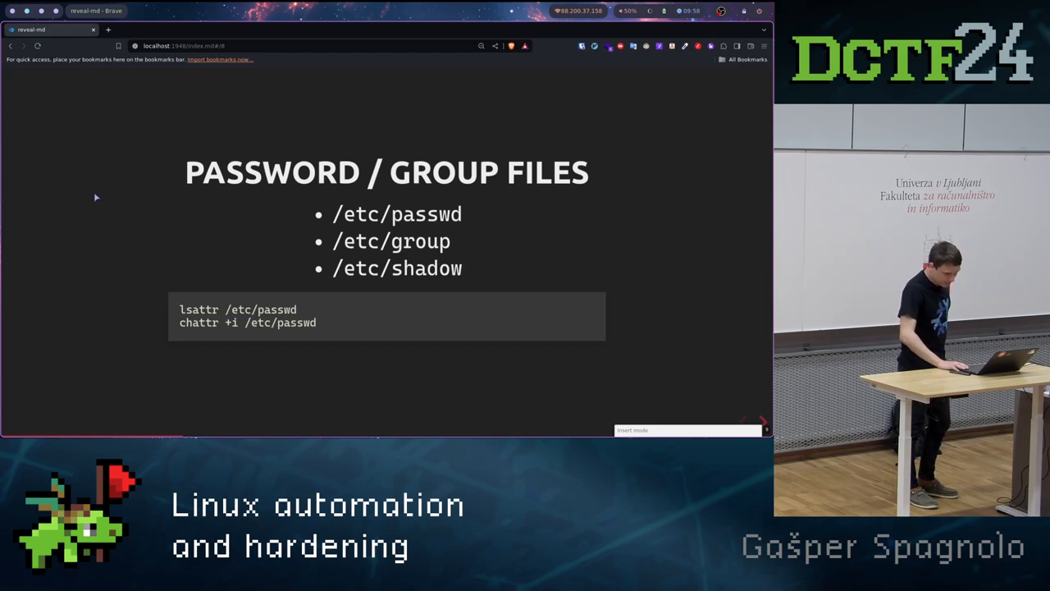
{"action": "key", "text": "Right"}
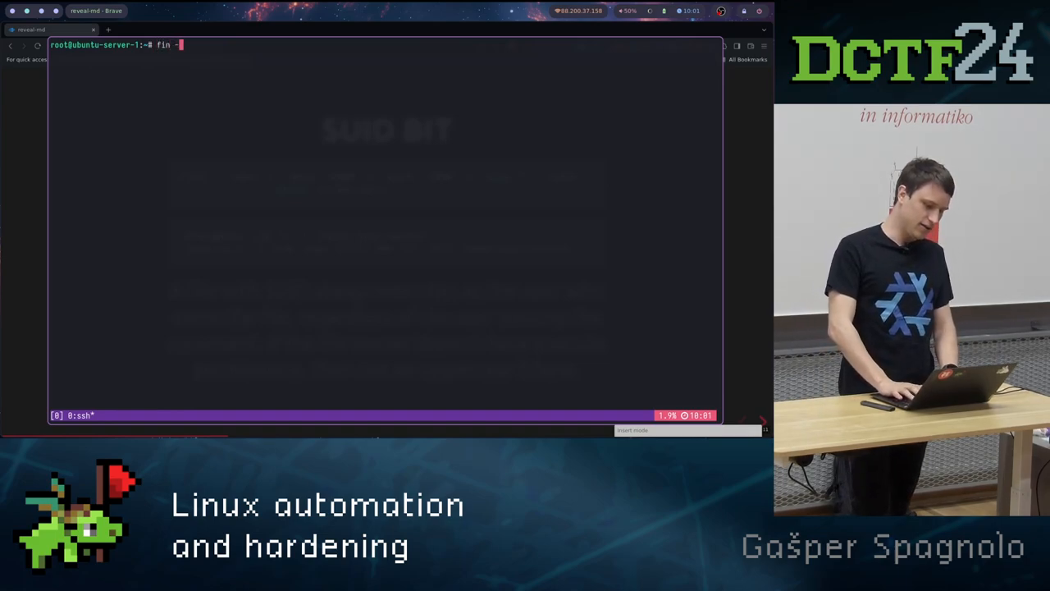
- Draft a find -iname "*.txt" -exec rm command, cancel it with Ctrl+C, and hide the terminal
{"action": "type", "text": "d"}
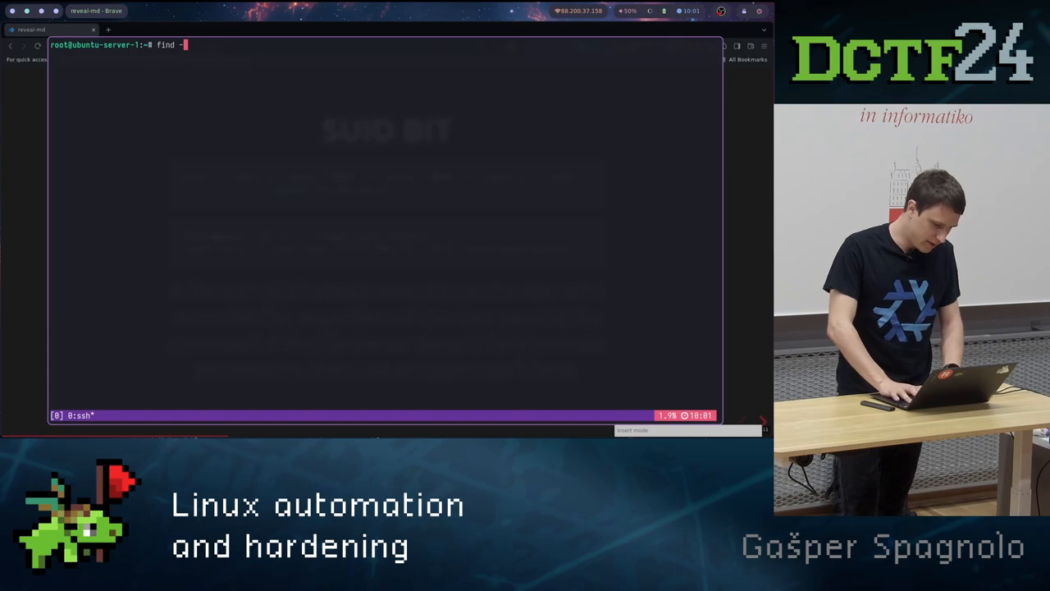
{"action": "type", "text": "tu"}
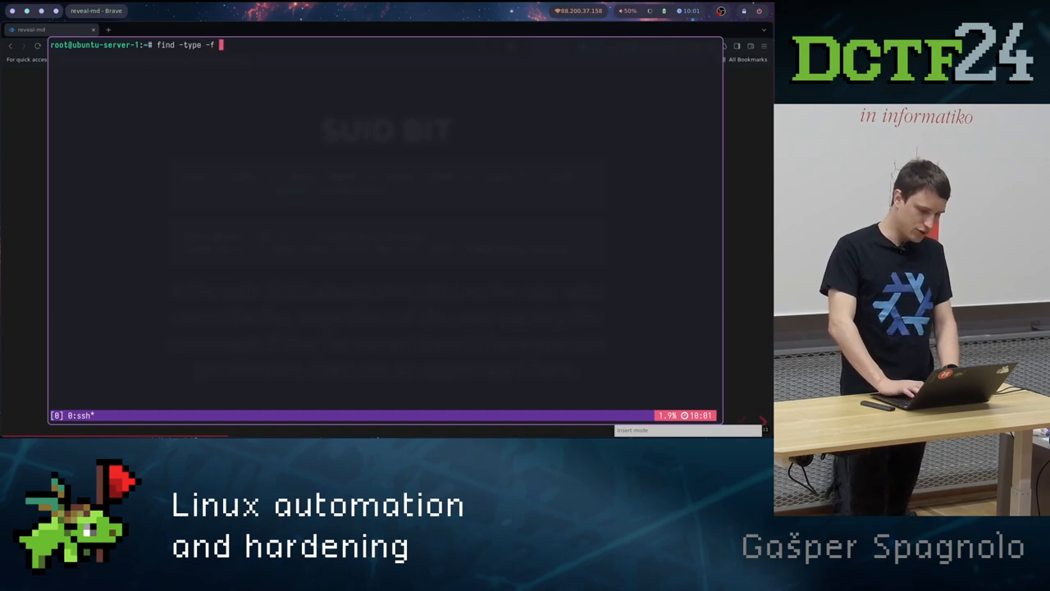
{"action": "type", "text": "-iname \""}
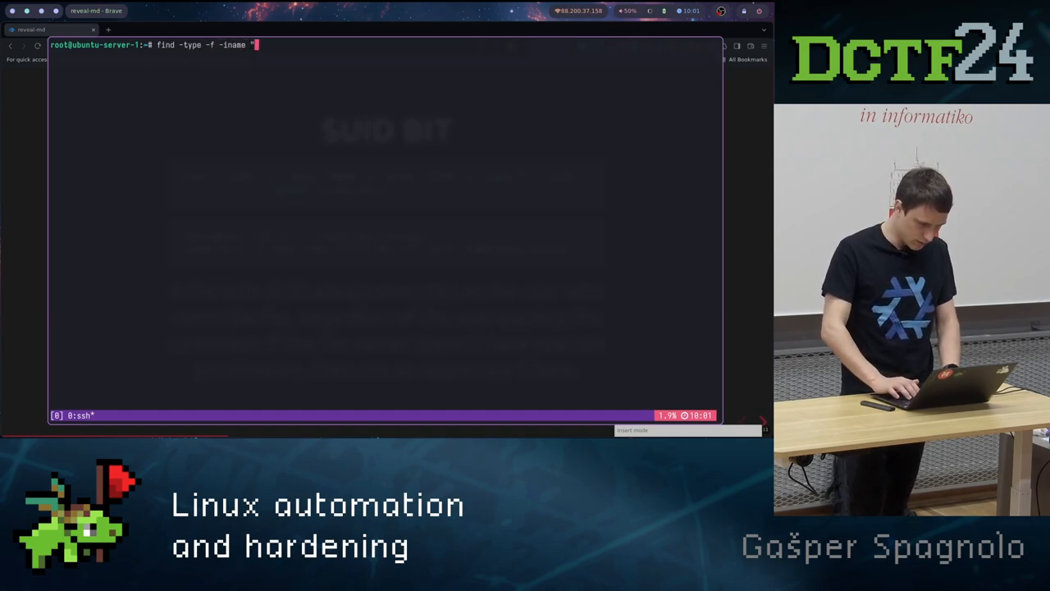
{"action": "type", "text": "*:"}
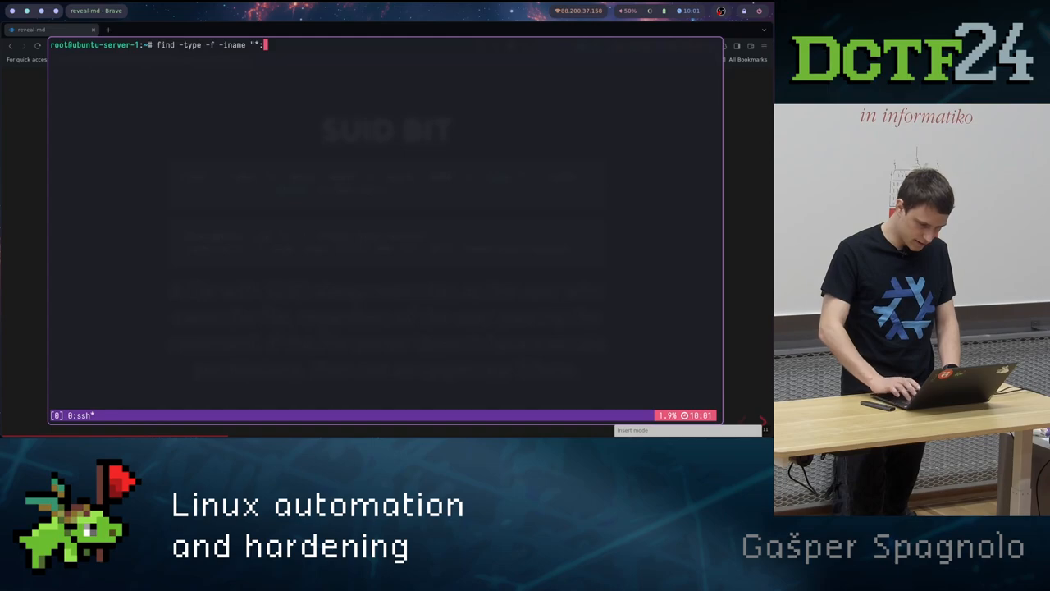
{"action": "type", "text": "txt\" -exec"}
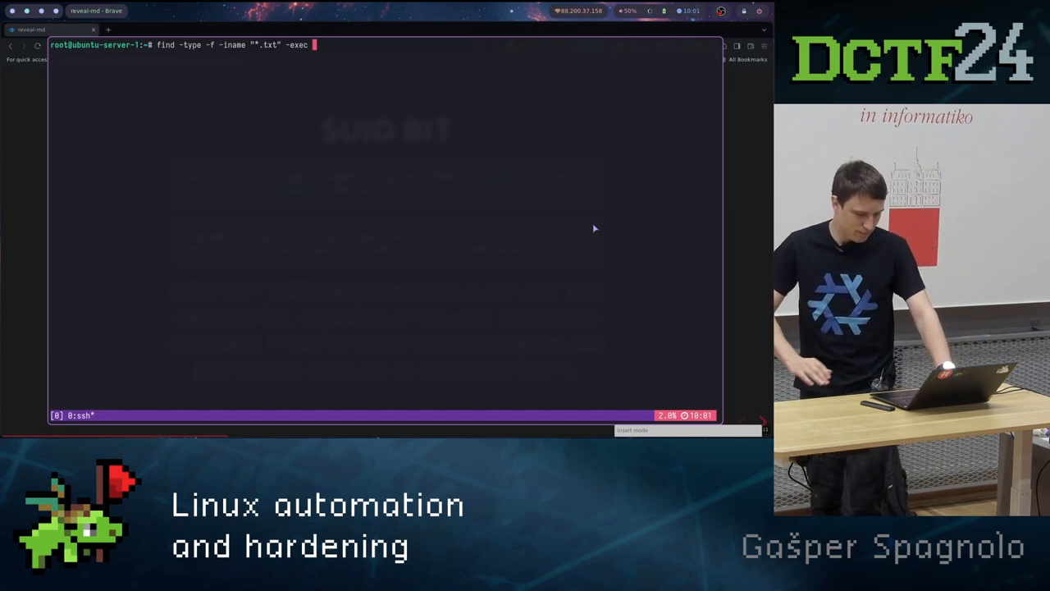
{"action": "type", "text": "rm -rf {"}
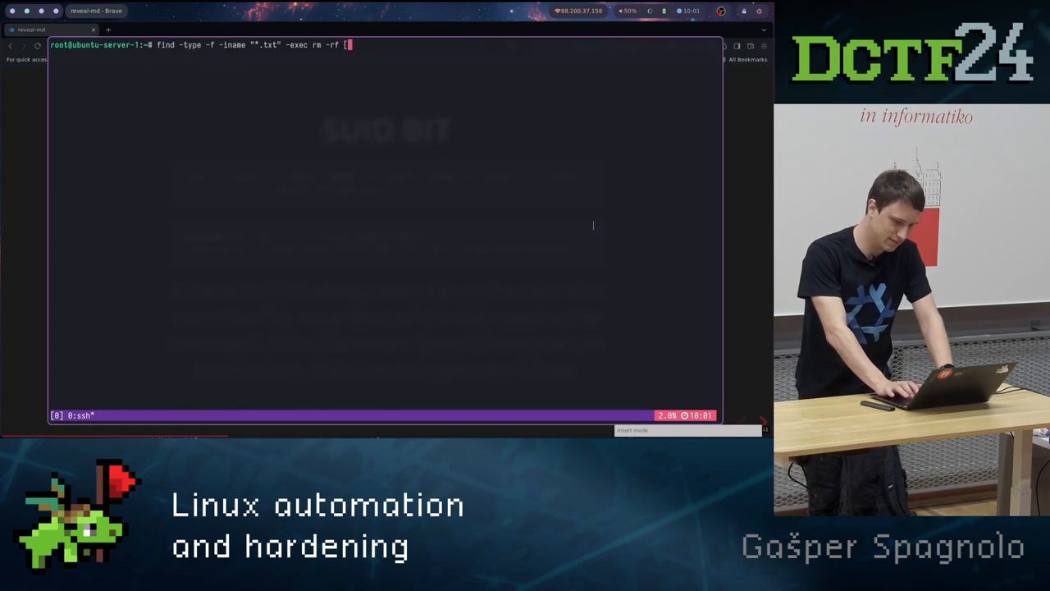
{"action": "key", "text": "BackSpace"}
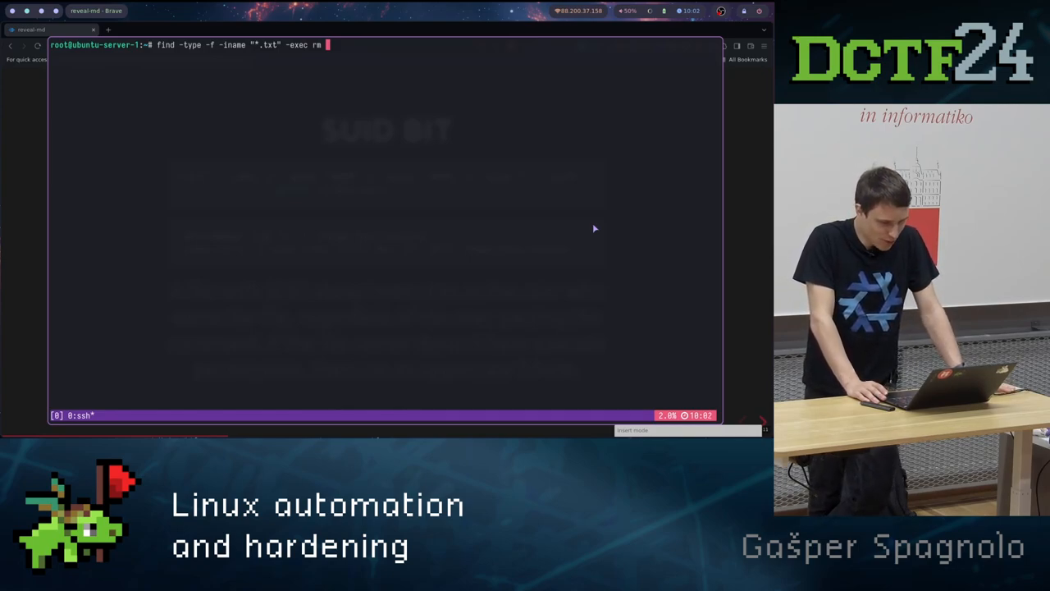
{"action": "key", "text": "ctrl+c"}
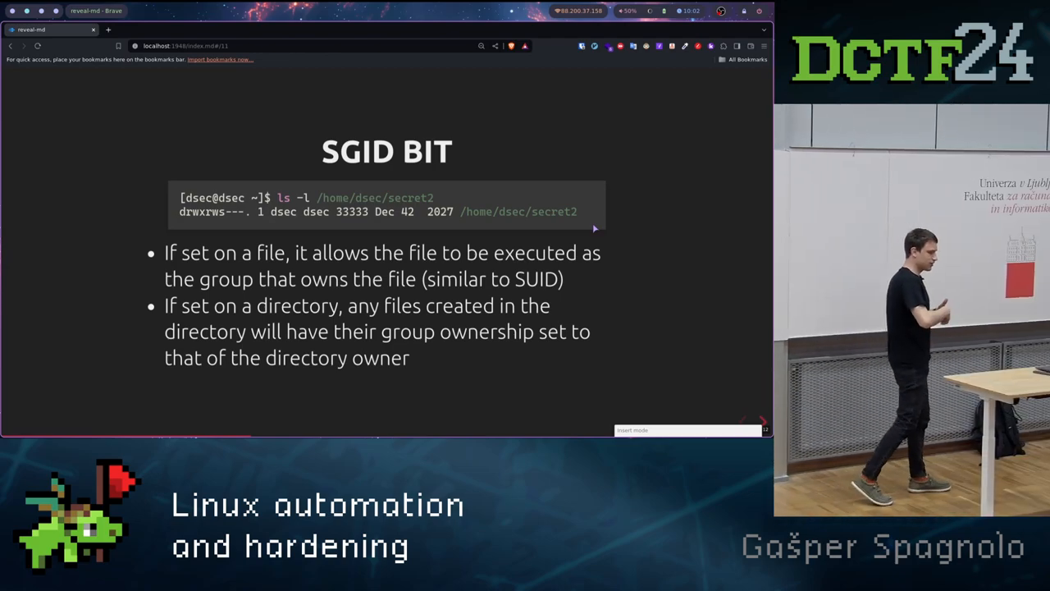
- Revisit SUID BIT, then move forward past SGID BIT to the Firewall / Databases / Services slide
{"action": "key", "text": "Left"}
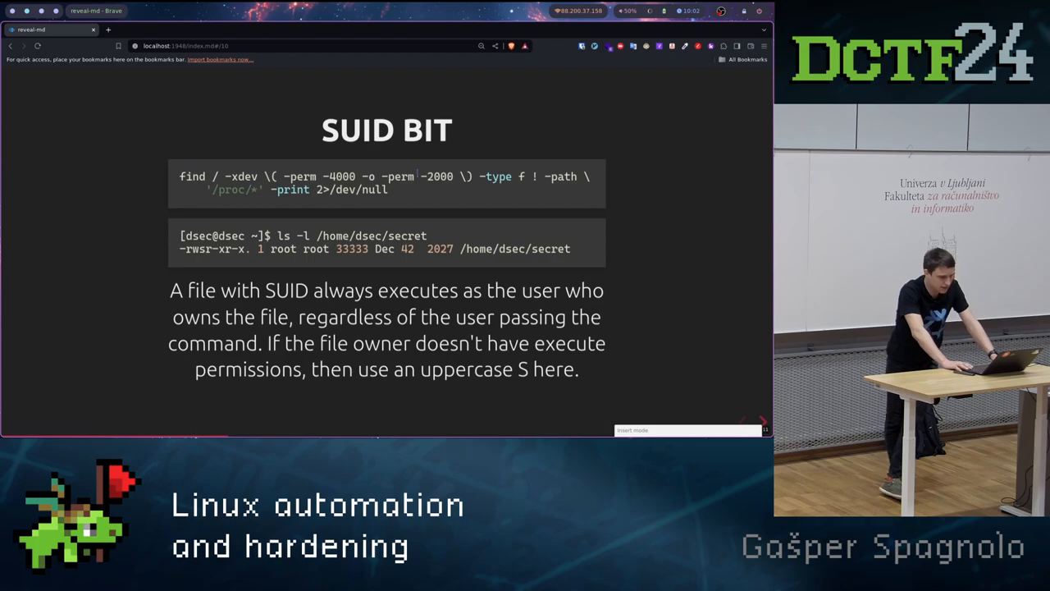
{"action": "key", "text": "Right"}
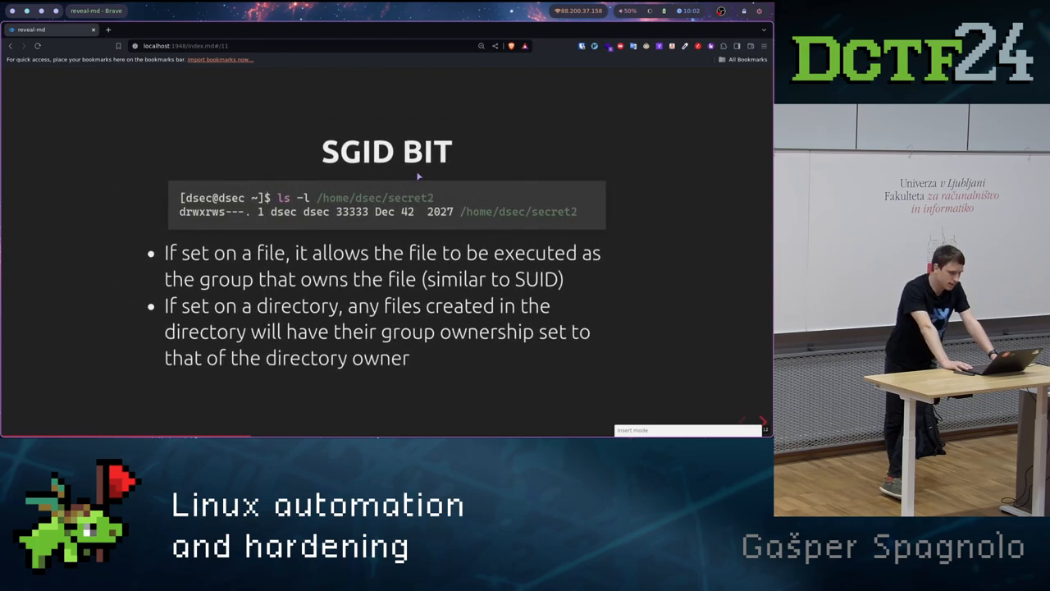
{"action": "key", "text": "Right"}
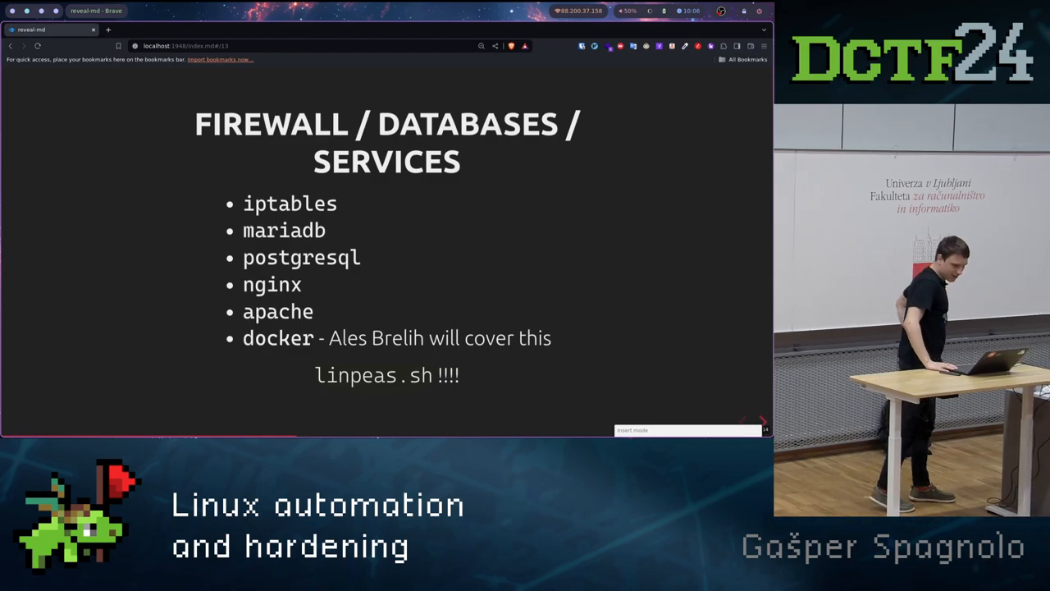
- Add an auditctl watch on /etc/passwd (warx, key user-info-access) and open a local zsh pane
{"action": "key", "text": "right"}
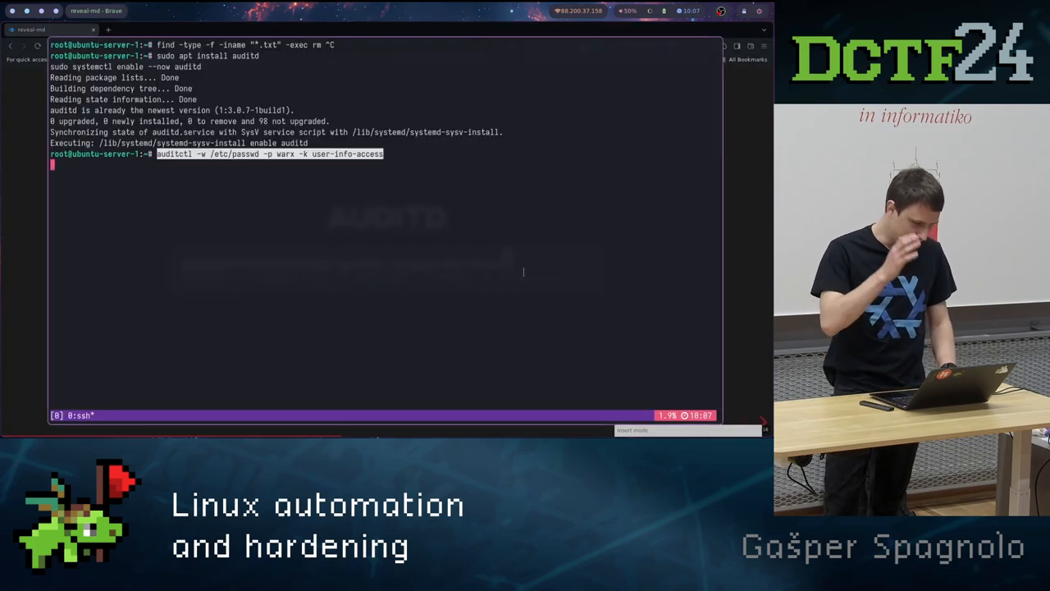
{"action": "key", "text": "Return"}
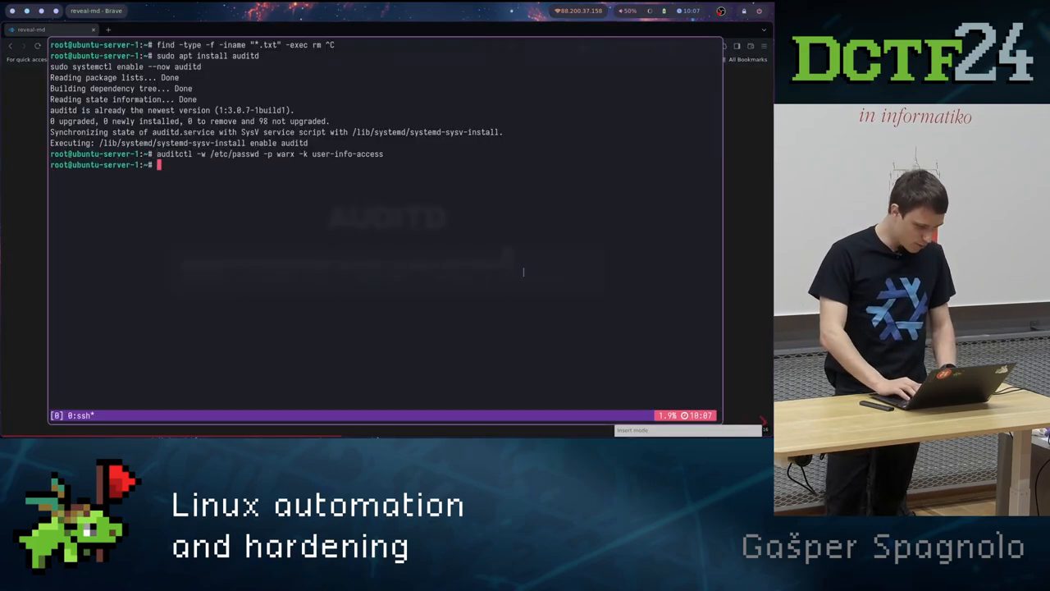
{"action": "type", "text": "cd"}
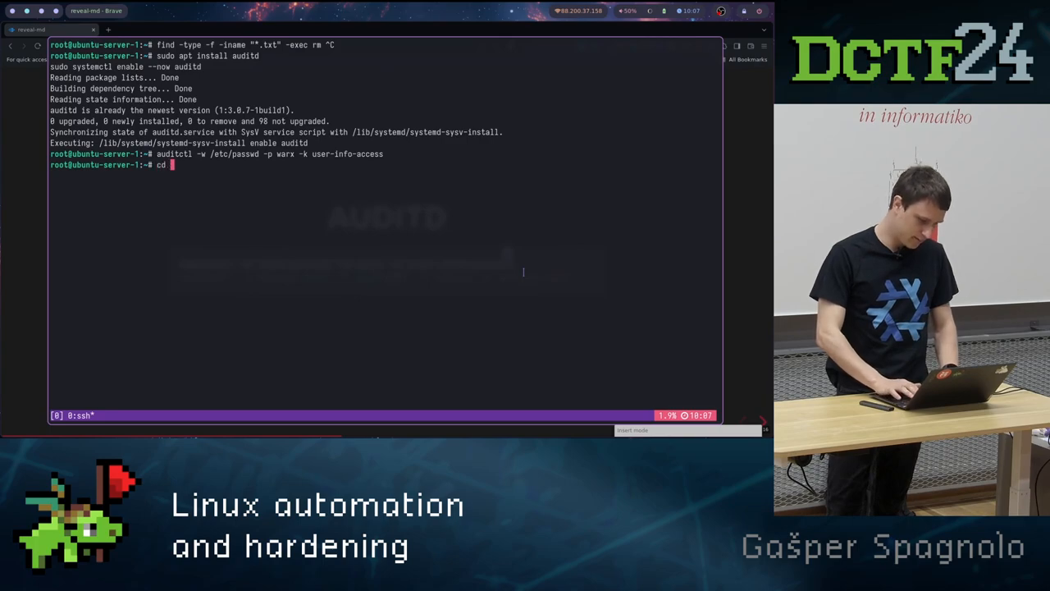
{"action": "key", "text": "Return"}
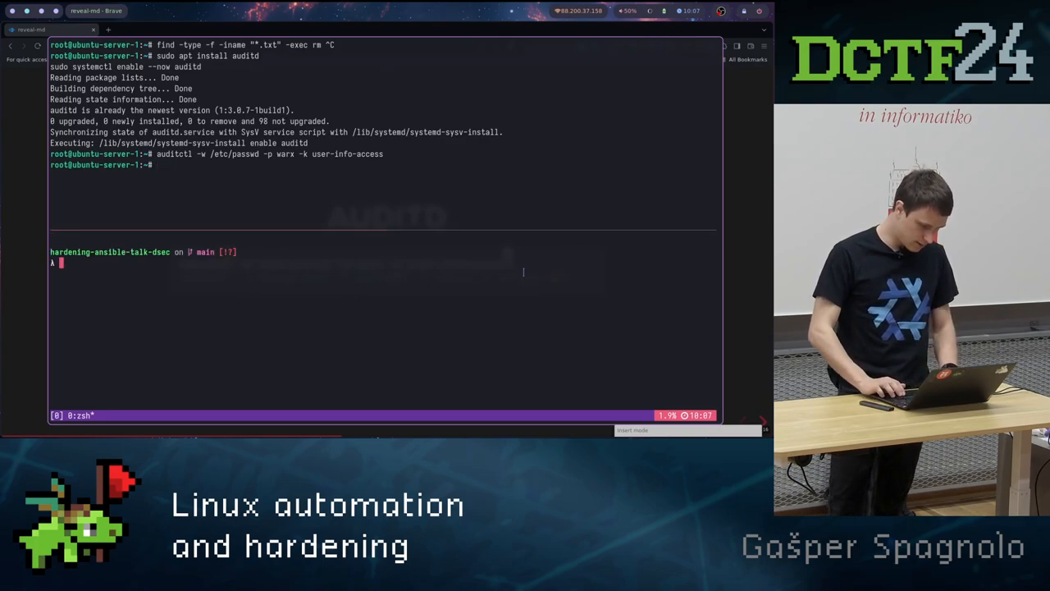
- Vagrant ssh into ubuntu-server-1 from samples/virt_simple, and tail -f /var/log/audit/audit.log above
{"action": "type", "text": "cd virt_simple"}
{"action": "type", "text": "ls"}
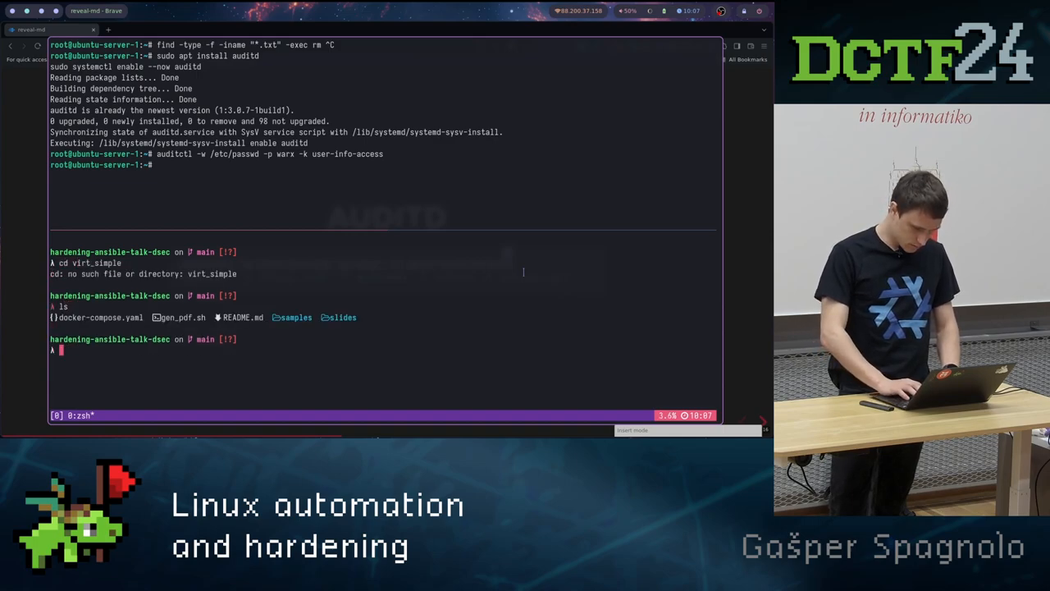
{"action": "type", "text": "cd ss"}
{"action": "type", "text": "vagrant ssh ubuntu-server-1"}
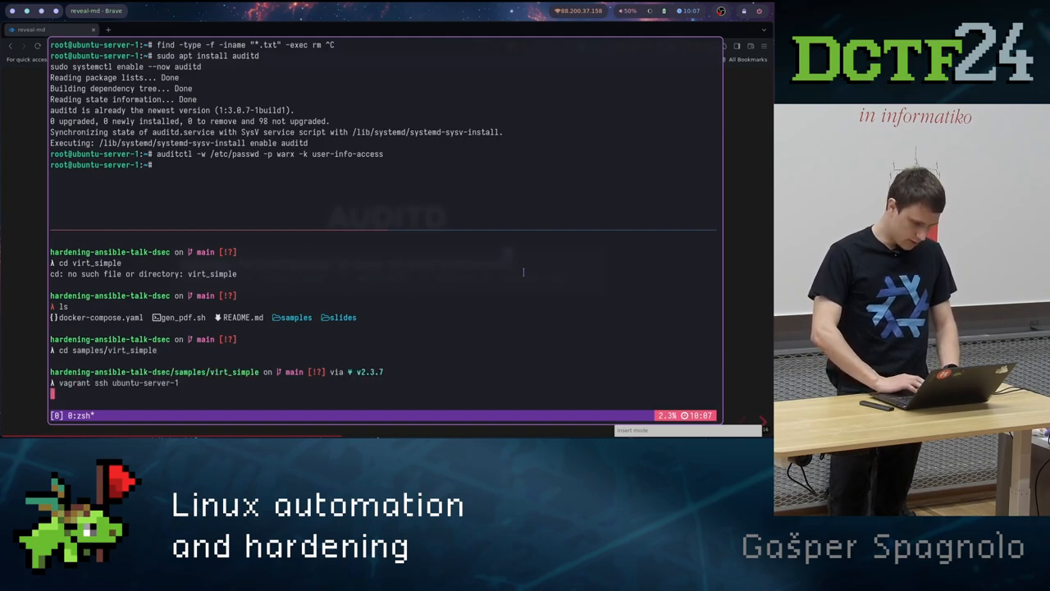
{"action": "key", "text": "Return"}
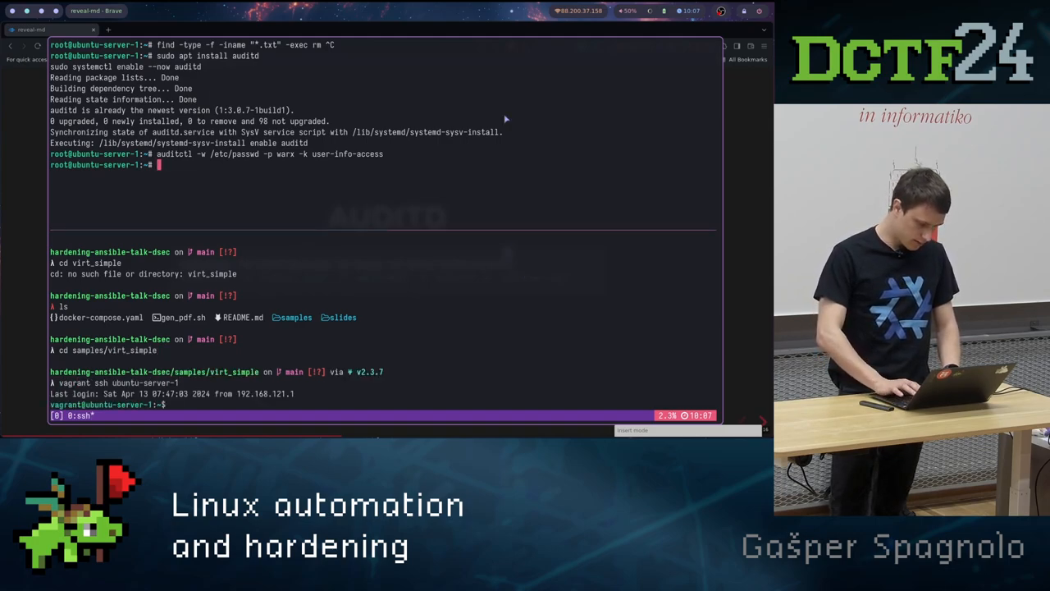
{"action": "type", "text": "tail -r"}
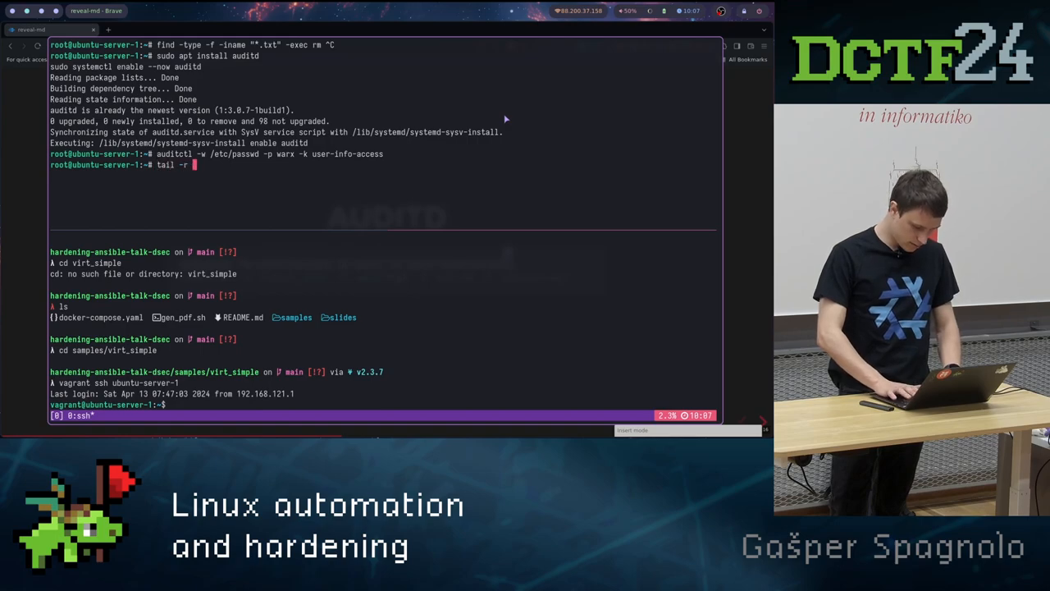
{"action": "type", "text": "f /var/log/au"}
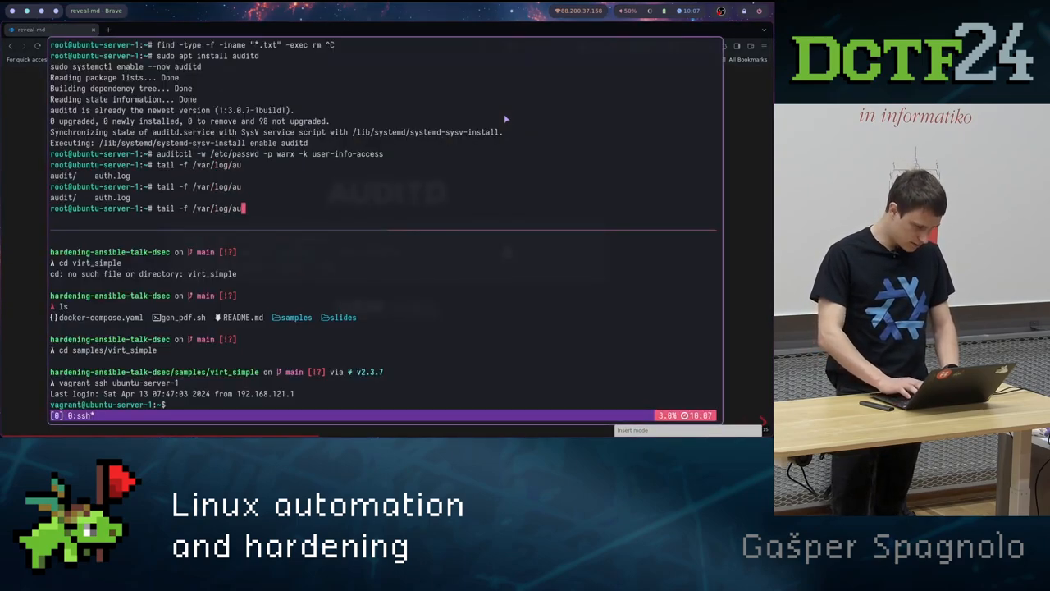
{"action": "type", "text": "dit/audit.log"}
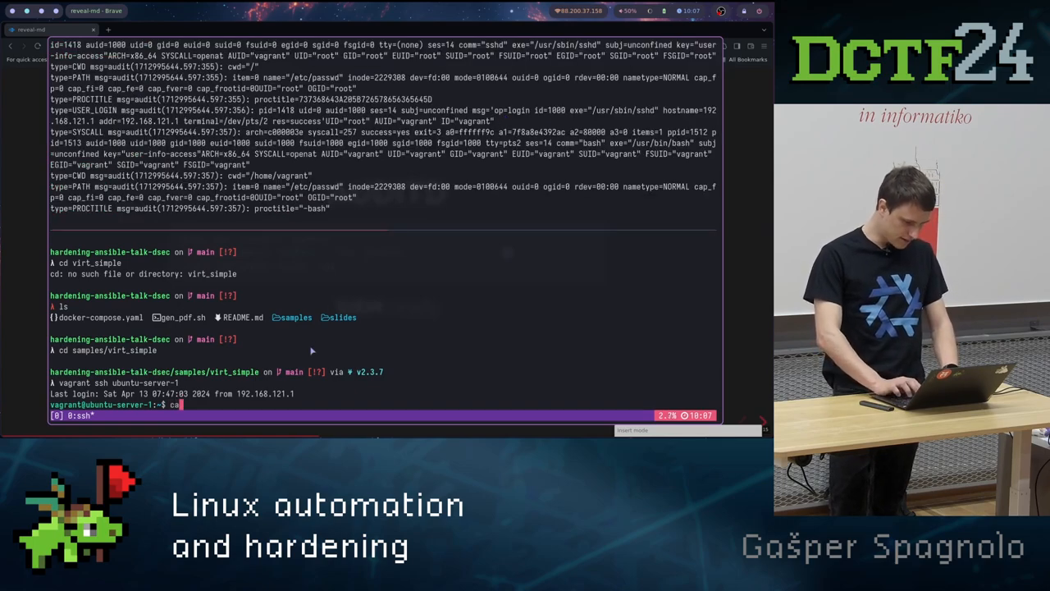
- Print the server's /etc/passwd with cat while the audit log watches
{"action": "type", "text": "cat /etc/"}
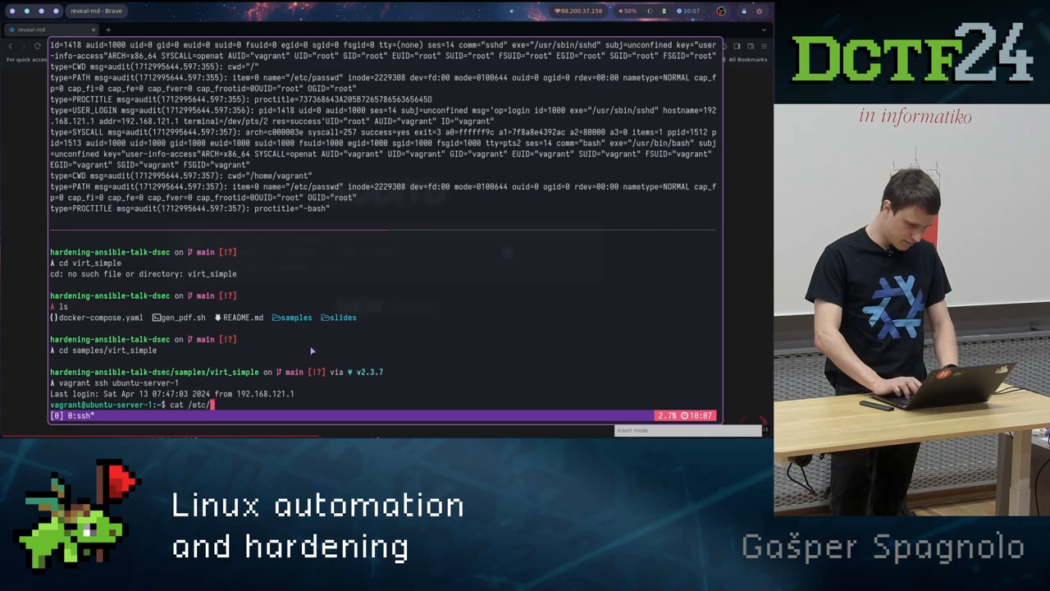
{"action": "type", "text": "pa"}
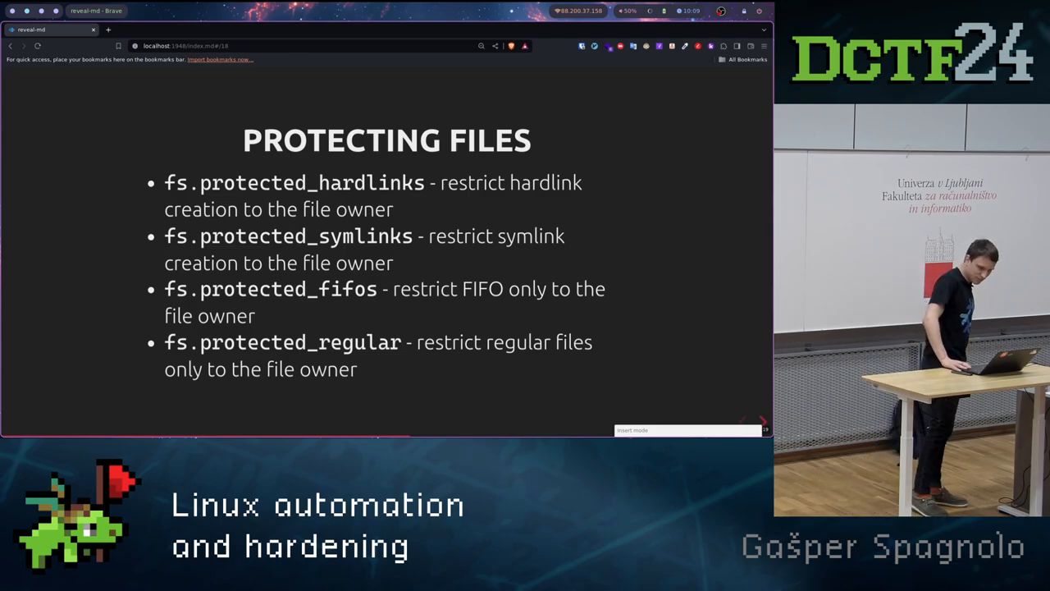
- Advance the deck to the Protecting Files slide on fs.protected_* kernel settings
{"action": "key", "text": "Right"}
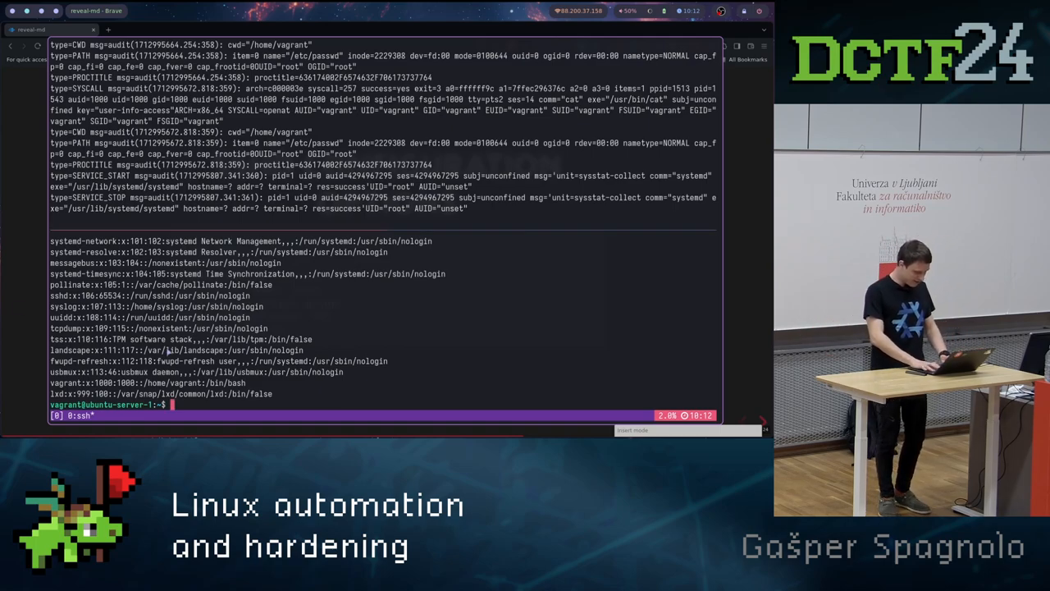
- Type and erase an rm -rf command before returning to the SSHD Configuration Options slide
{"action": "type", "text": "rm -rf"}
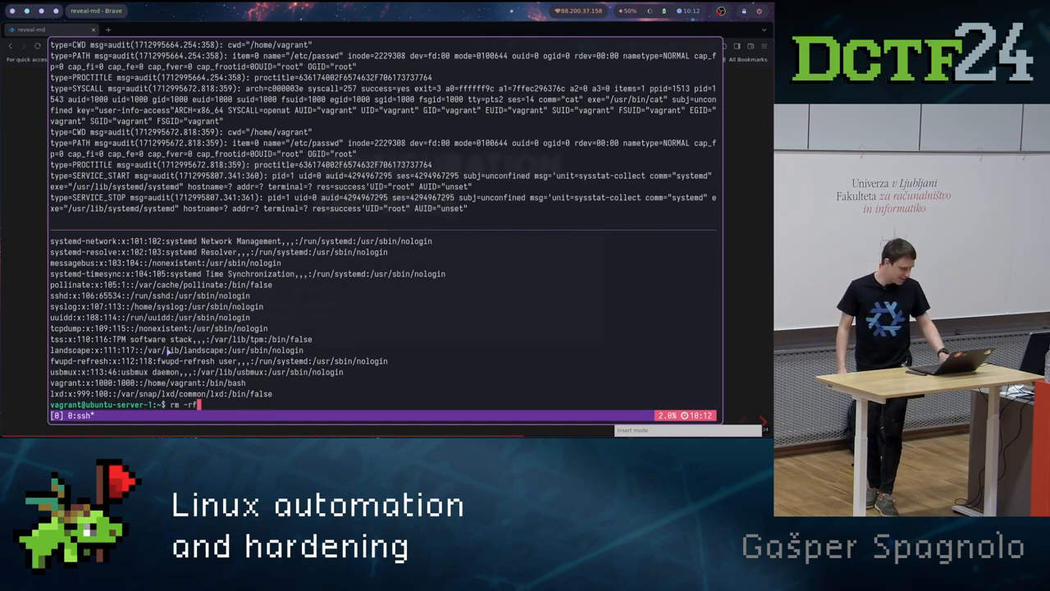
{"action": "key", "text": "BackSpace"}
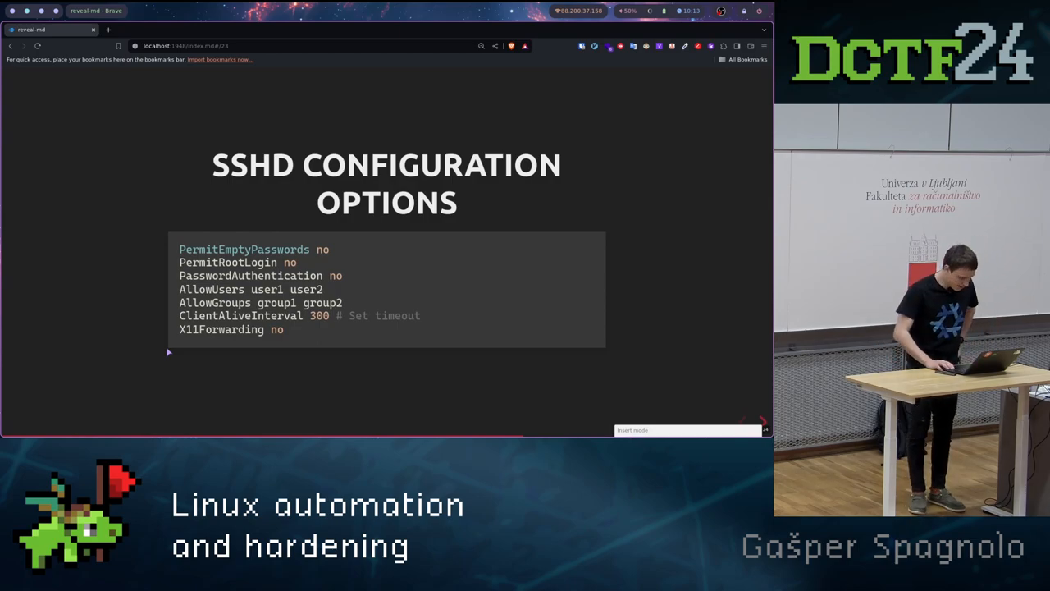
{"action": "key", "text": "Right"}
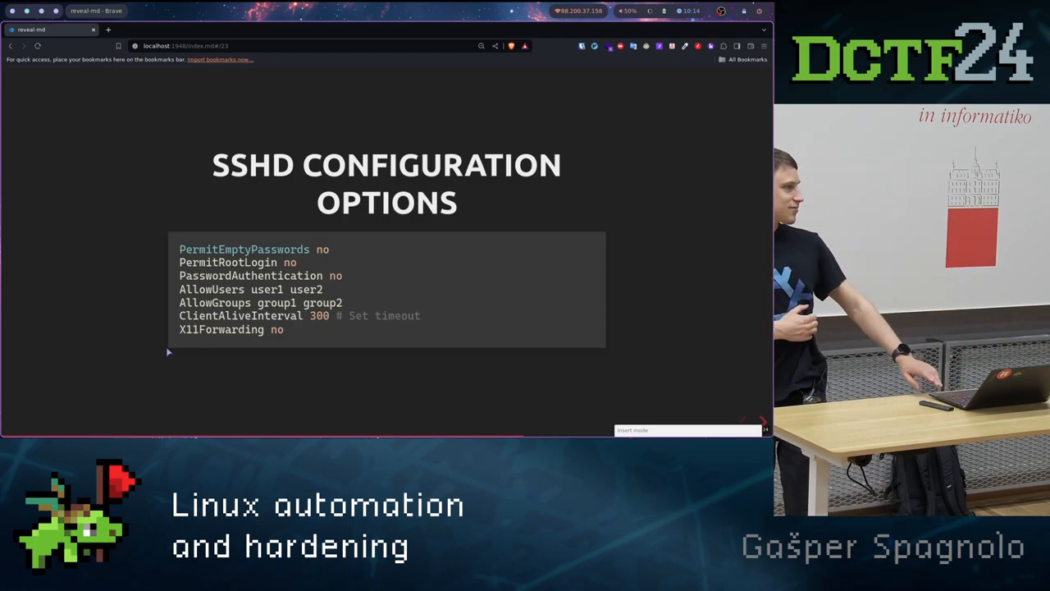
- Step forward to the Ansible diagram of a control node, inventory and three managed nodes
{"action": "key", "text": "Right"}
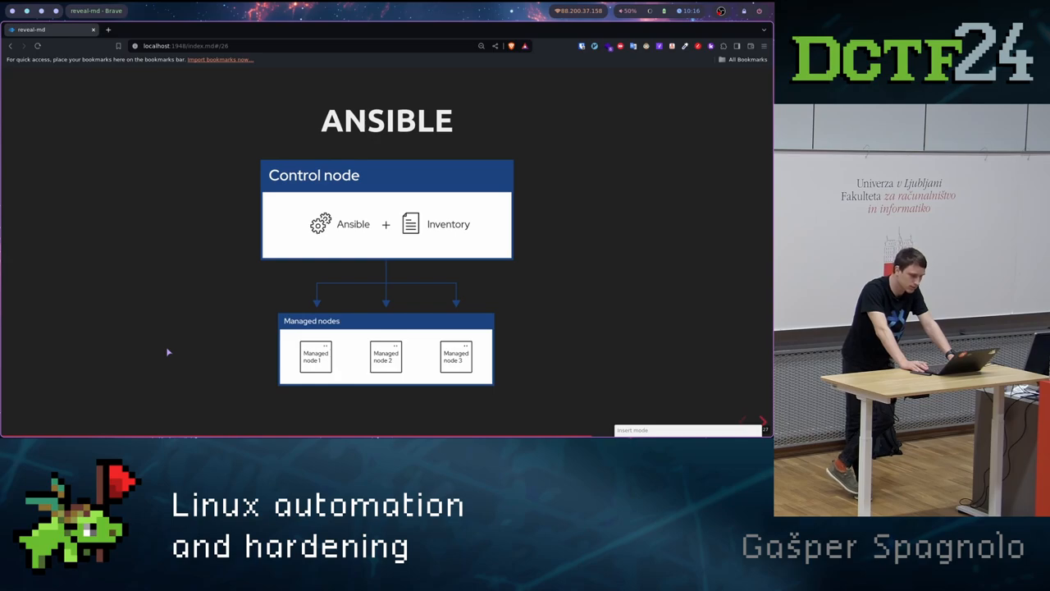
- Move past the Getting Started with Ansible slide and over to the local project shell
{"action": "key", "text": "Right"}
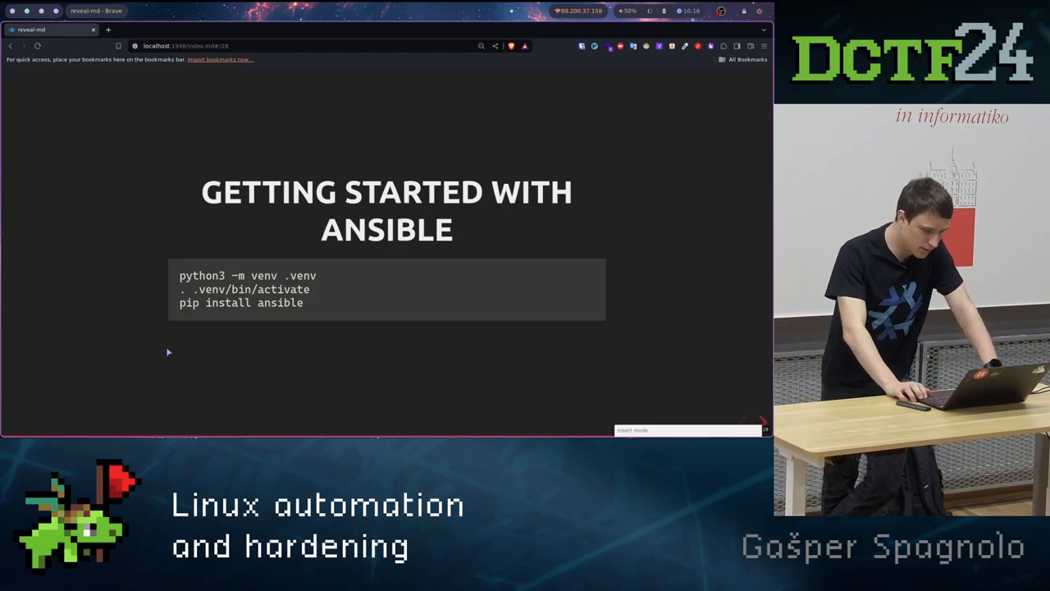
{"action": "key", "text": "Right"}
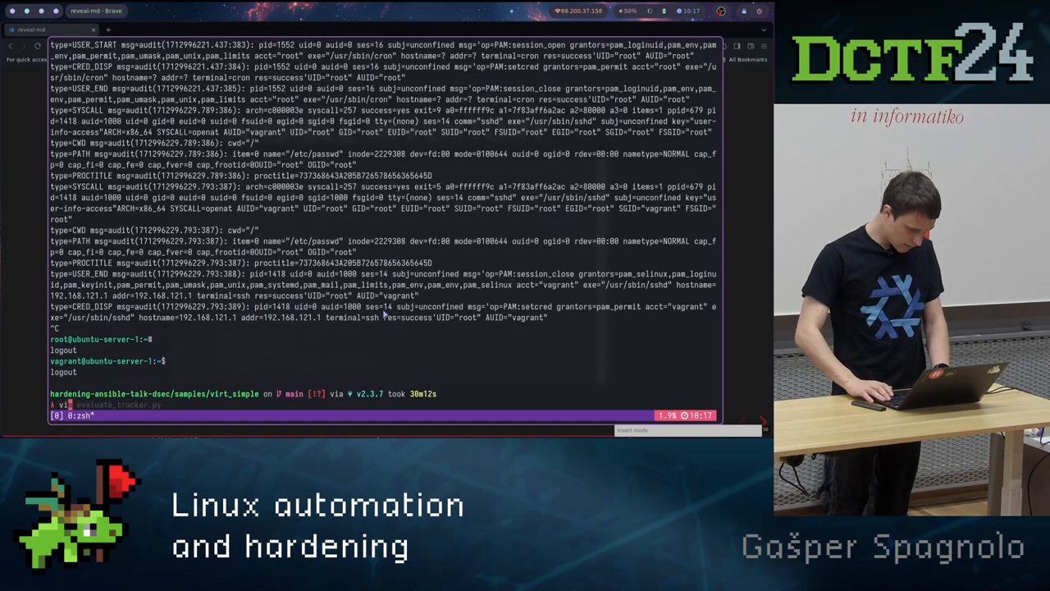
{"action": "key", "text": "Return"}
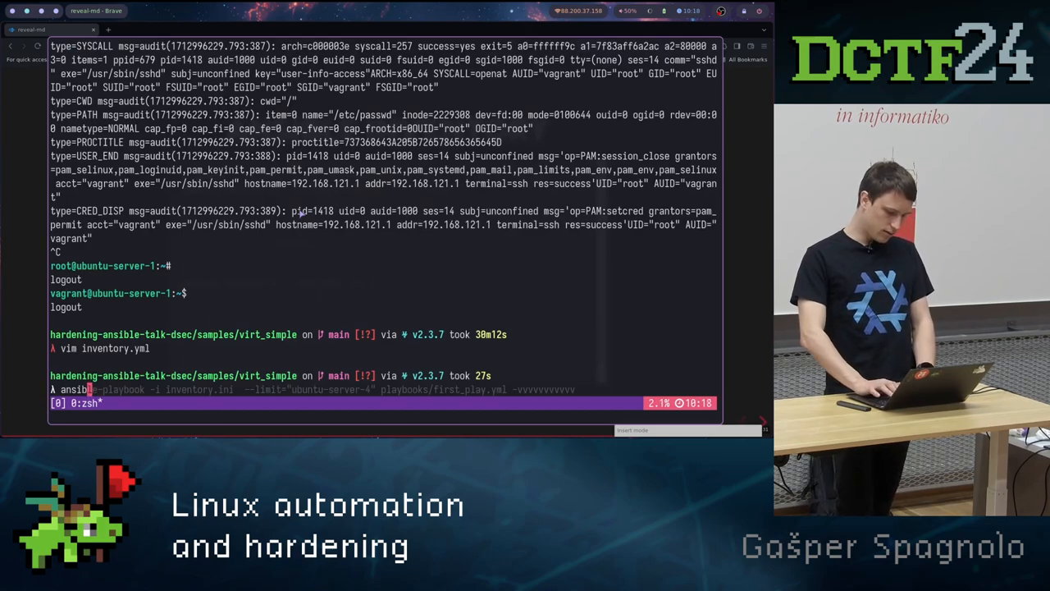
- Ping all inventory.ini hosts with the Ansible ping module, then rerun it verbosely
{"action": "type", "text": "ansible all -m ping -i inventory.ini"}
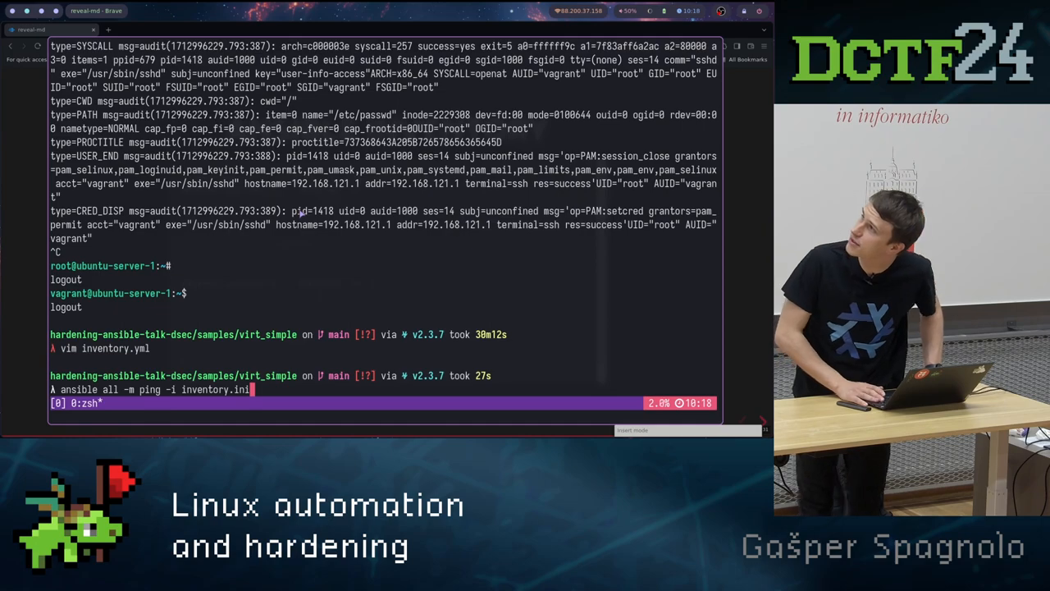
{"action": "key", "text": "Return"}
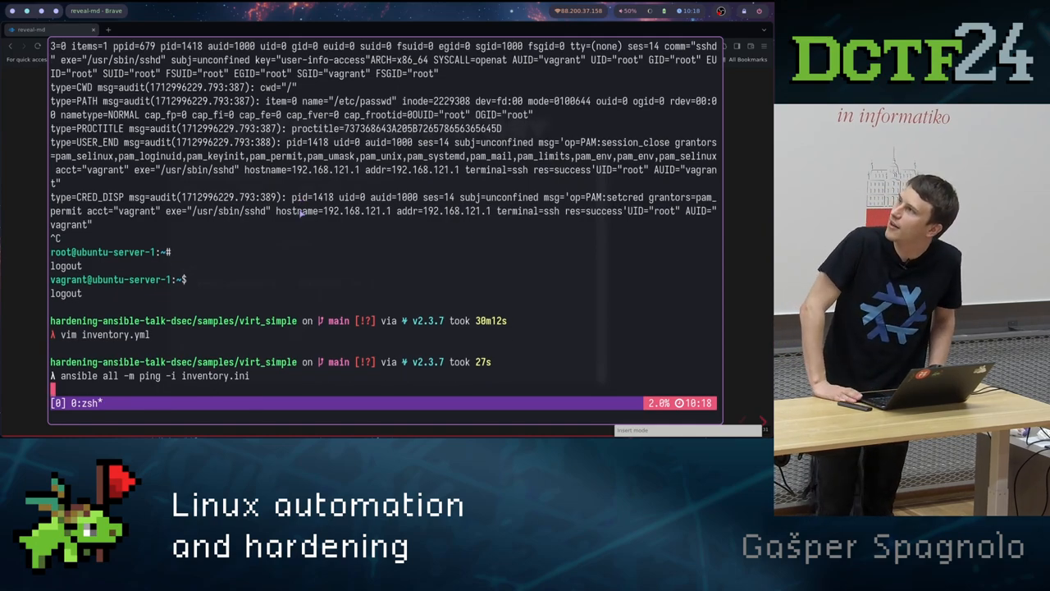
{"action": "key", "text": "Return"}
{"action": "type", "text": "ansible all -m ping -i inventory.ini"}
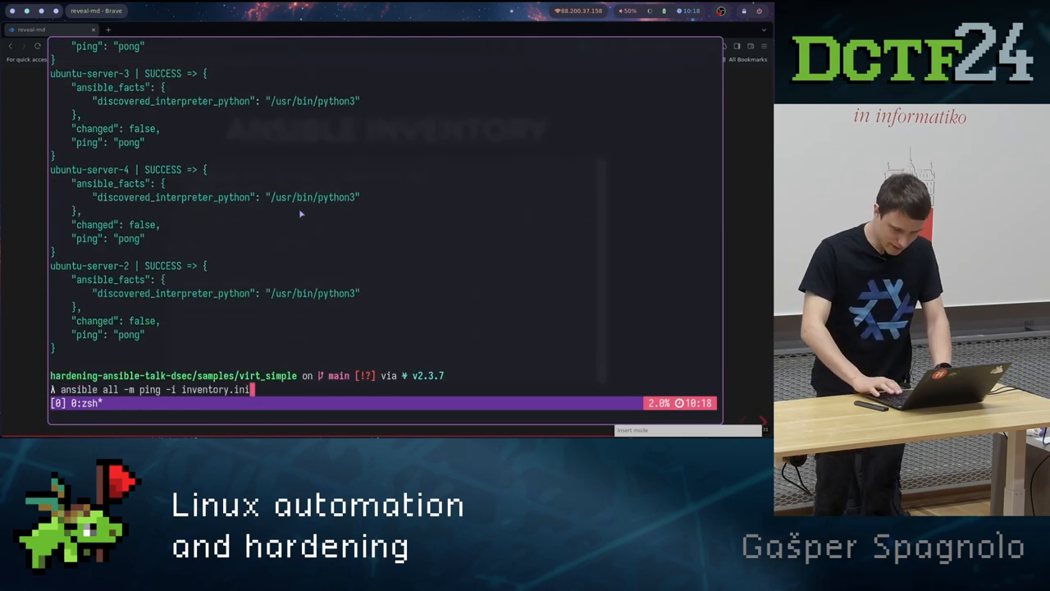
{"action": "type", "text": "-vv"}
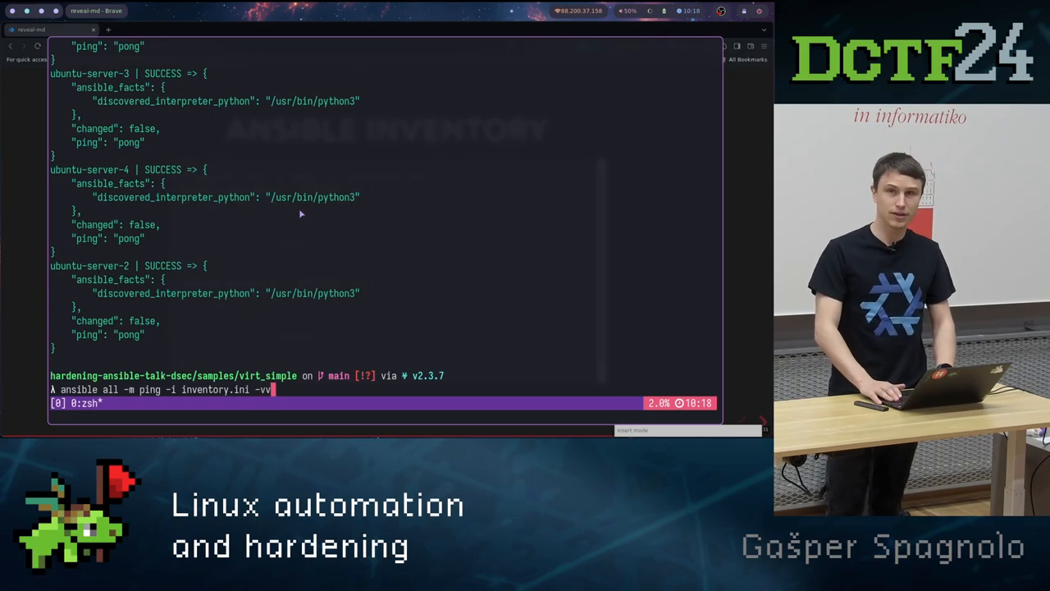
{"action": "key", "text": "Return"}
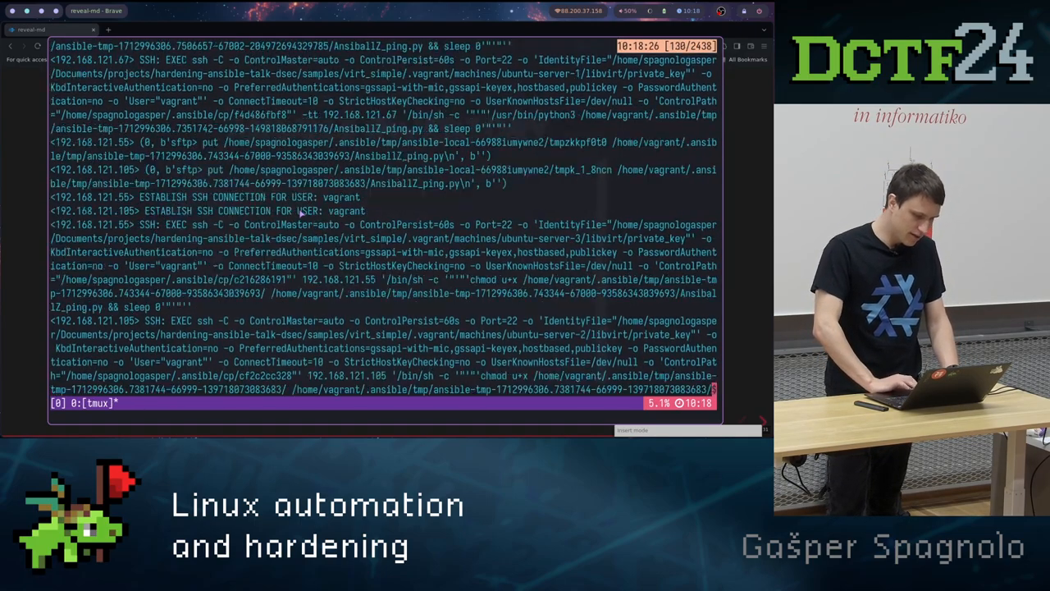
- Scroll through the verbose ping responses from ubuntu-server-1 to 5
{"action": "scroll", "scroll_direction": "down", "scroll_amount": 3}
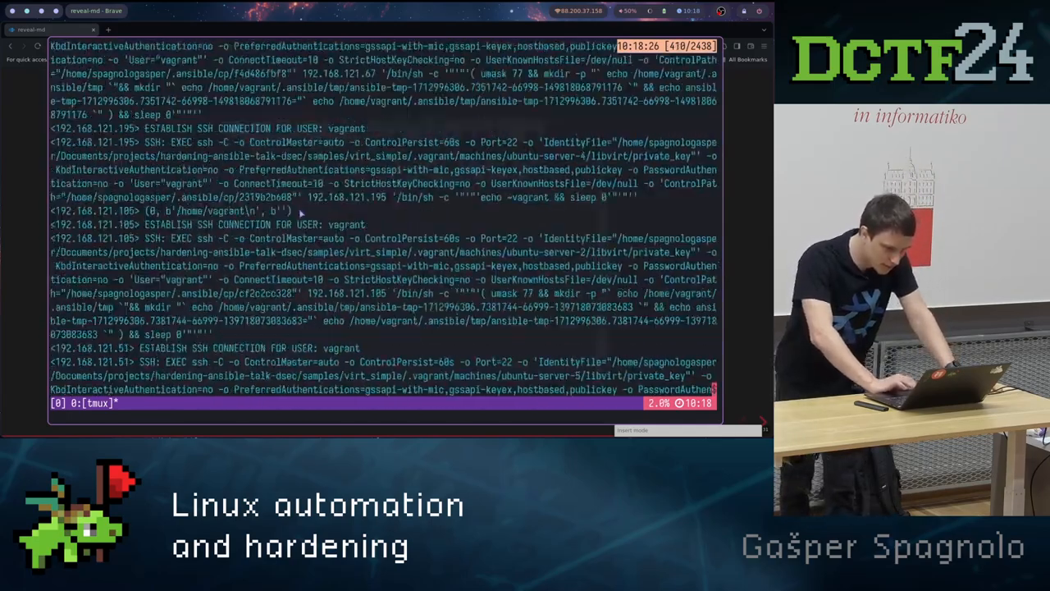
{"action": "scroll", "scroll_direction": "down", "scroll_amount": 3}
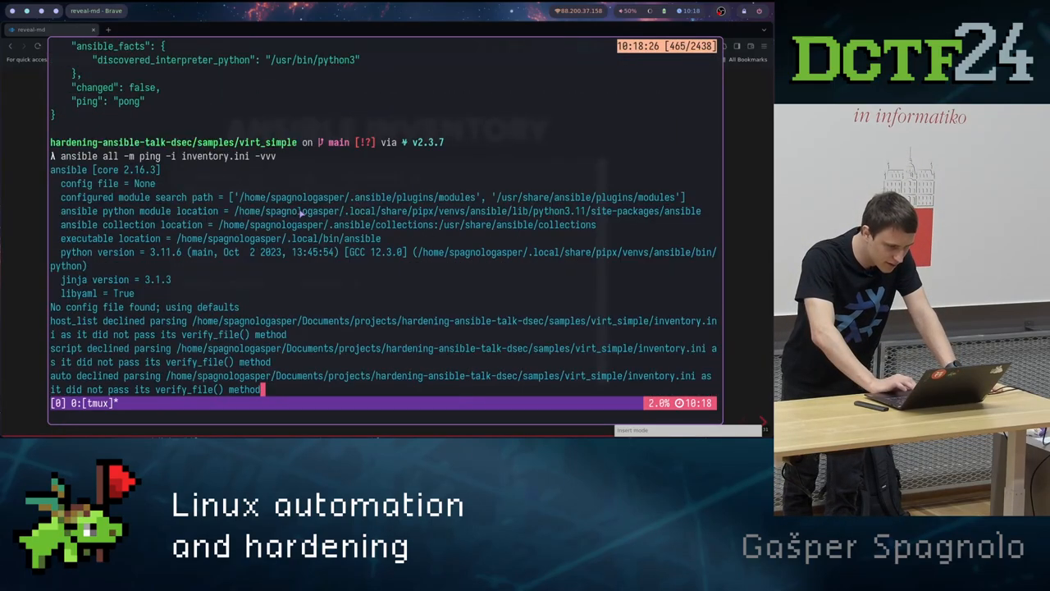
{"action": "scroll", "scroll_direction": "down", "scroll_amount": 3}
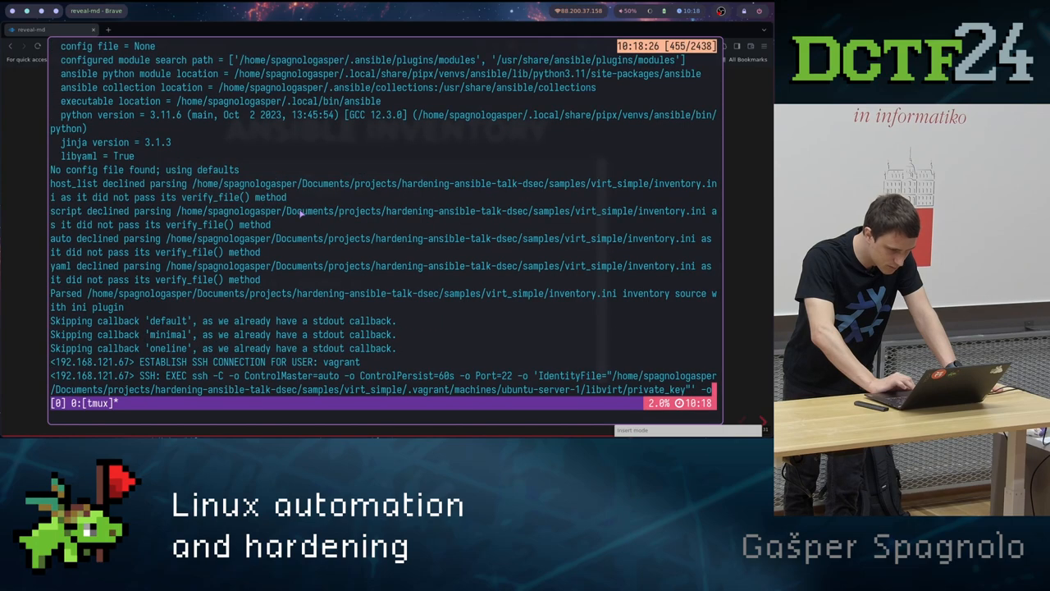
{"action": "scroll", "scroll_direction": "down", "scroll_amount": 3}
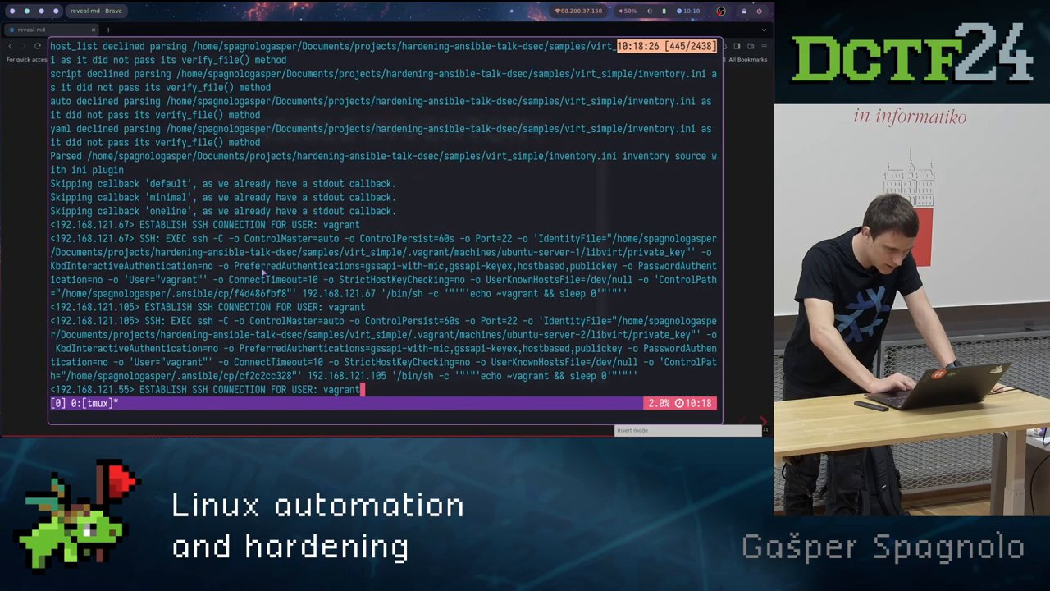
{"action": "scroll", "scroll_direction": "down", "scroll_amount": 3}
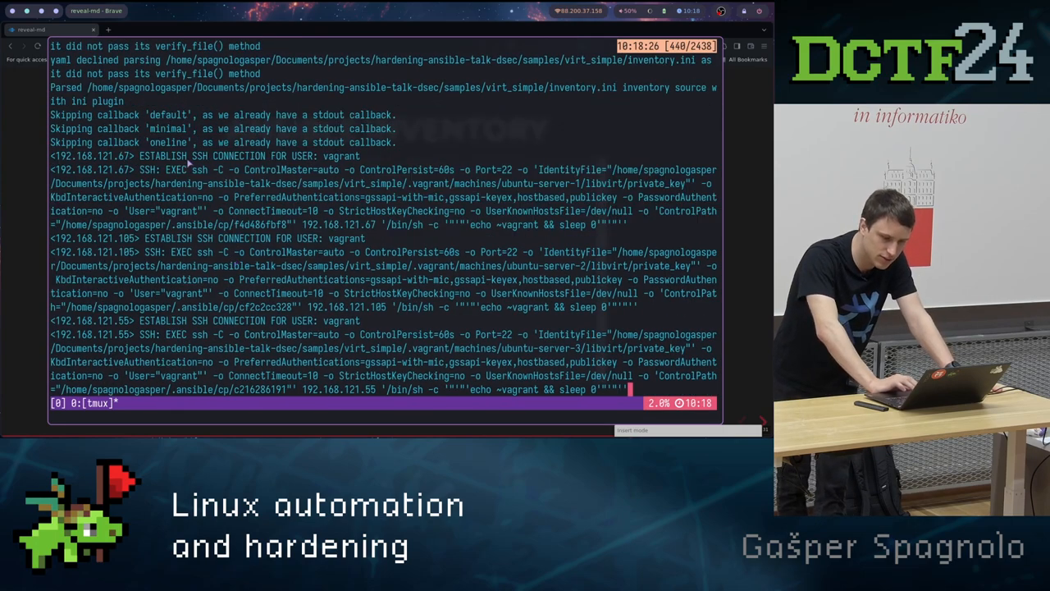
{"action": "scroll", "scroll_direction": "down", "scroll_amount": 3}
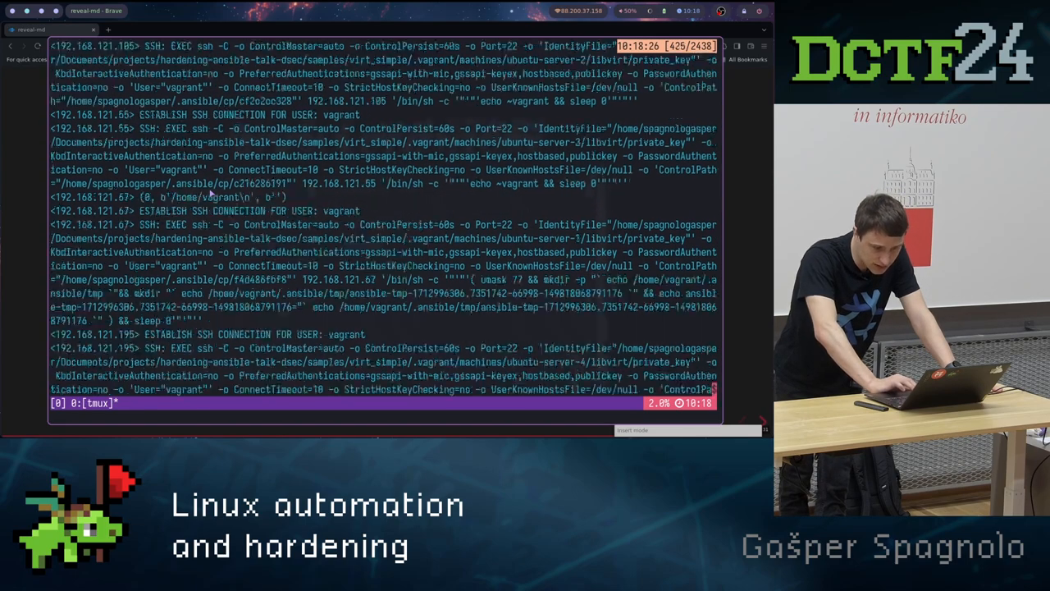
{"action": "scroll", "scroll_direction": "down", "scroll_amount": 3}
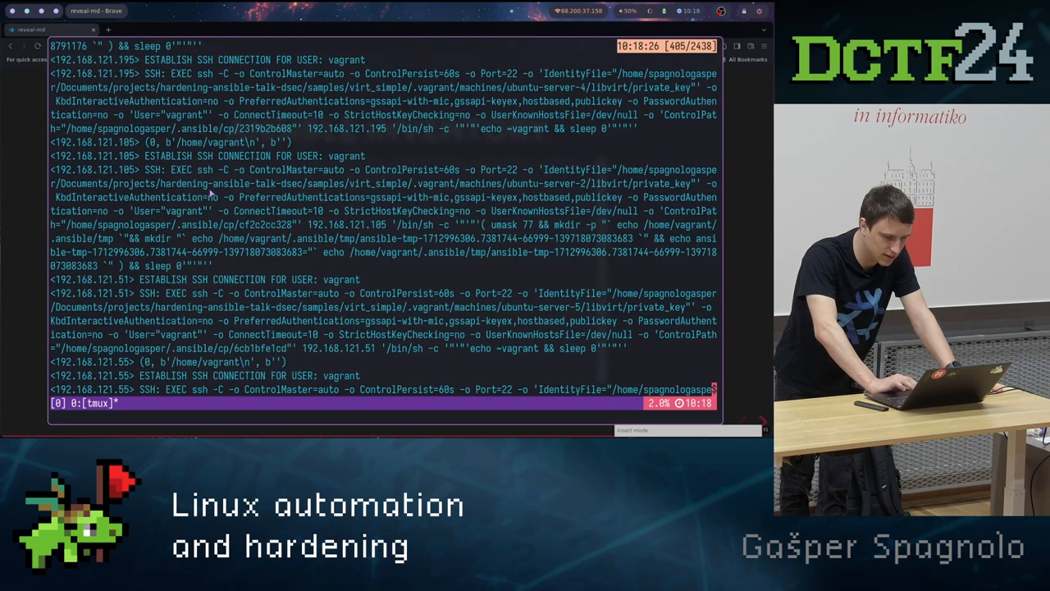
{"action": "scroll", "scroll_direction": "up", "scroll_amount": 3}
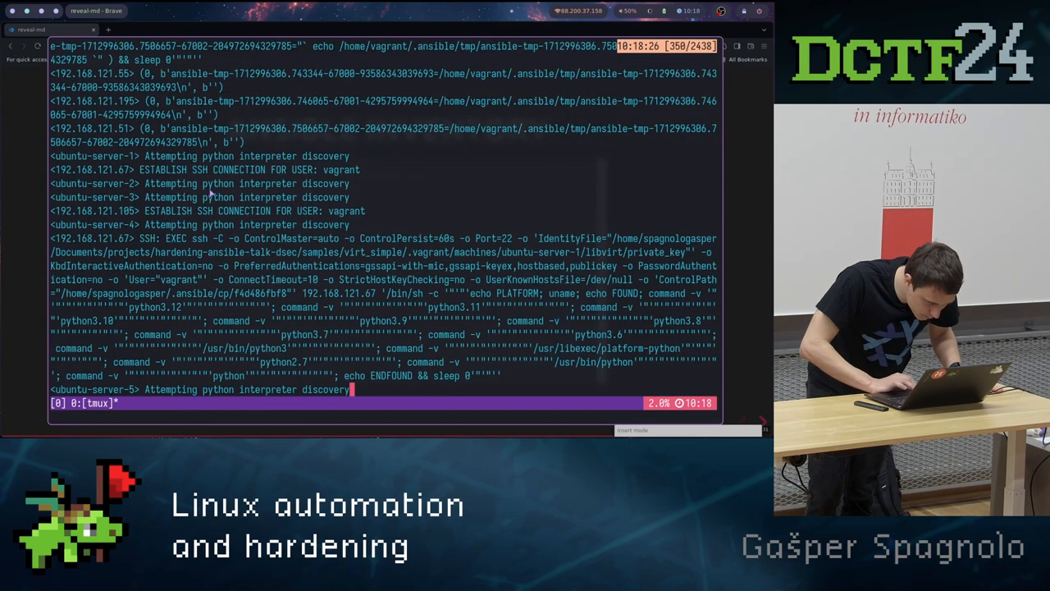
{"action": "scroll", "scroll_direction": "down", "scroll_amount": 3}
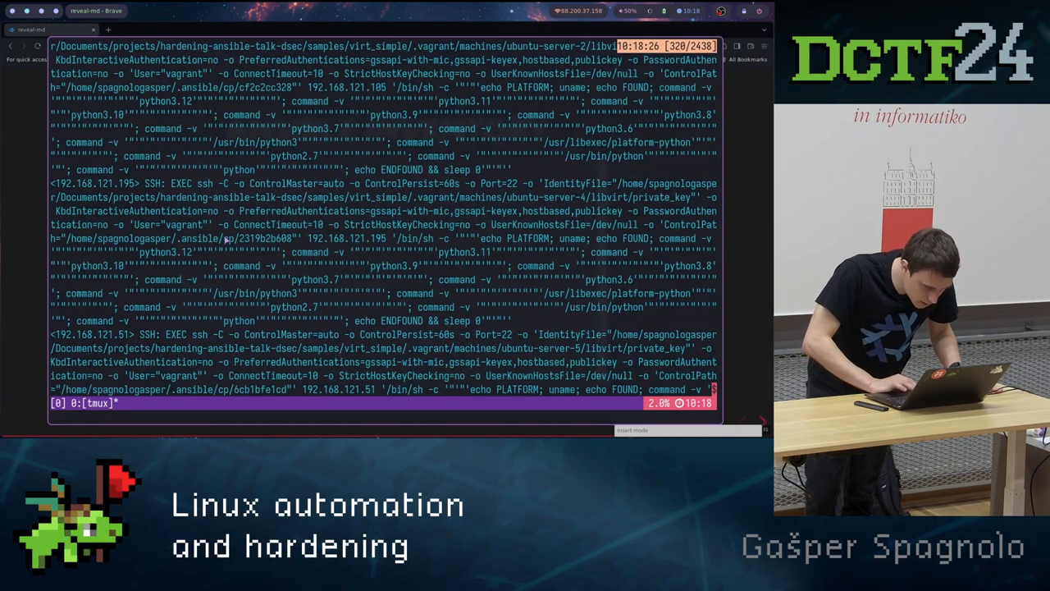
{"action": "scroll", "scroll_direction": "down", "scroll_amount": 3}
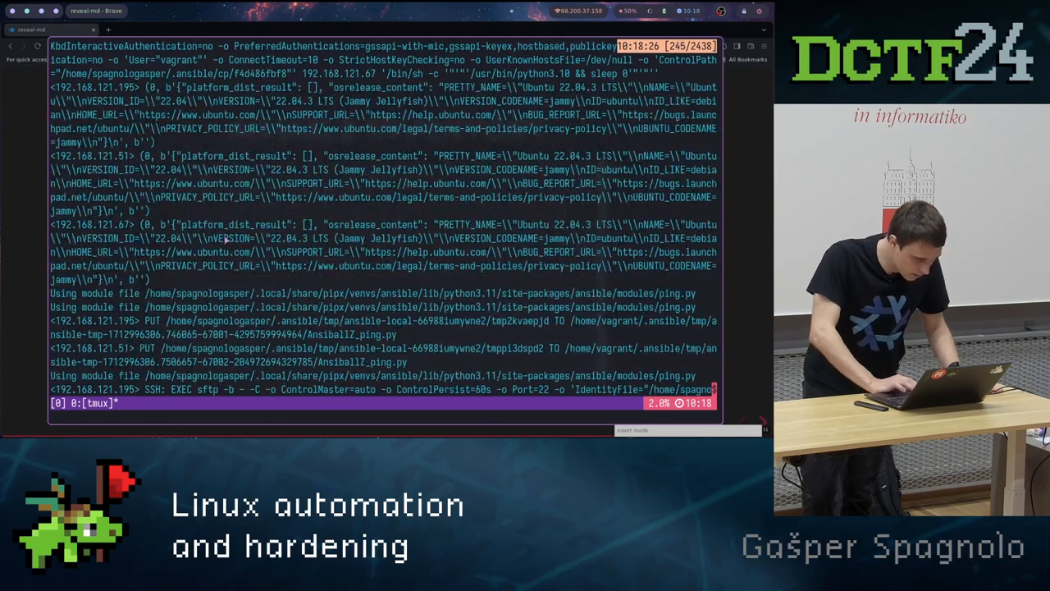
{"action": "scroll", "scroll_direction": "down", "scroll_amount": 3}
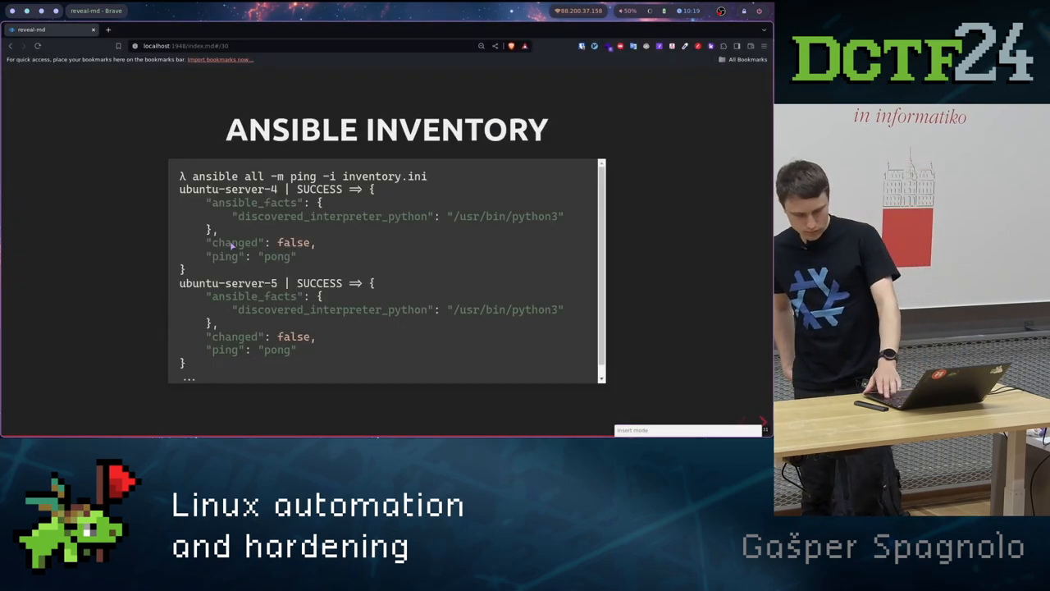
- Advance the deck to the Writing Ansible Playbook slide
{"action": "key", "text": "Right"}
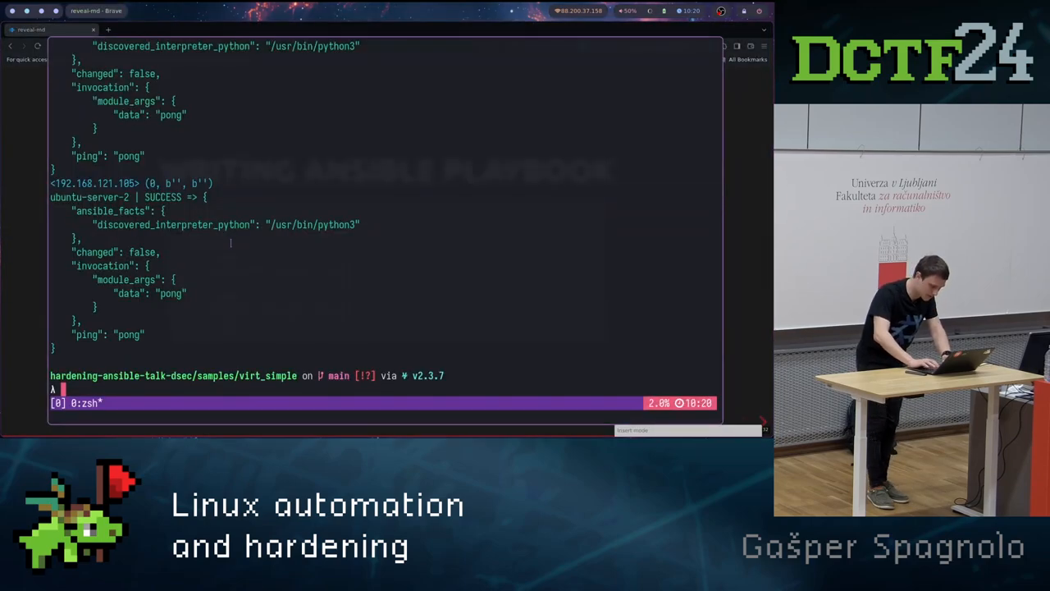
{"action": "type", "text": "VIM"}
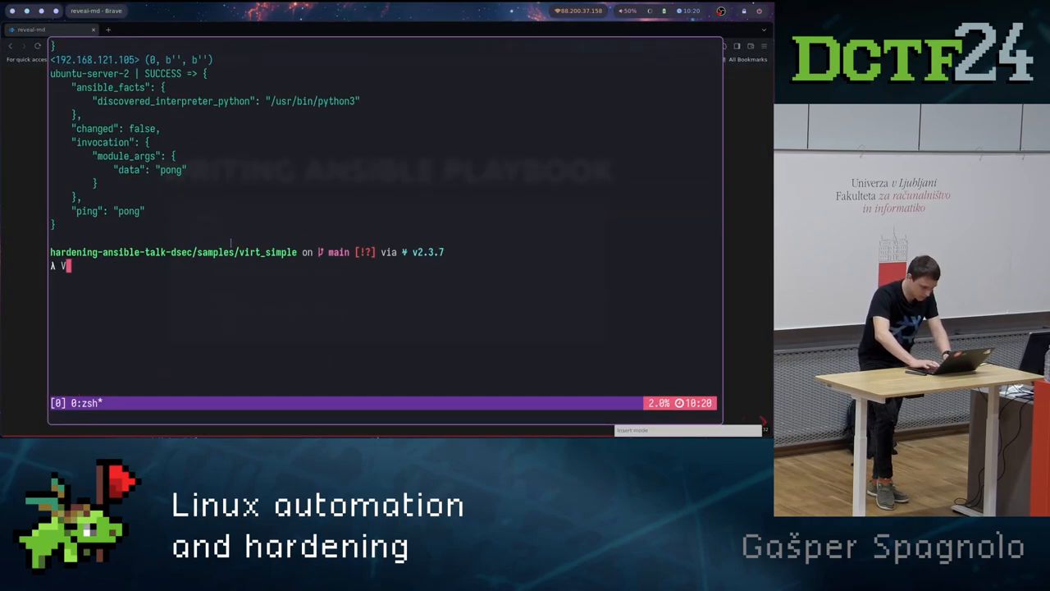
{"action": "type", "text": "im"}
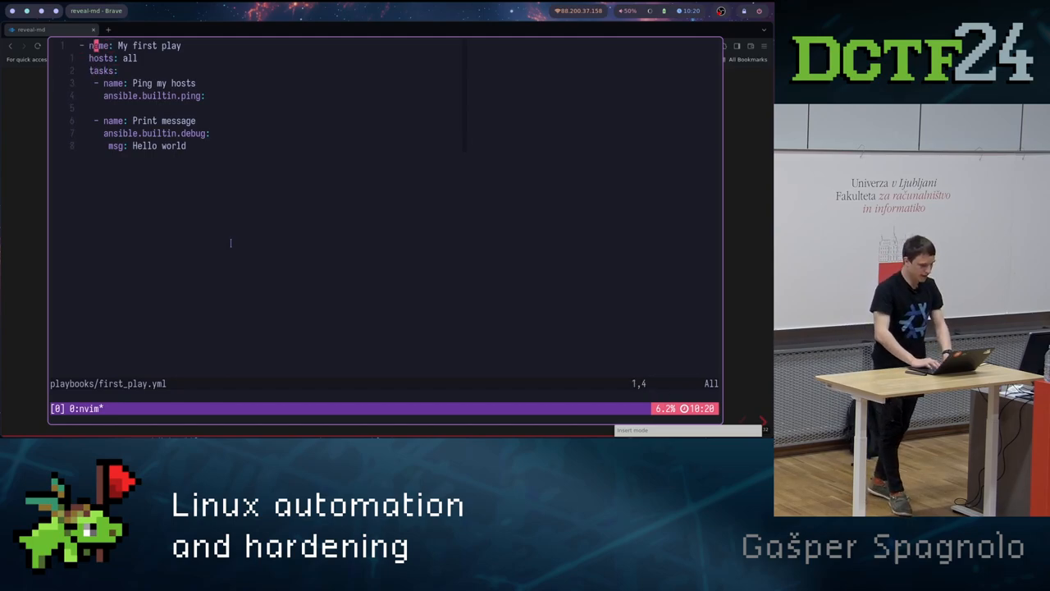
{"action": "key", "text": "V"}
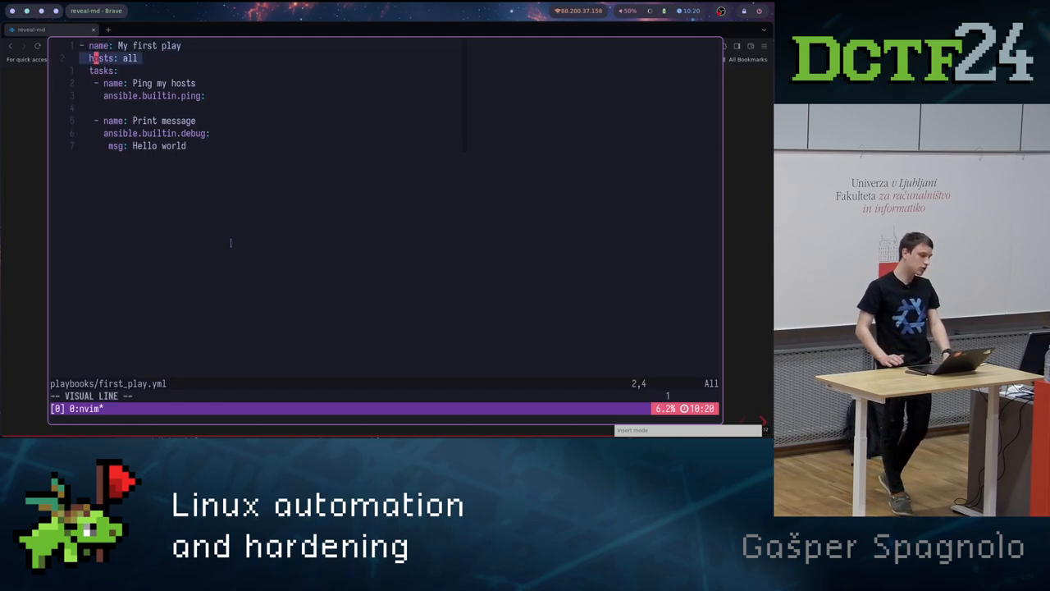
{"action": "key", "text": "Escape"}
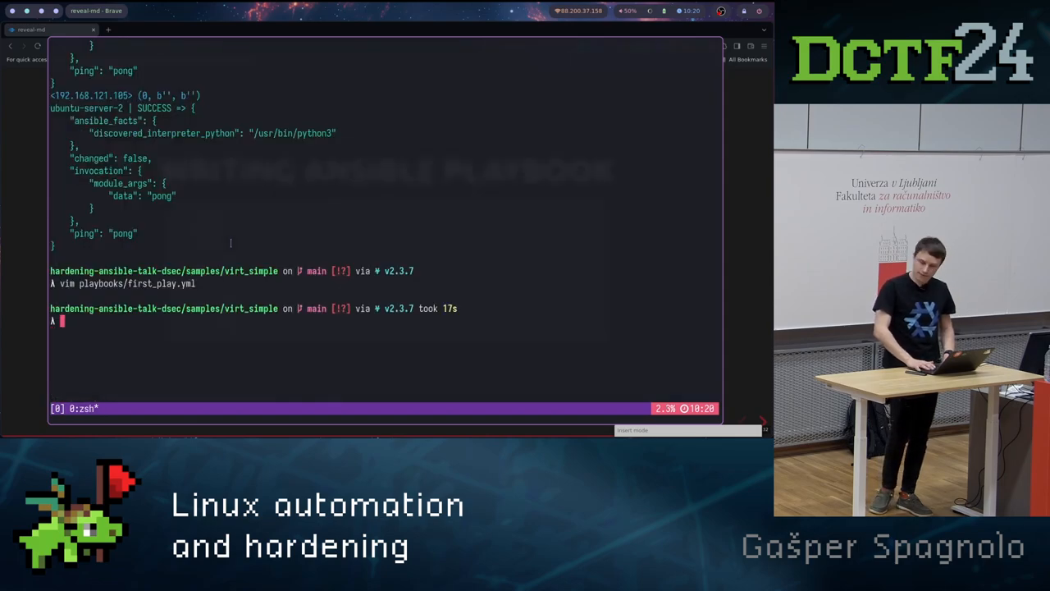
- Rerun the -vvv ping, then enter an ansible-playbook first_play.yml run limited to ubuntu-server-4
{"action": "type", "text": "ansible all -m ping -i inventory.ini -vvv"}
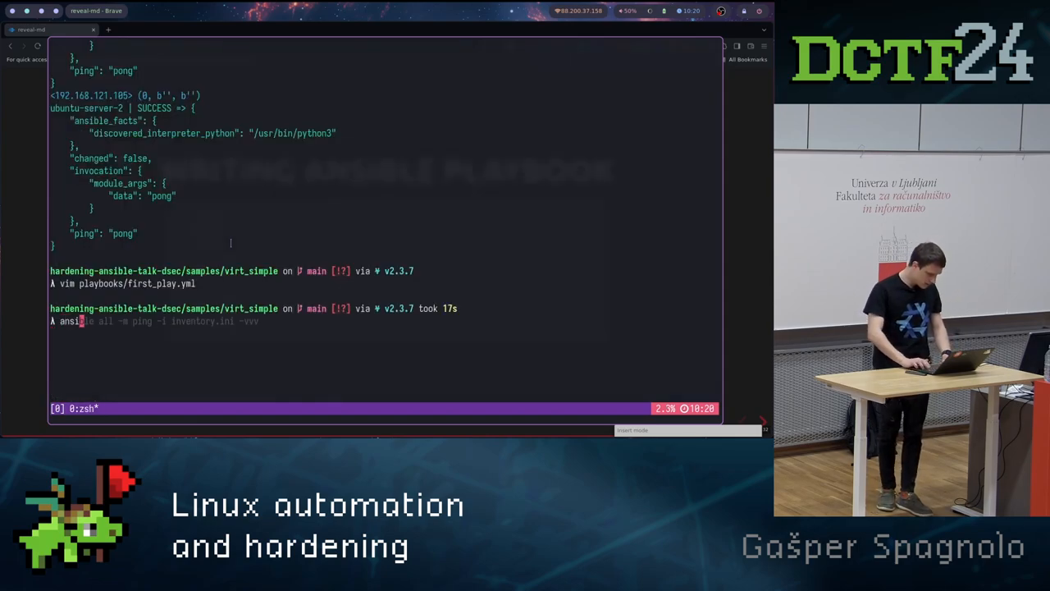
{"action": "key", "text": "Return"}
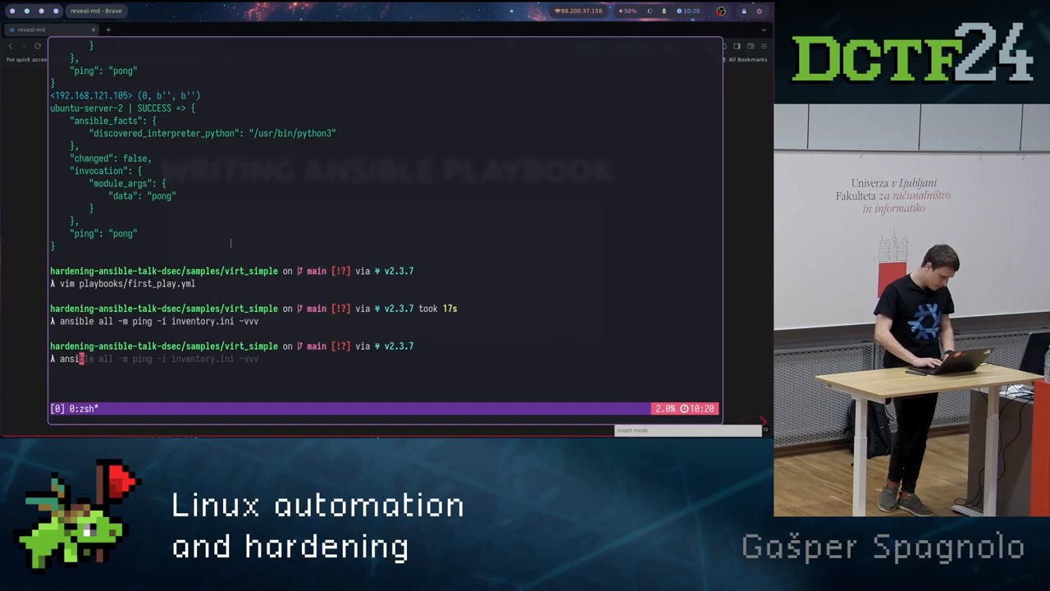
{"action": "type", "text": "ansible-playbook -i inventory.ini  --limit=\"ubuntu-server-4\" playbooks/first_play.yml -vvvvvvvvvv"}
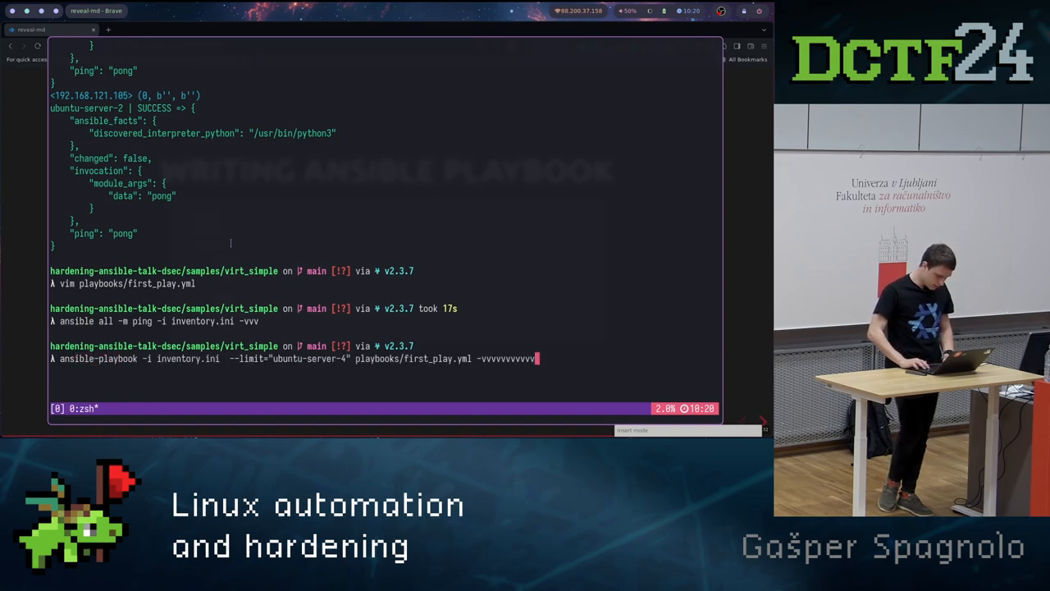
{"action": "key", "text": "BackSpace"}
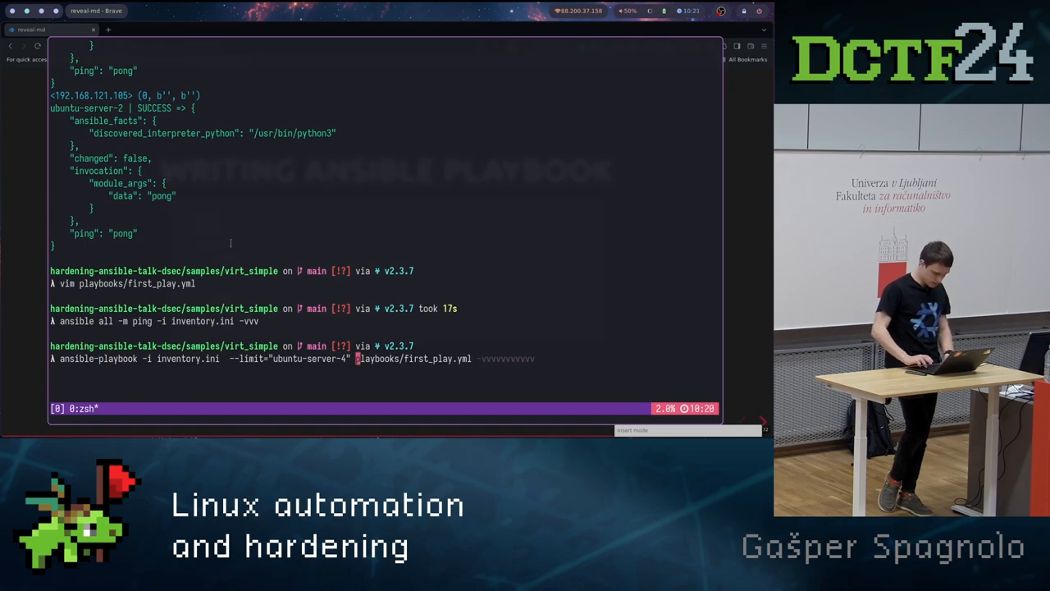
{"action": "key", "text": "Return"}
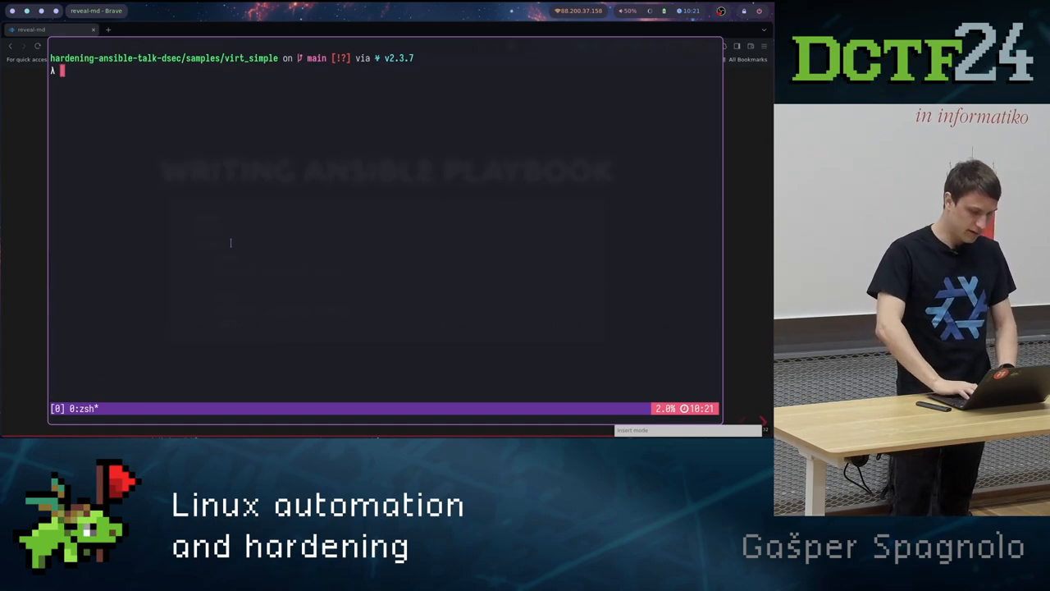
{"action": "type", "text": "vim"}
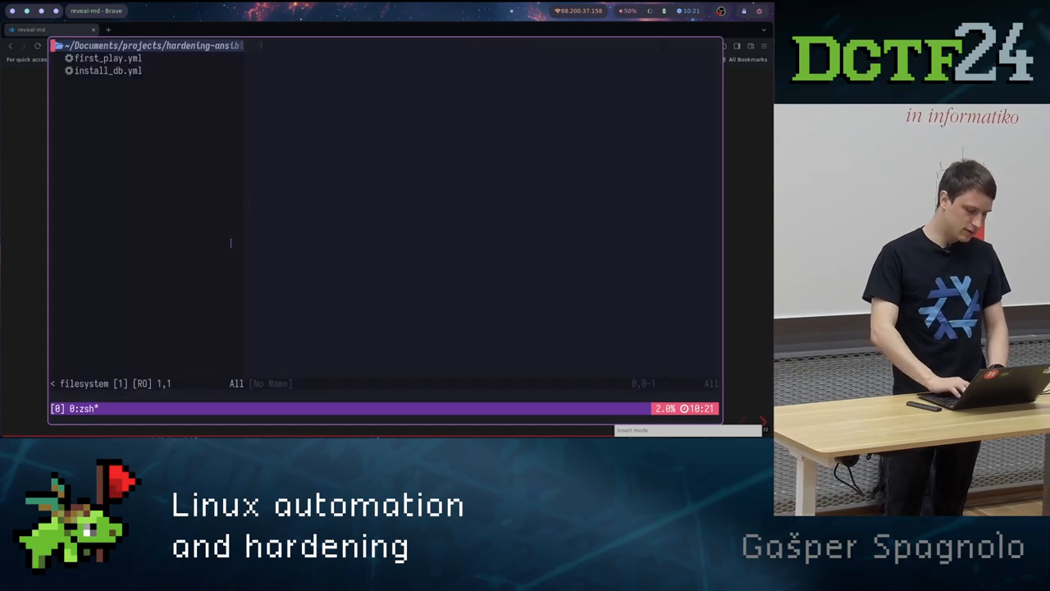
{"action": "left_click", "coordinate": [109, 70]}
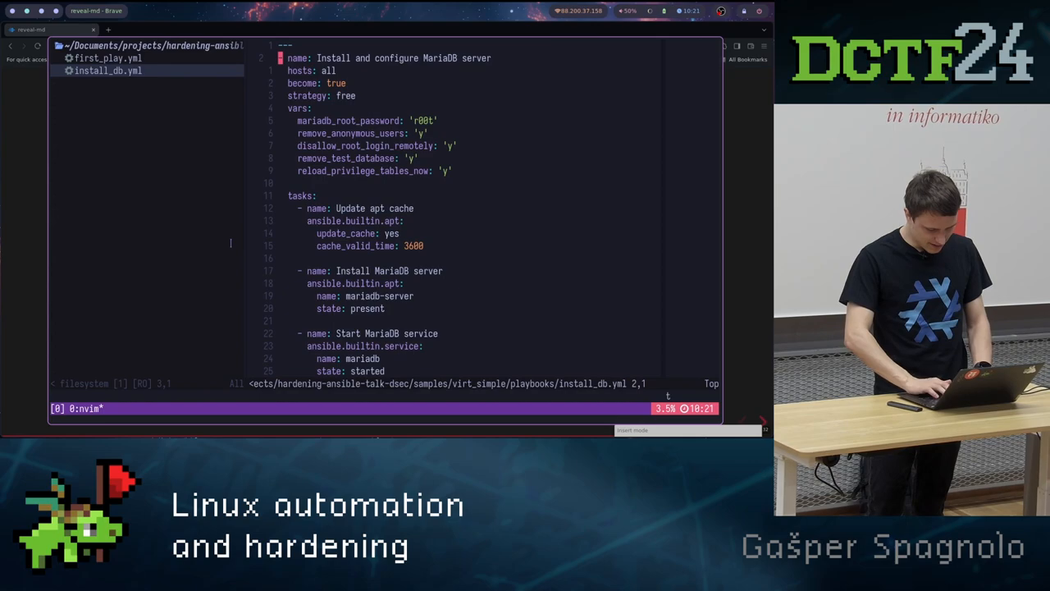
{"action": "key", "text": "Return"}
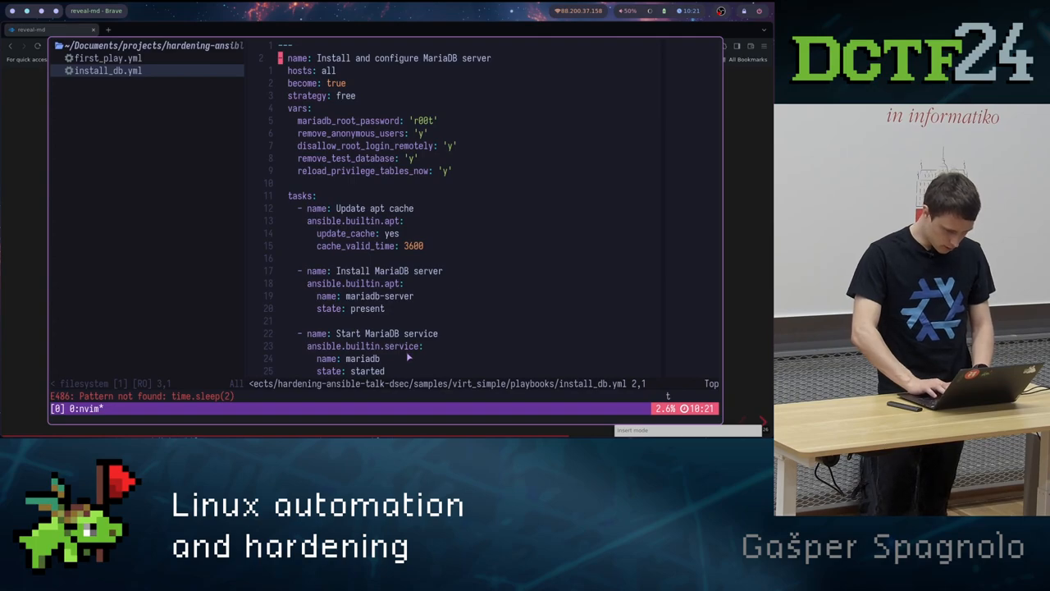
{"action": "scroll", "scroll_direction": "down", "scroll_amount": 3}
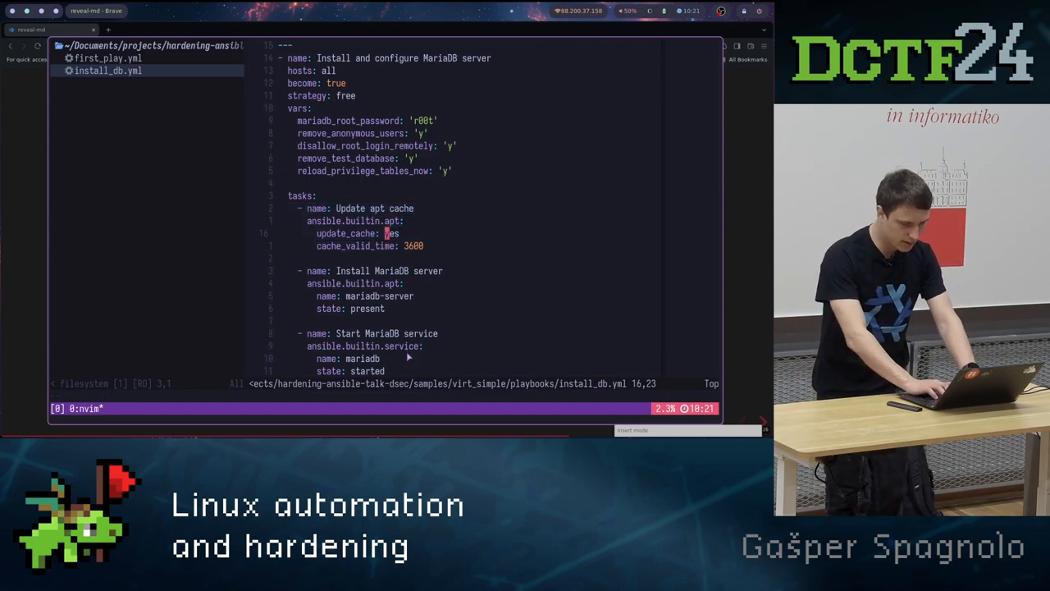
{"action": "scroll", "scroll_direction": "down", "scroll_amount": 3}
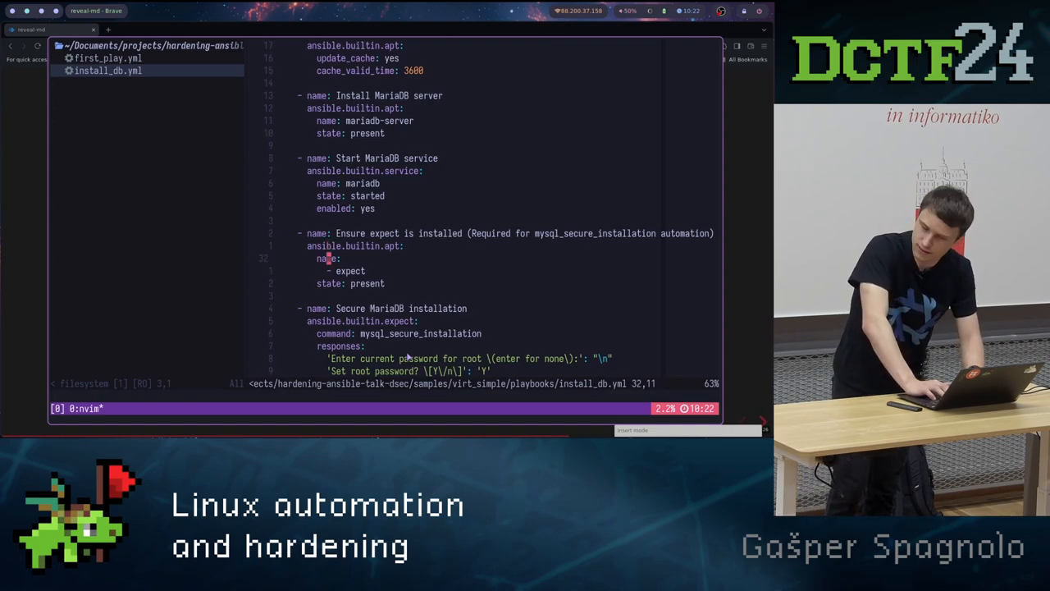
{"action": "scroll", "scroll_direction": "down", "scroll_amount": 3}
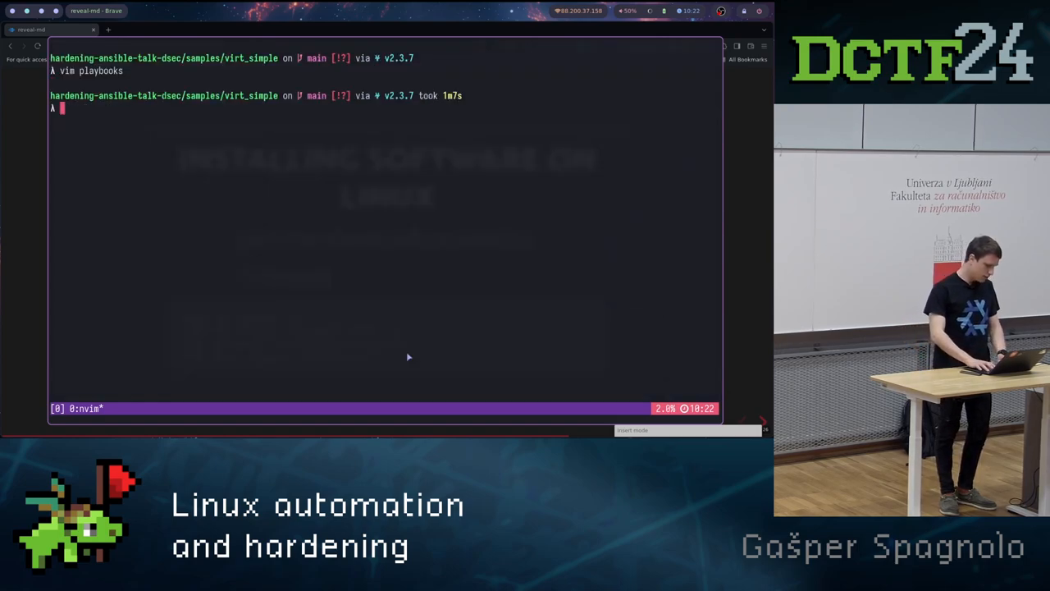
- Run ansible-playbook on first_play.yml limited to ubuntu-server-1, then clear the screen
{"action": "type", "text": "ansible-playbook -i inventory.ini  --limit=\"ubuntu-server-1\" playbooks/first_play.yml"}
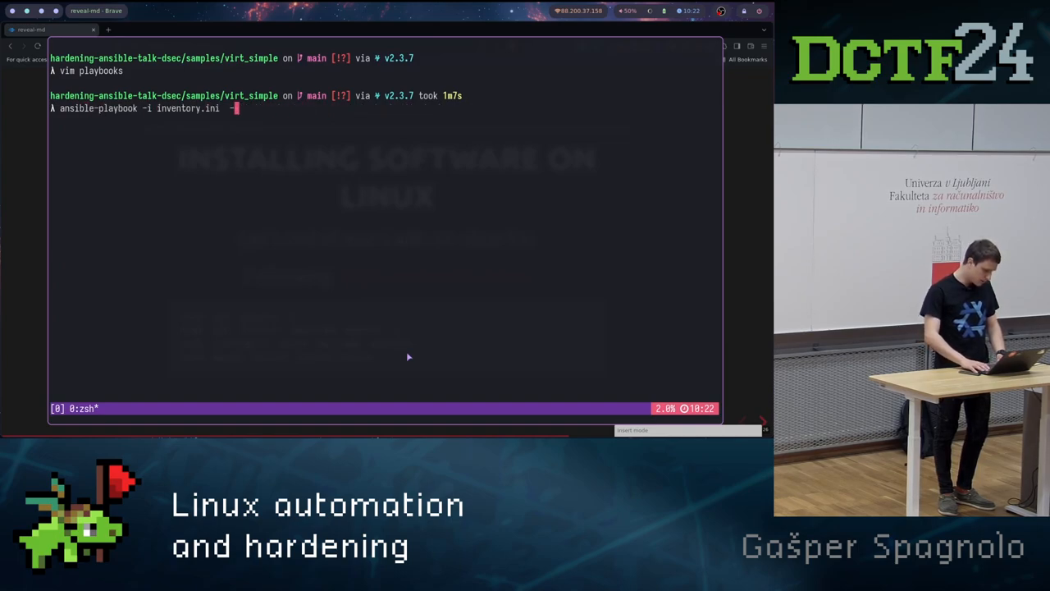
{"action": "key", "text": "Tab"}
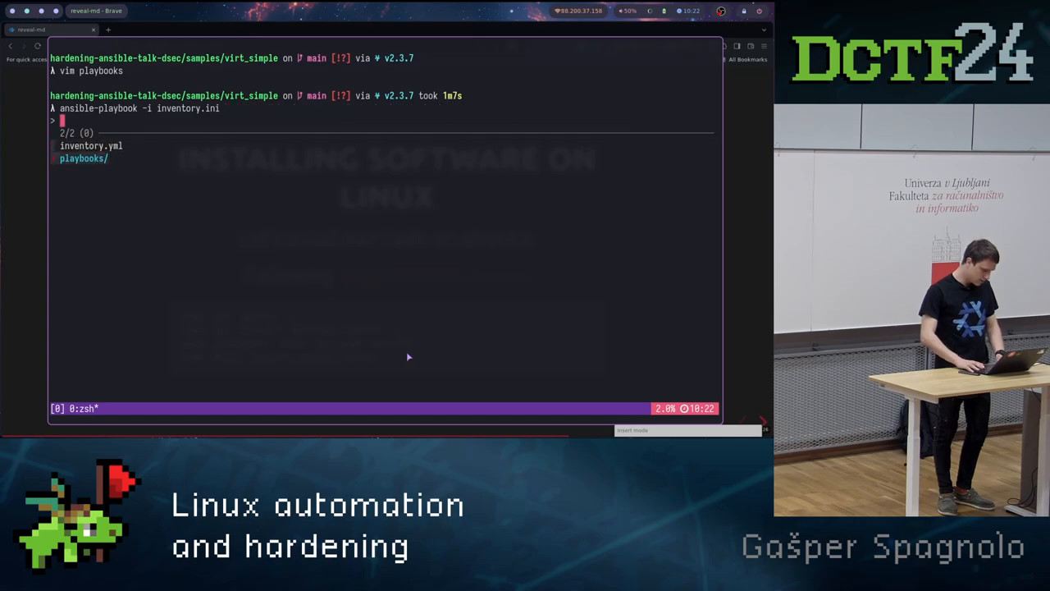
{"action": "key", "text": "Tab"}
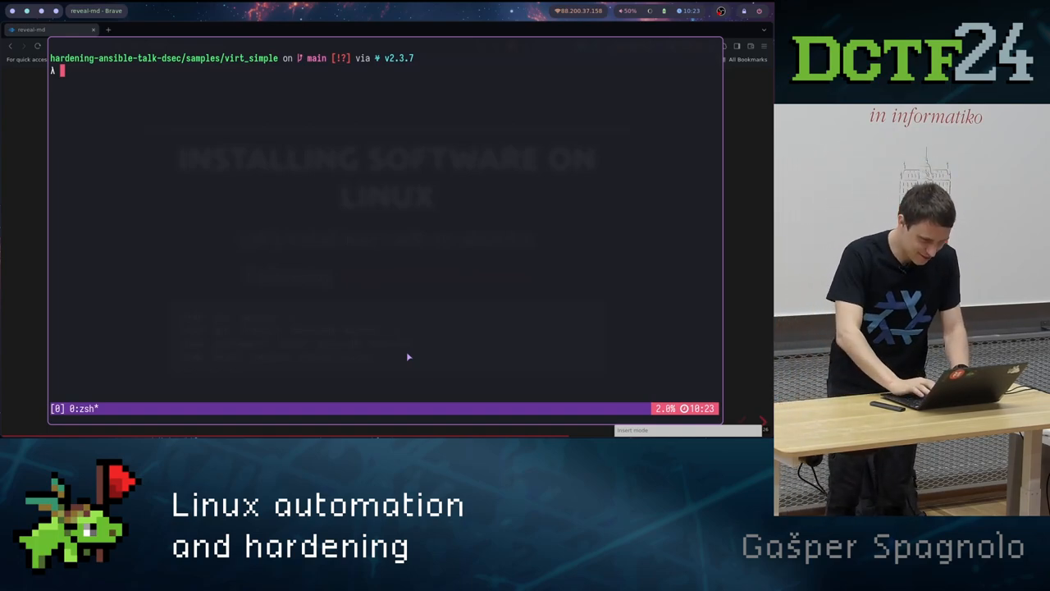
{"action": "type", "text": "l"}
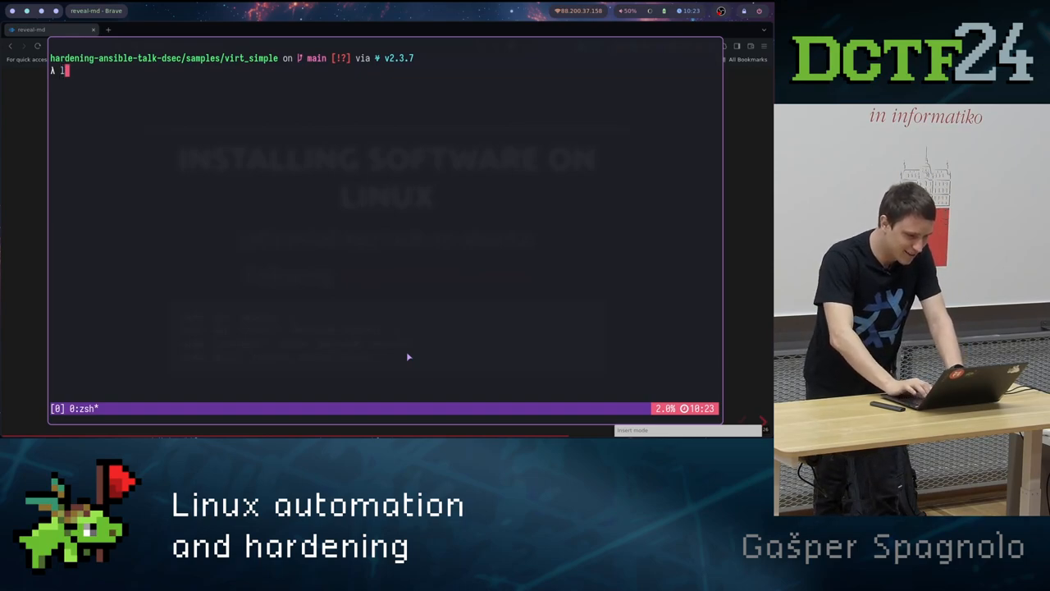
- Go up to the samples folder and open ansible-collection-hardening/ in Neovim, fixing the nivm typo
{"action": "key", "text": "Return"}
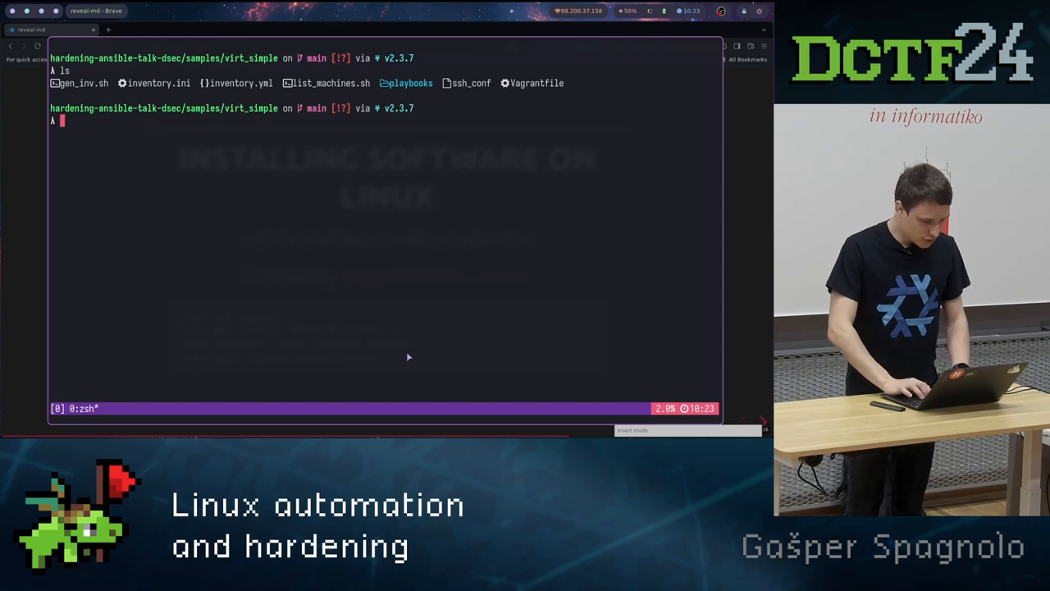
{"action": "type", "text": "cd .."}
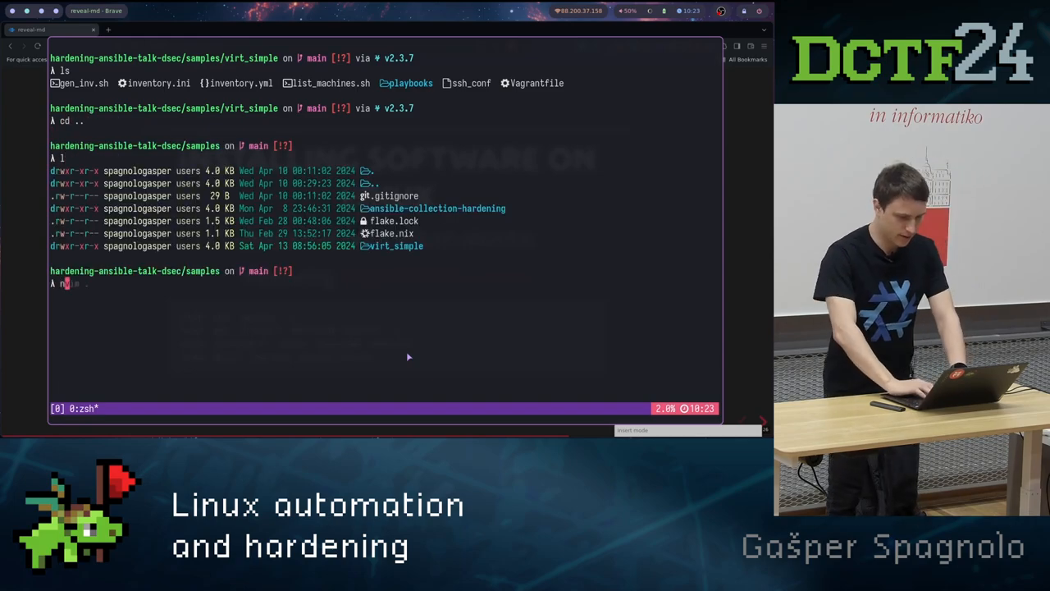
{"action": "type", "text": "nivm"}
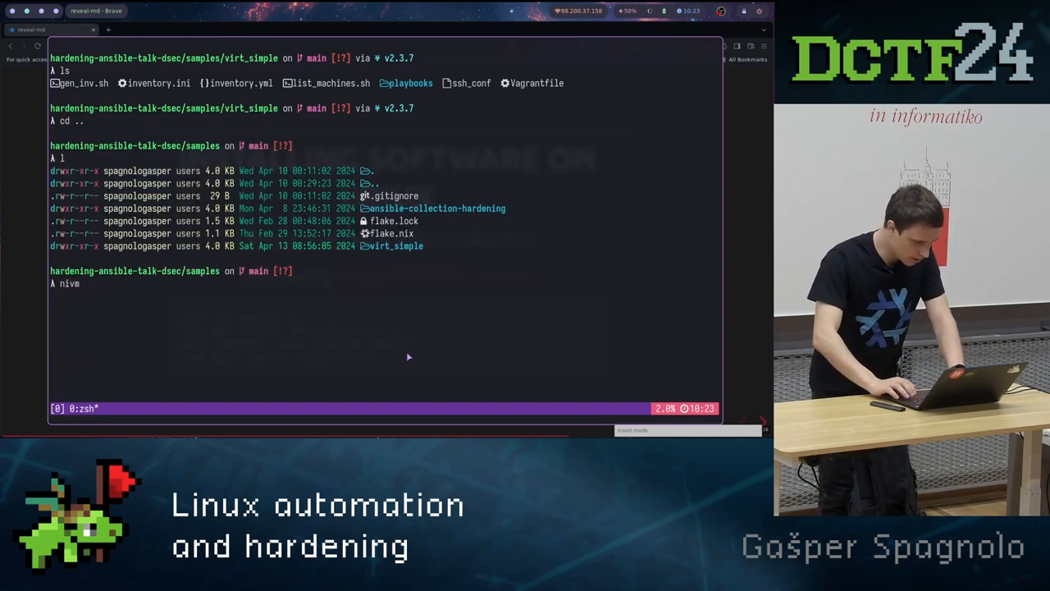
{"action": "key", "text": "Return"}
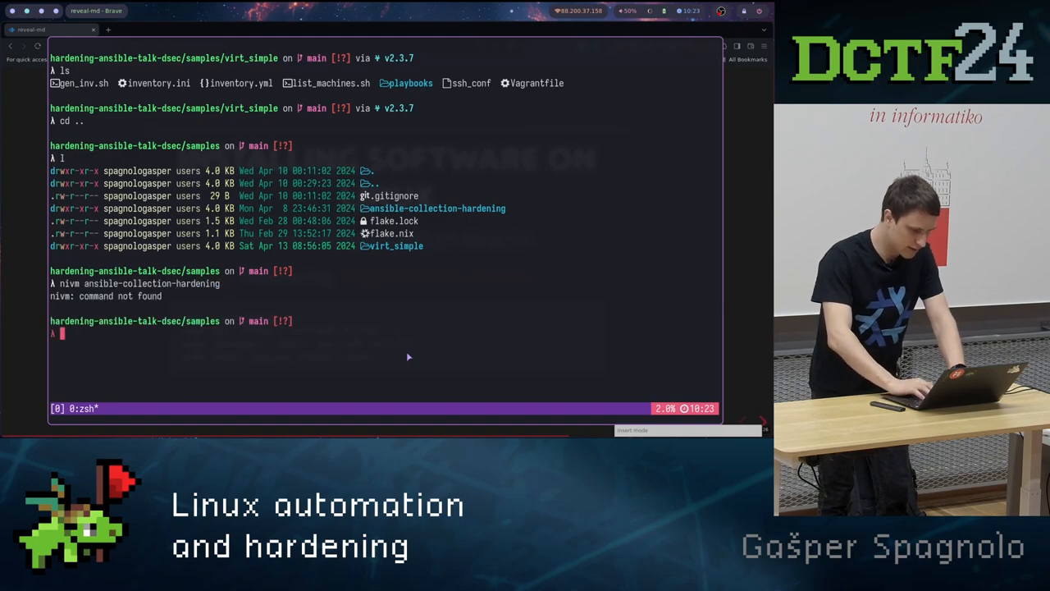
{"action": "type", "text": "nvim ansible-collection-hardening/"}
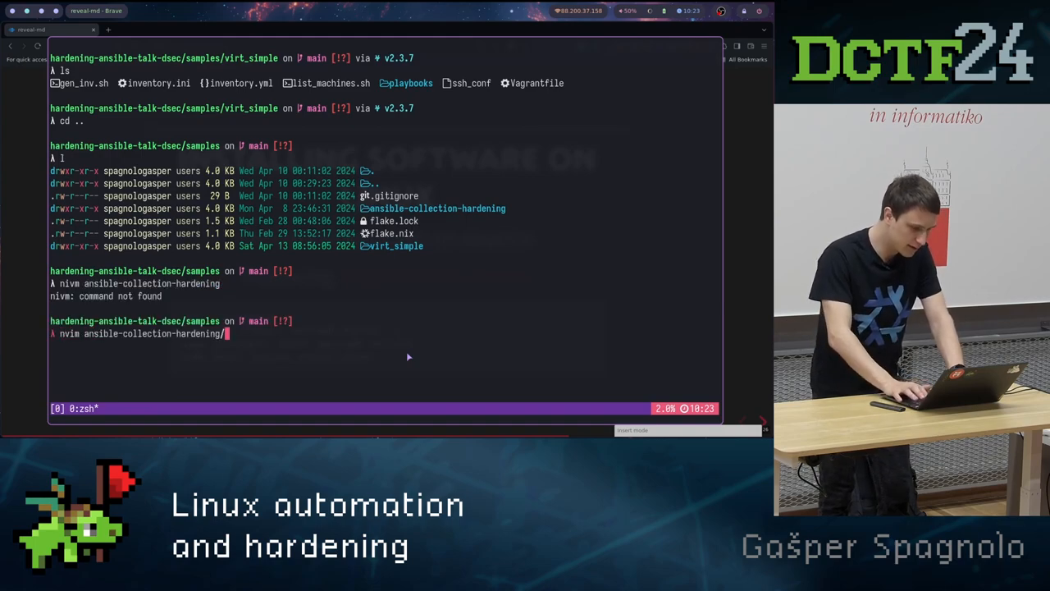
{"action": "key", "text": "Return"}
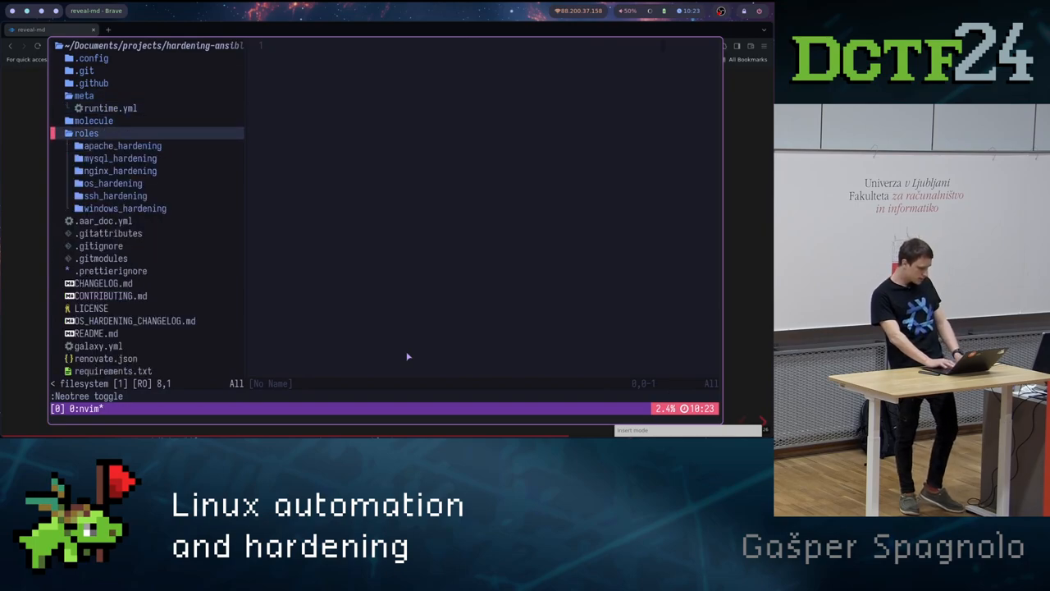
- Open roles/os_hardening/tasks/hardening.yml and select its auditd import line
{"action": "left_click", "coordinate": [114, 183]}
{"action": "type", "text": "hardening.yaml"}
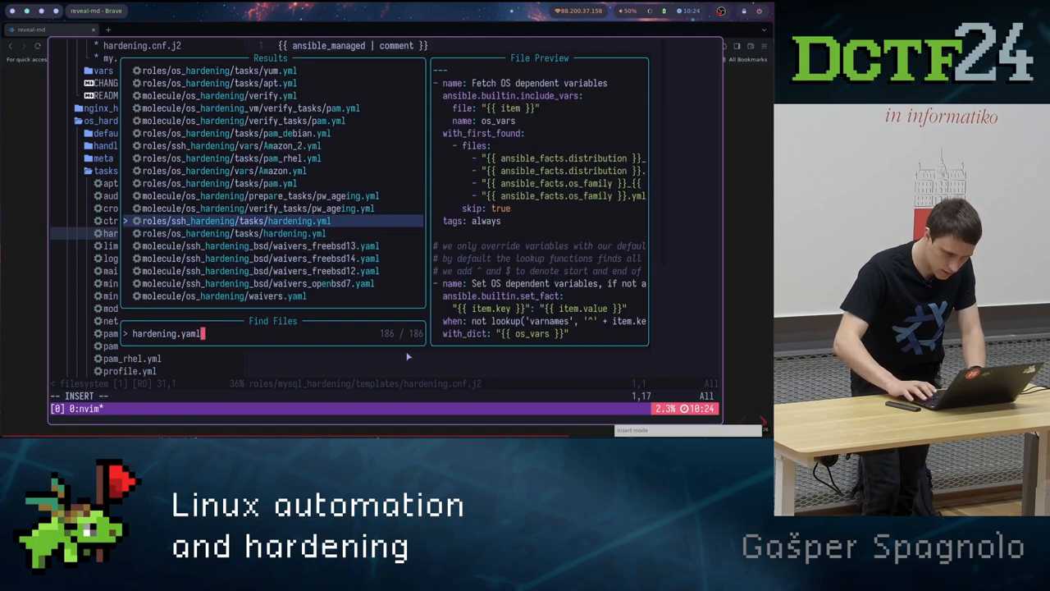
{"action": "key", "text": "Return"}
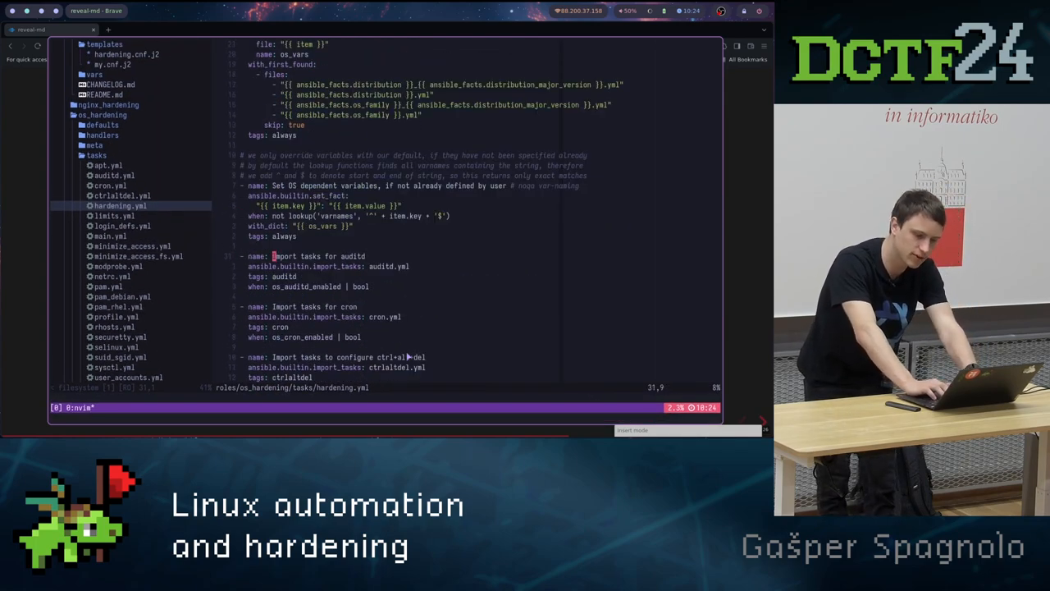
{"action": "key", "text": "V"}
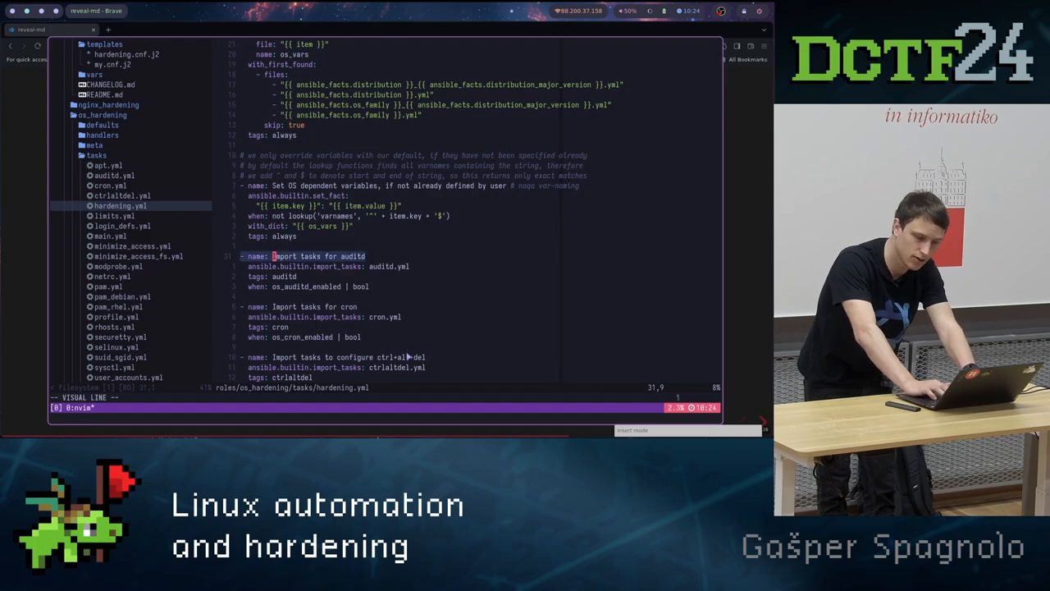
{"action": "key", "text": "Escape"}
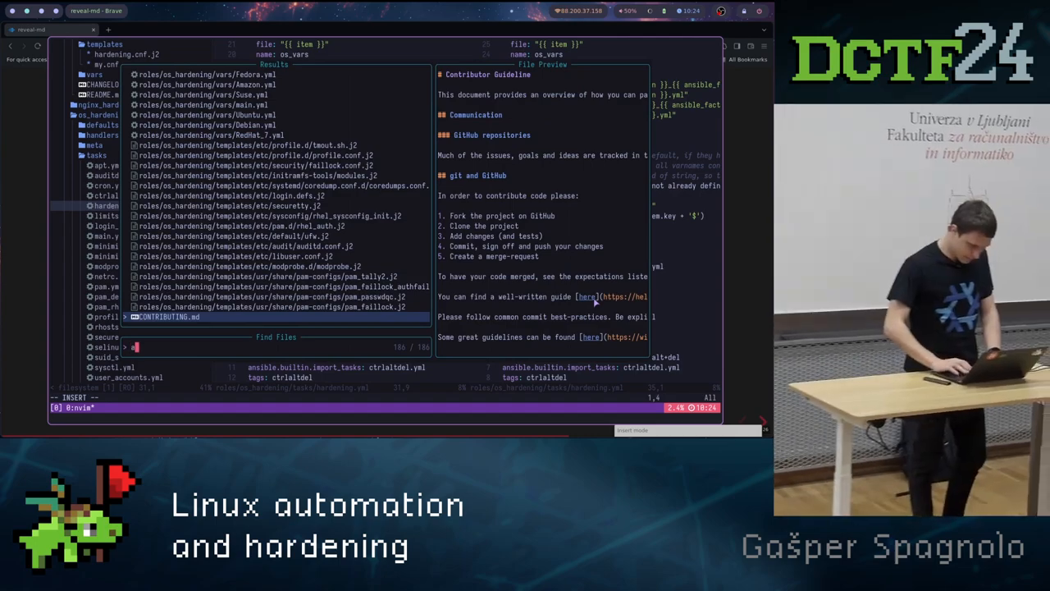
- Search 'udi' to open roles/os_hardening/tasks/auditd.yml in a vertical split
{"action": "type", "text": "udi"}
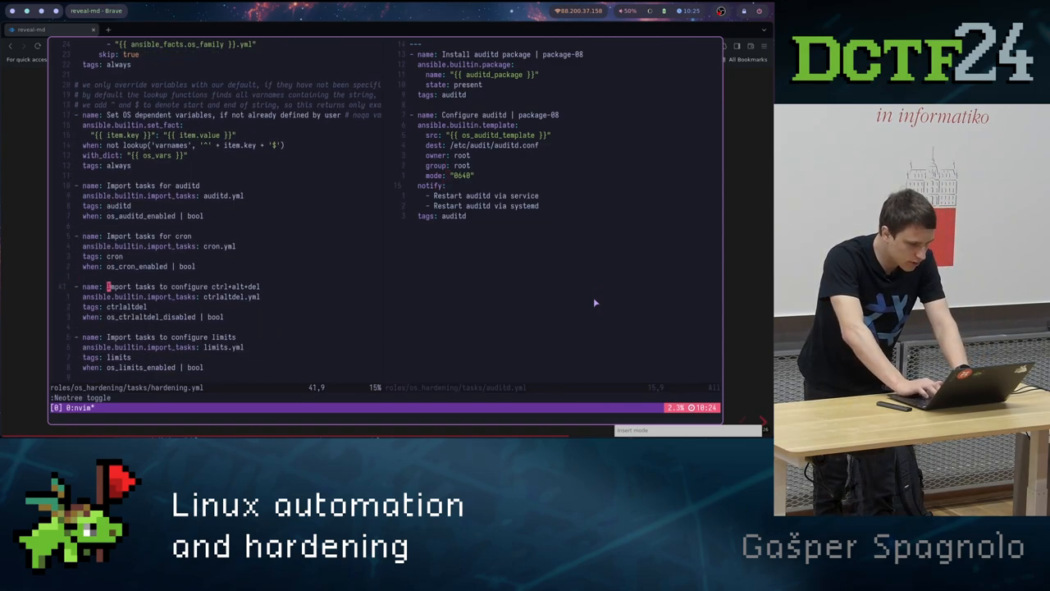
{"action": "scroll", "scroll_direction": "down", "scroll_amount": 3}
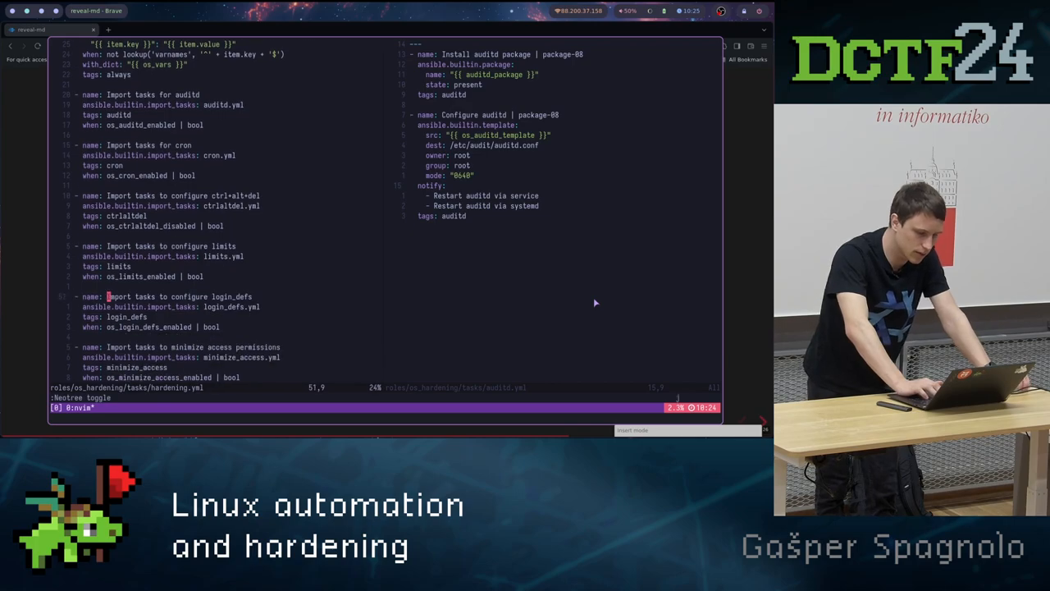
{"action": "scroll", "scroll_direction": "up", "scroll_amount": 3}
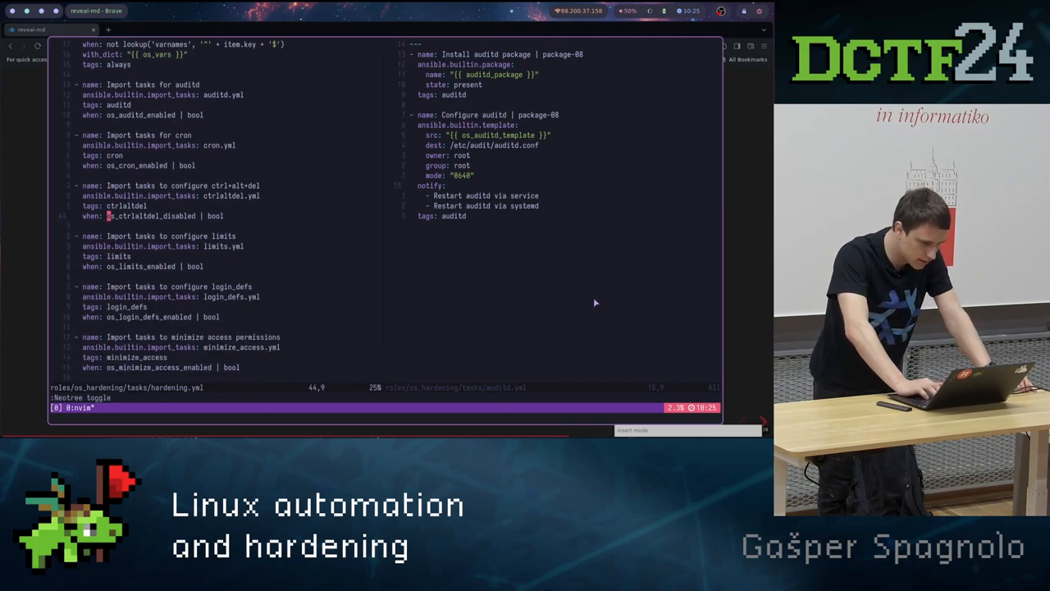
{"action": "scroll", "scroll_direction": "down", "scroll_amount": 3}
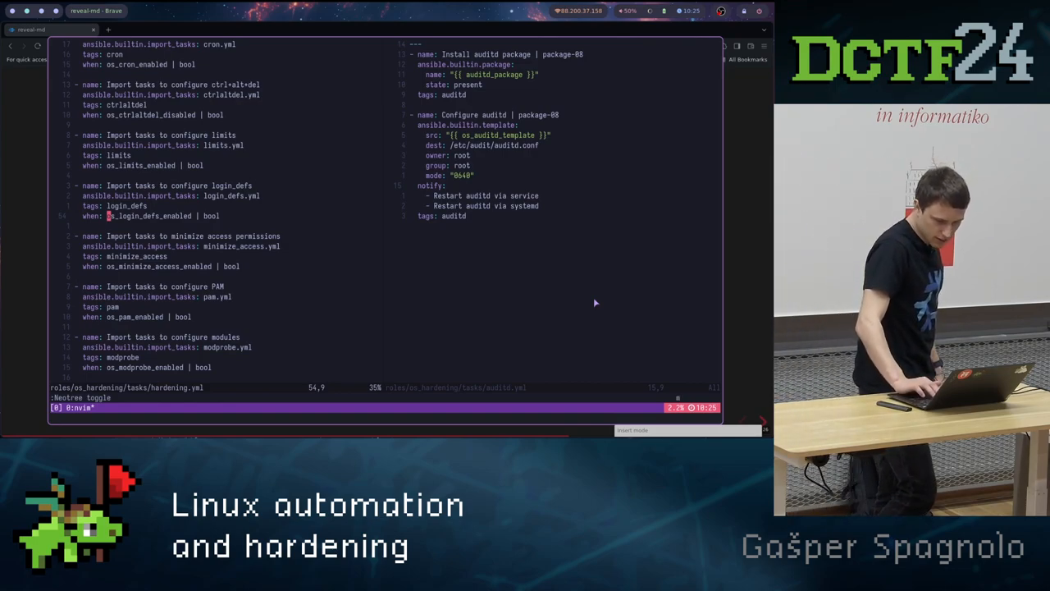
{"action": "scroll", "scroll_direction": "down", "scroll_amount": 3}
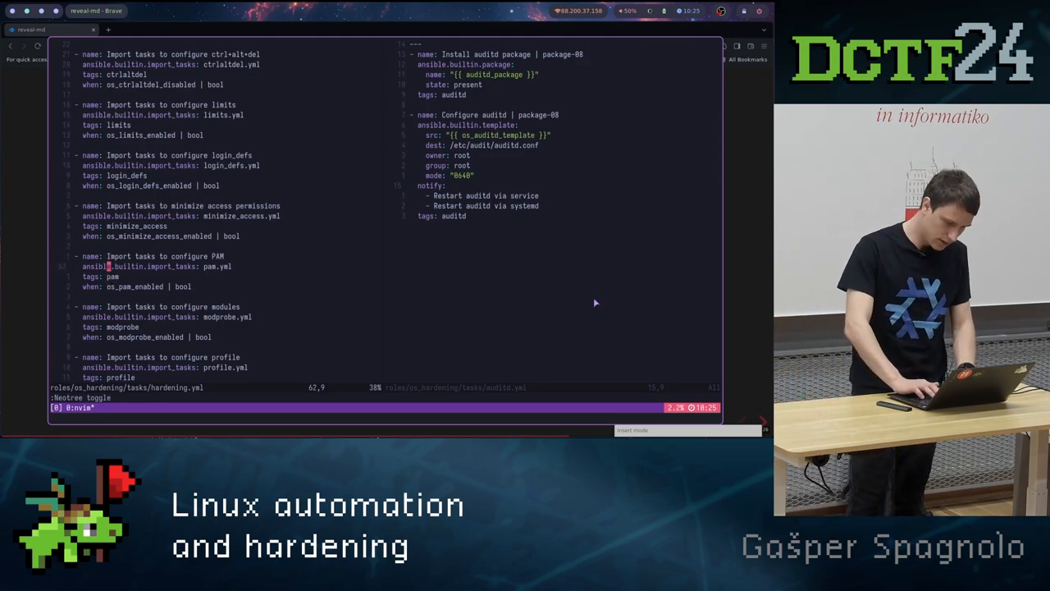
{"action": "scroll", "scroll_direction": "down", "scroll_amount": 3}
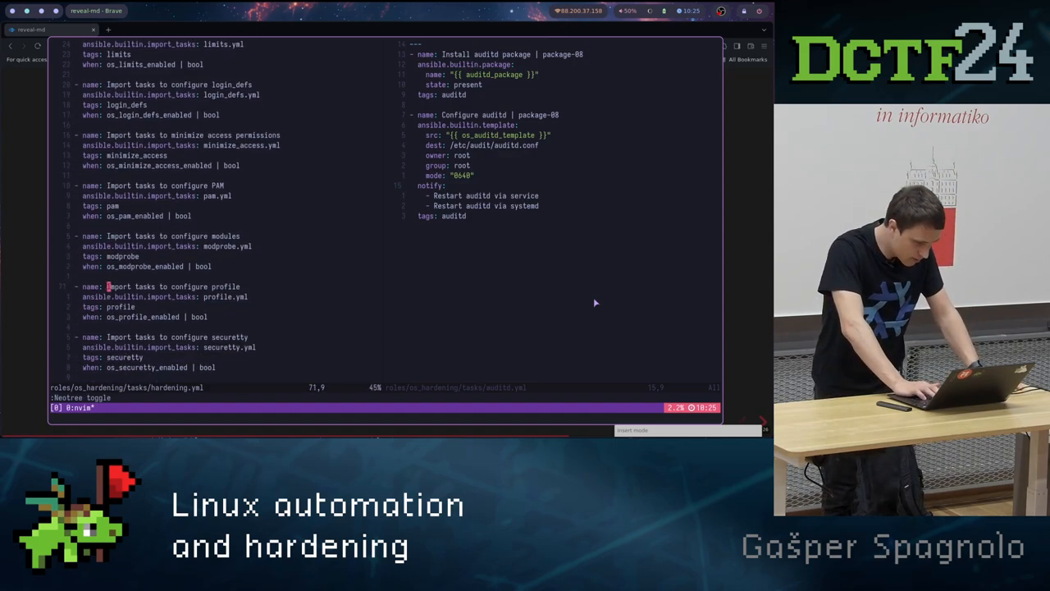
{"action": "scroll", "scroll_direction": "down", "scroll_amount": 3}
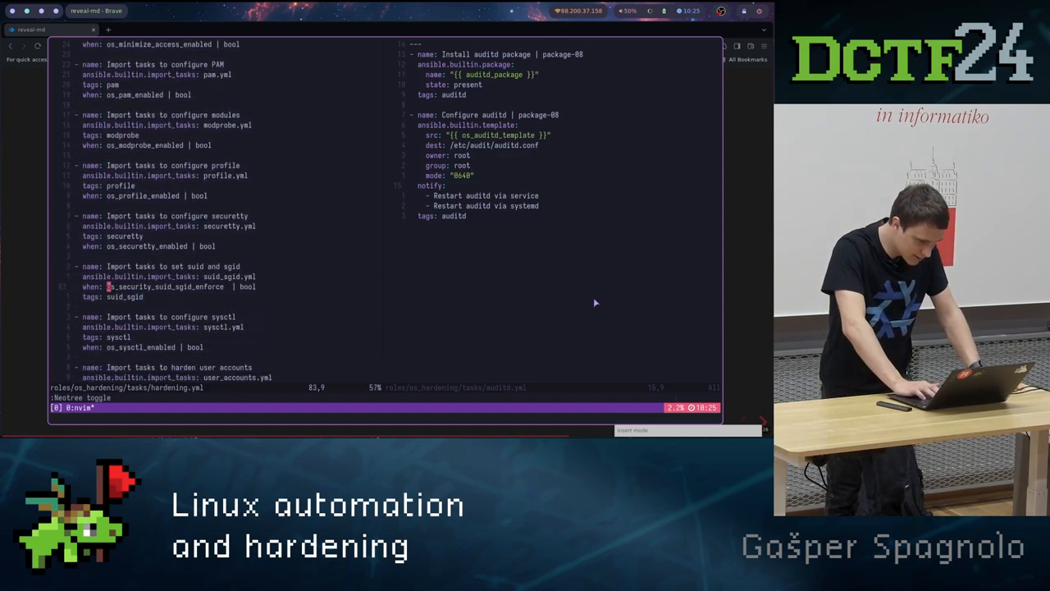
{"action": "scroll", "scroll_direction": "down", "scroll_amount": 3}
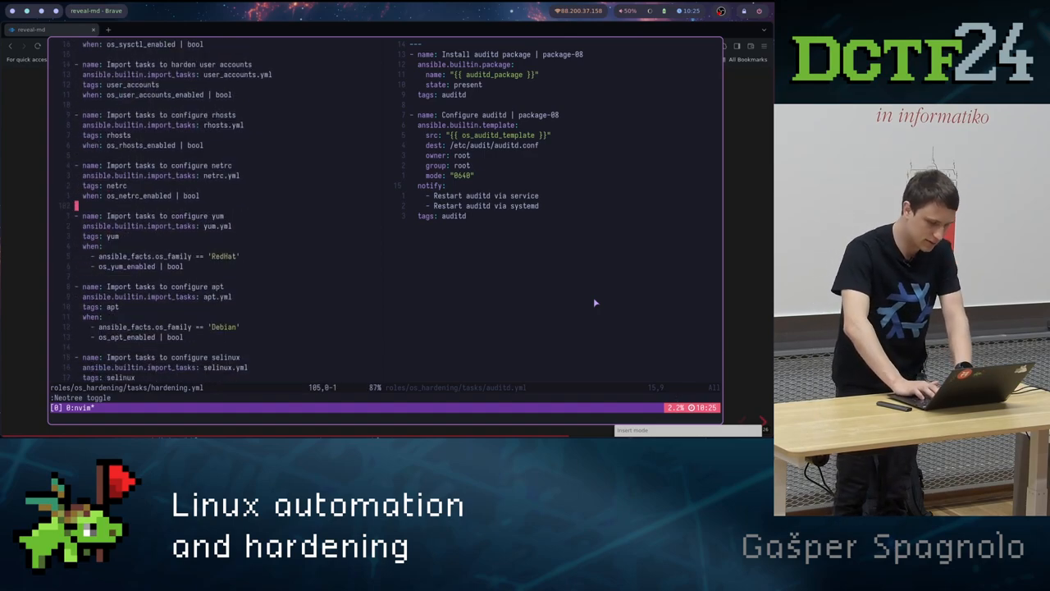
{"action": "scroll", "scroll_direction": "down", "scroll_amount": 3}
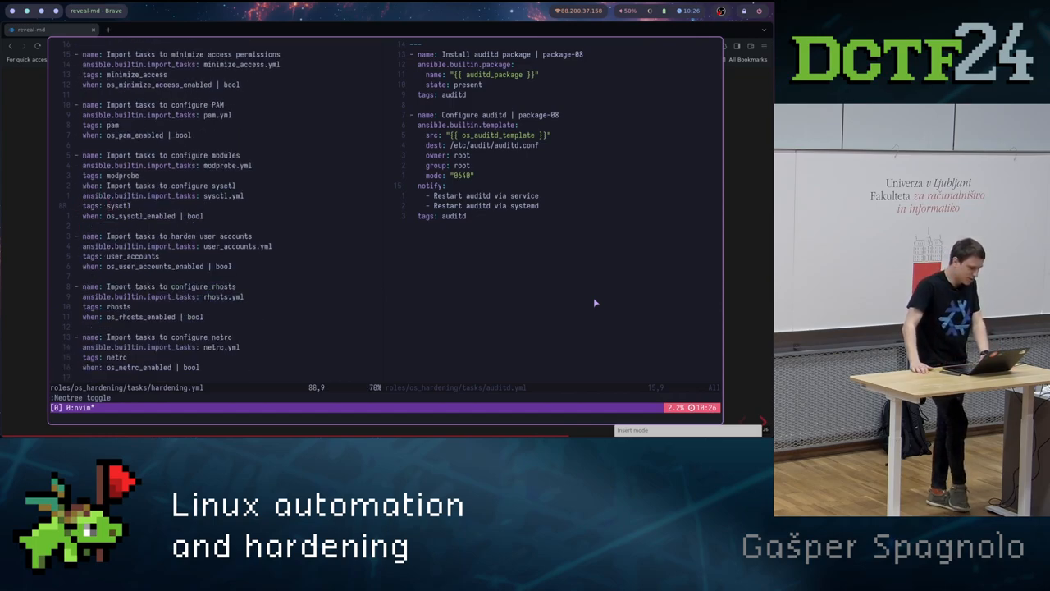
{"action": "scroll", "scroll_direction": "up", "scroll_amount": 3}
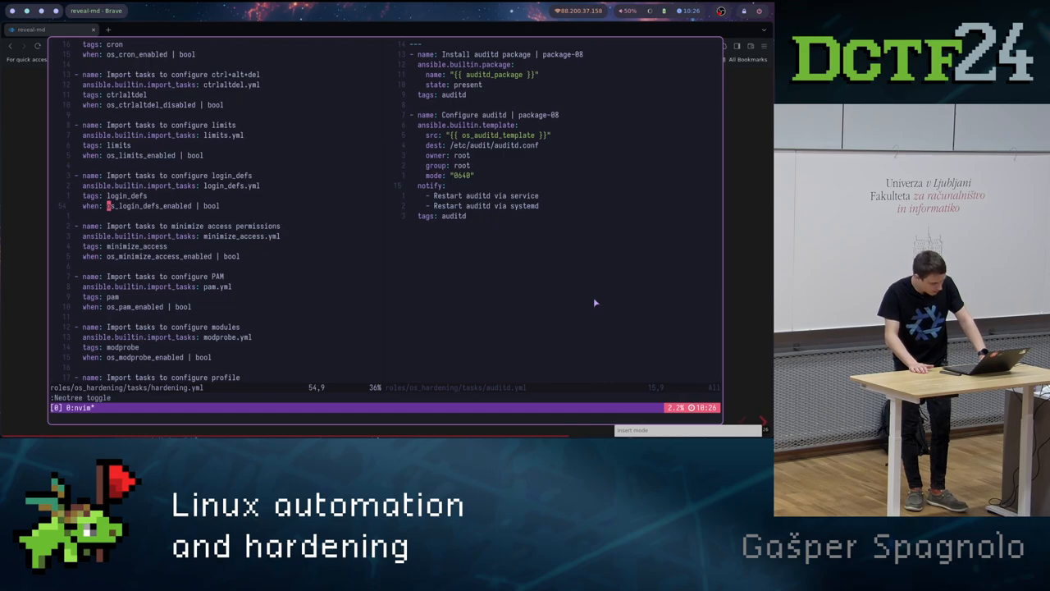